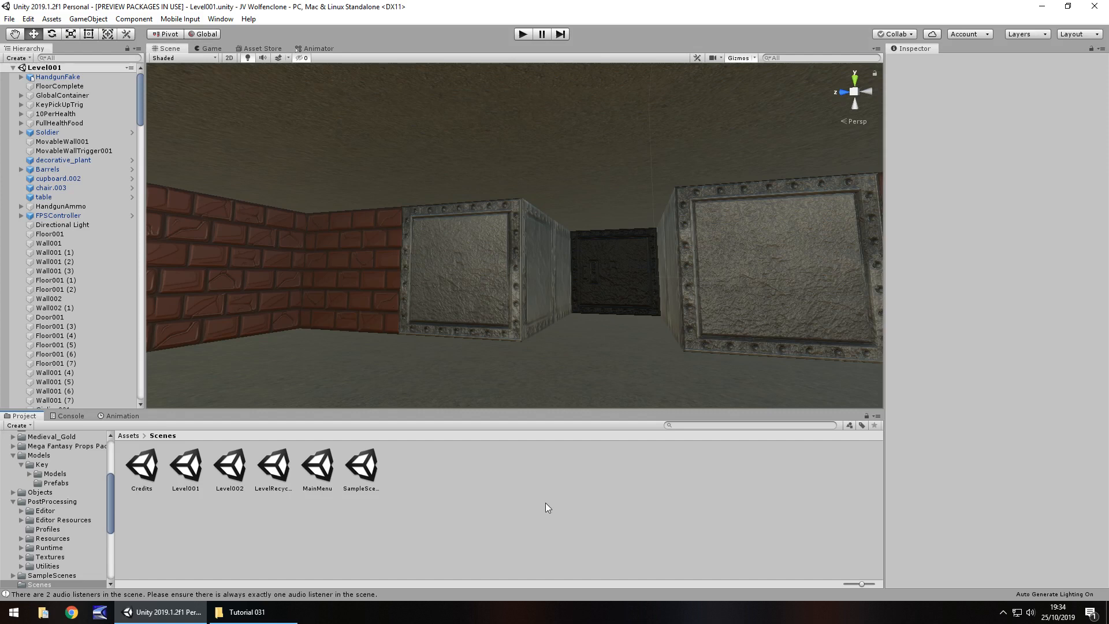
mouse_move(530, 516)
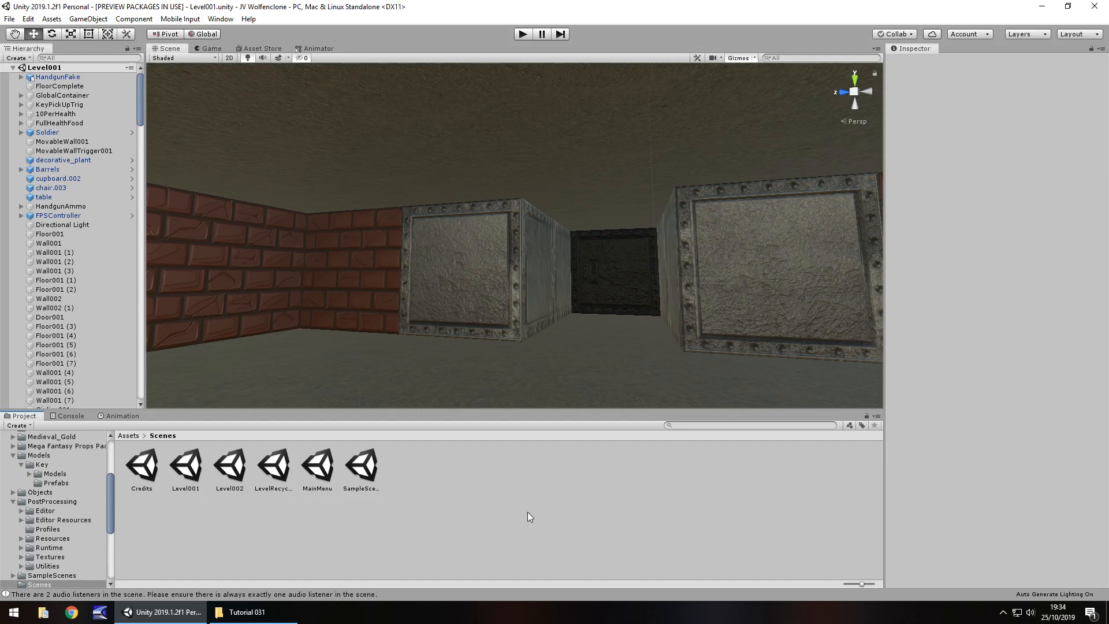
mouse_move(485, 539)
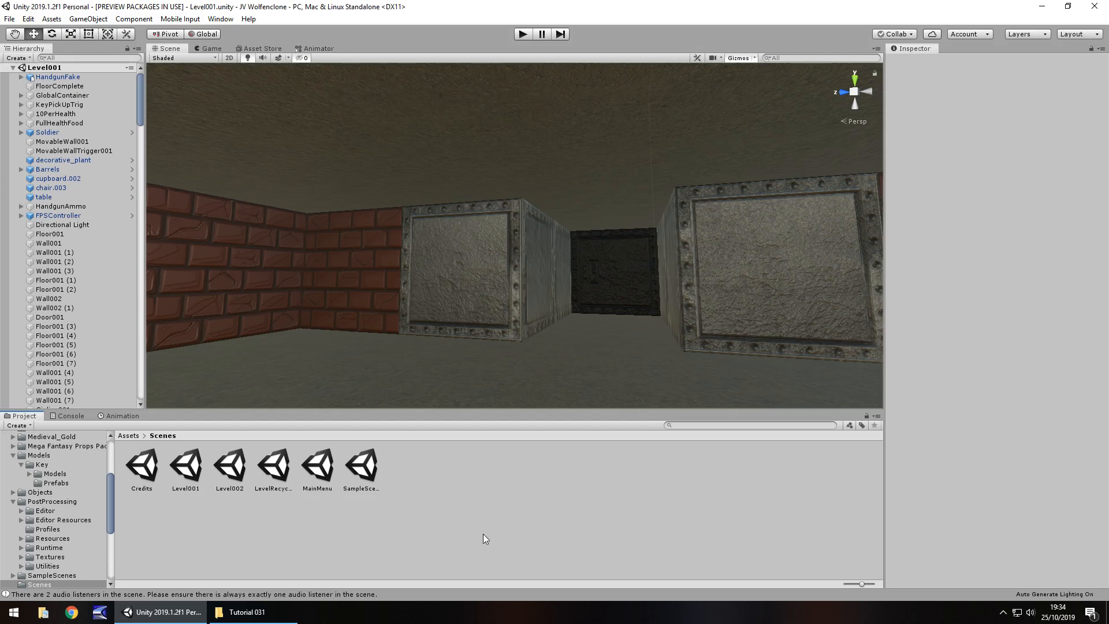
mouse_move(493, 549)
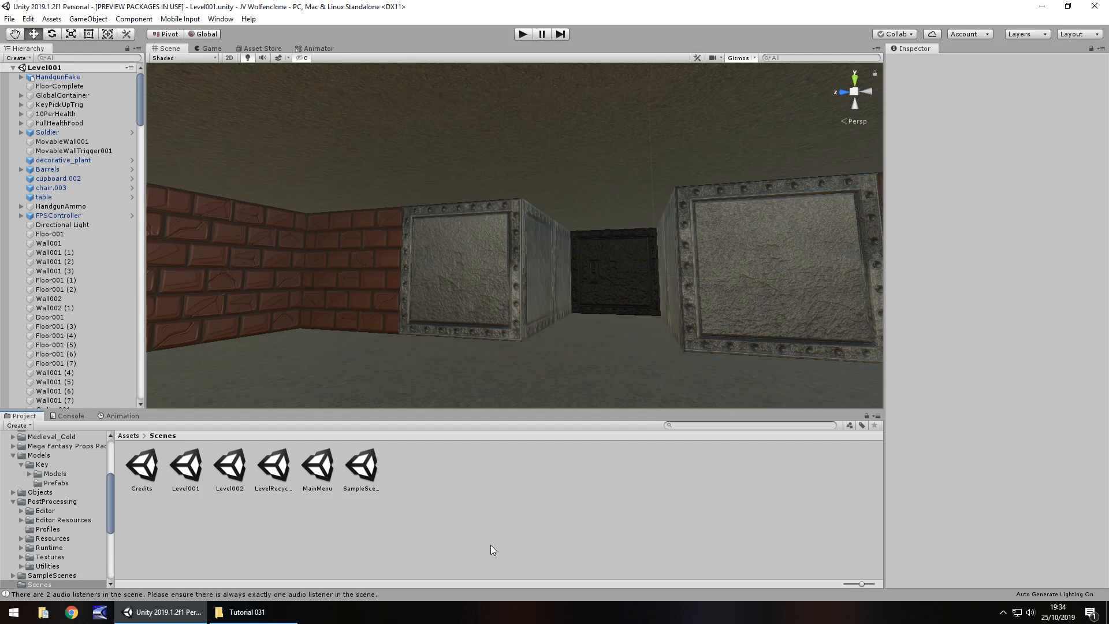
mouse_move(465, 508)
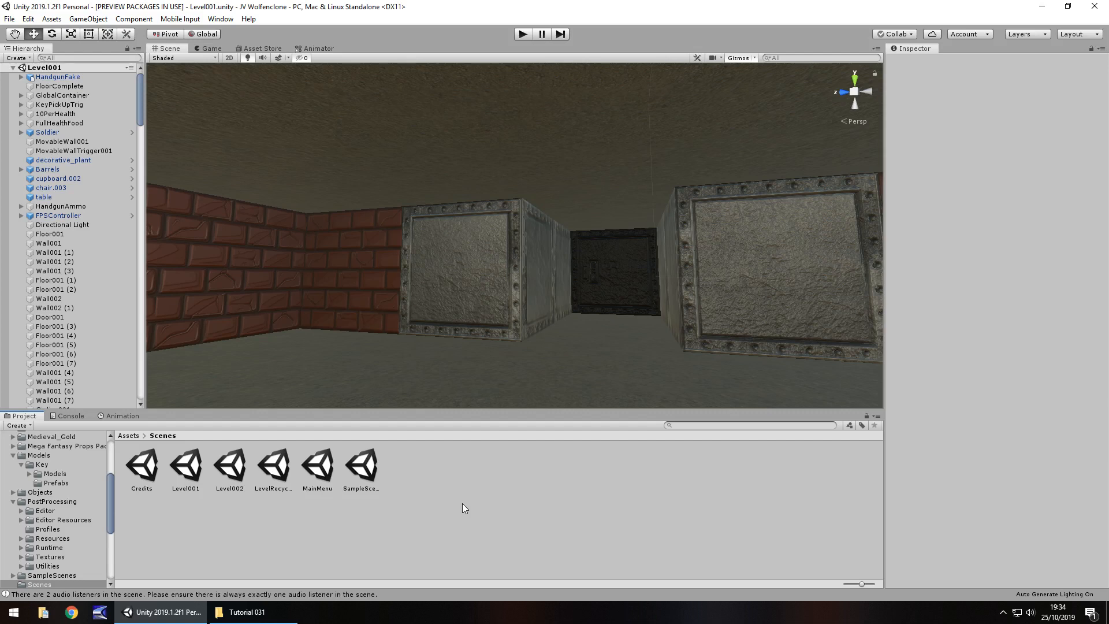
mouse_move(159, 554)
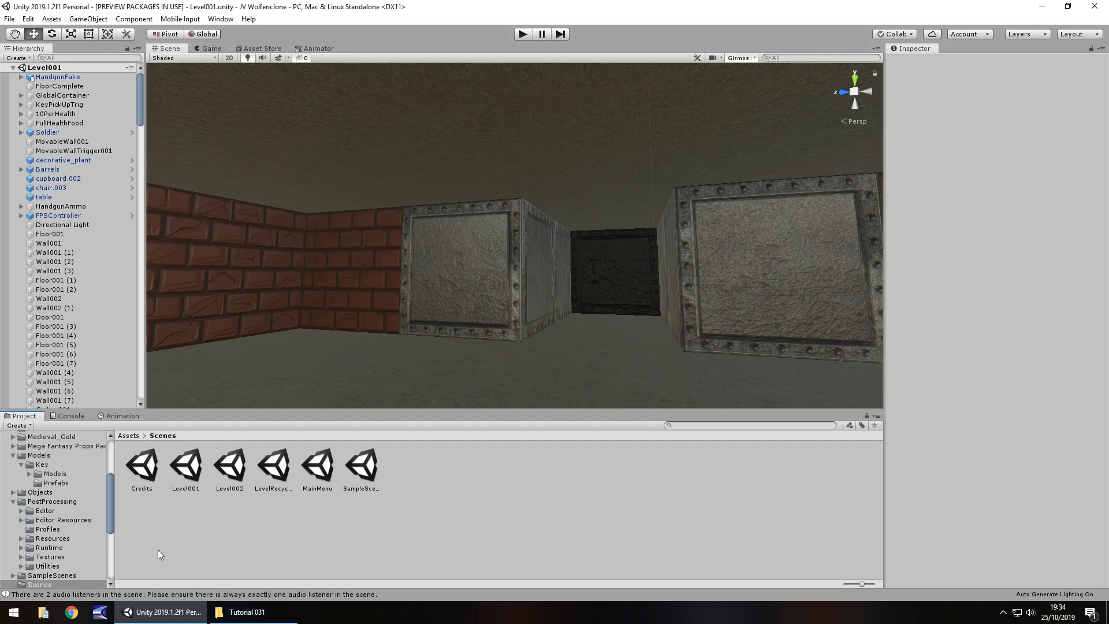
- Bring up FloorComplete.cs in Visual Studio, showing the CompletedFloor coroutine
scroll("down", 3)
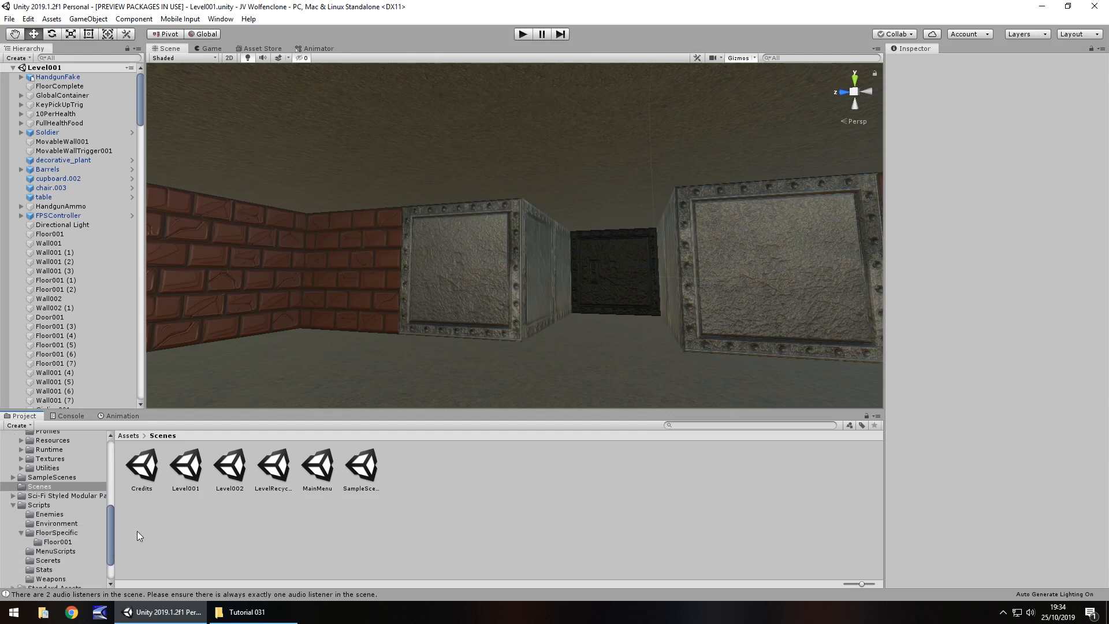
mouse_move(245, 556)
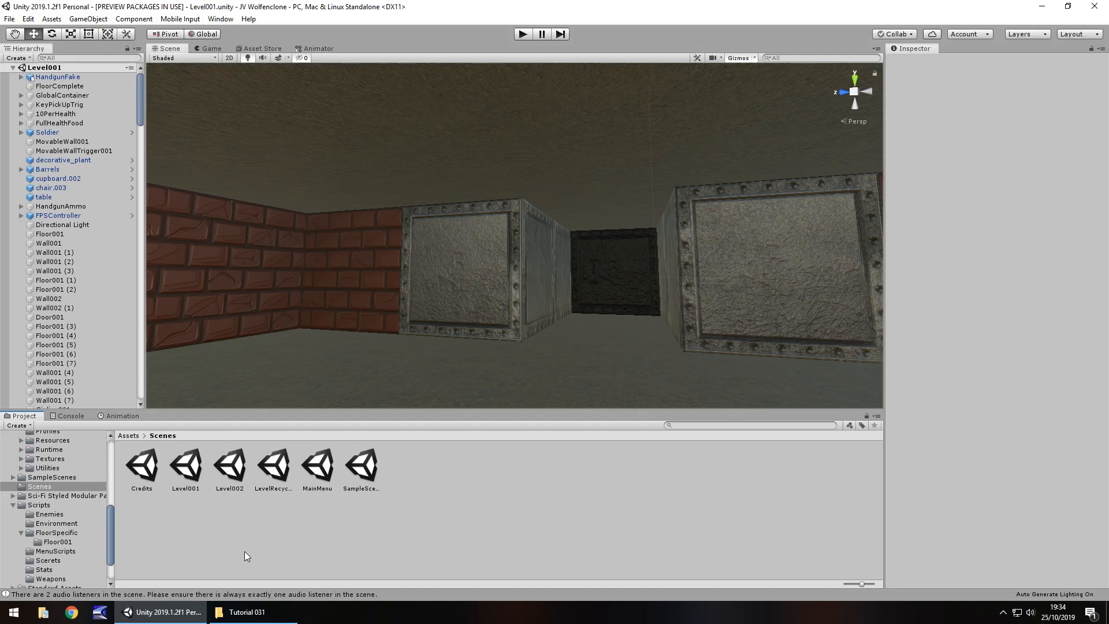
mouse_move(409, 552)
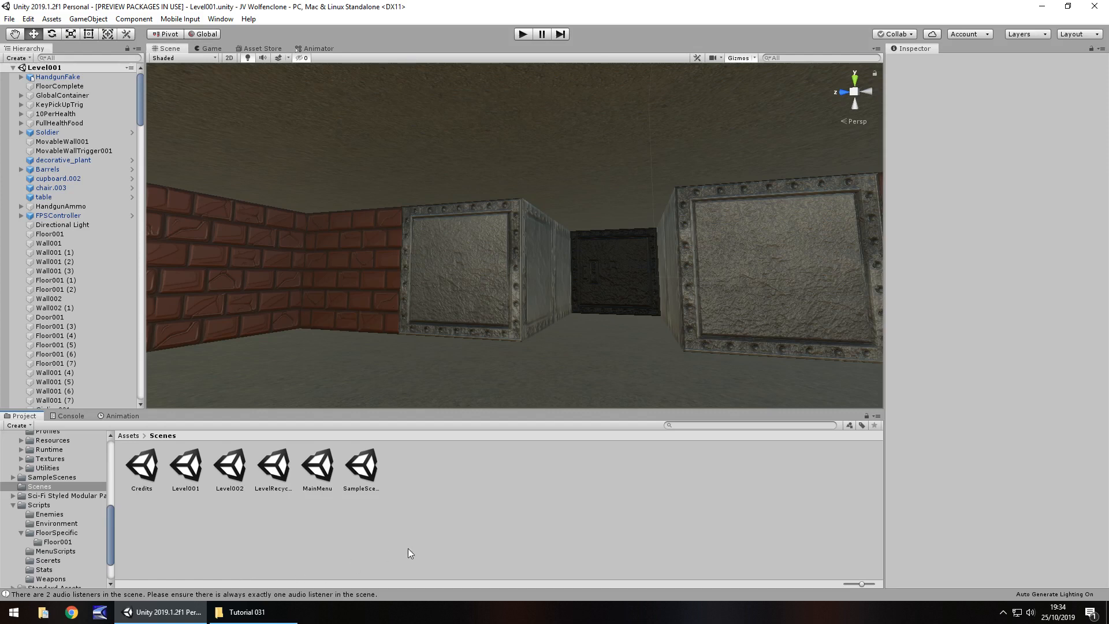
mouse_move(473, 511)
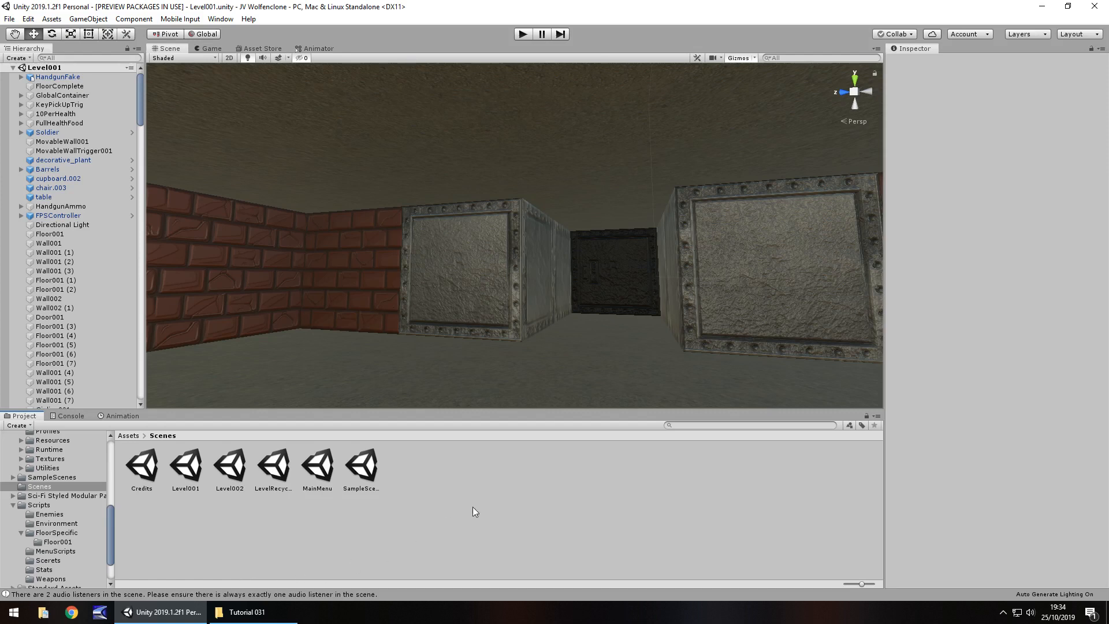
mouse_move(210, 520)
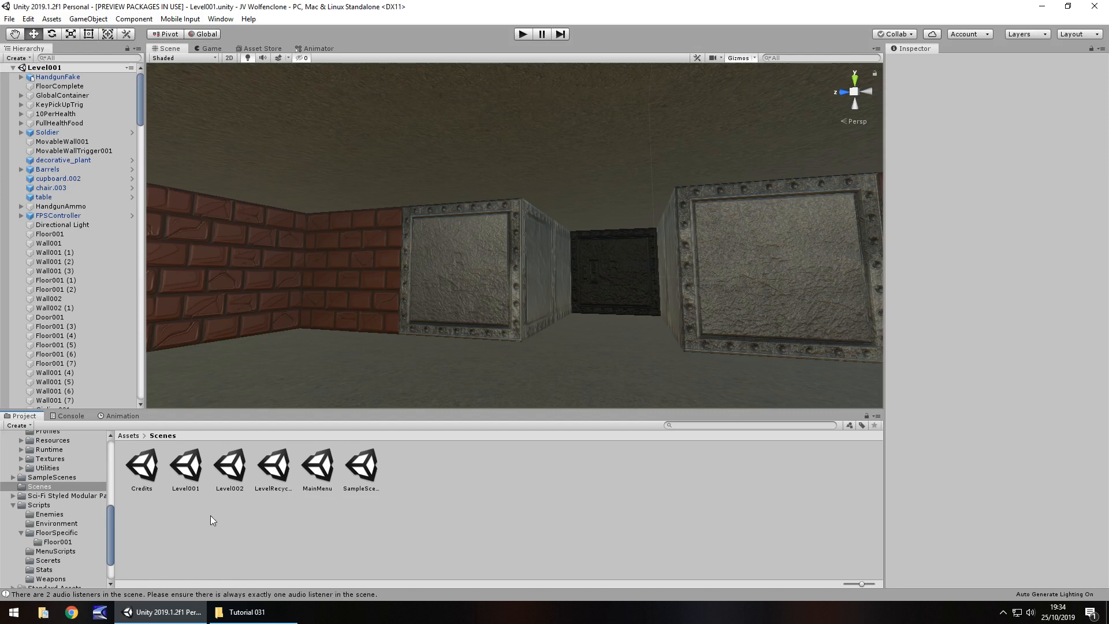
mouse_move(472, 521)
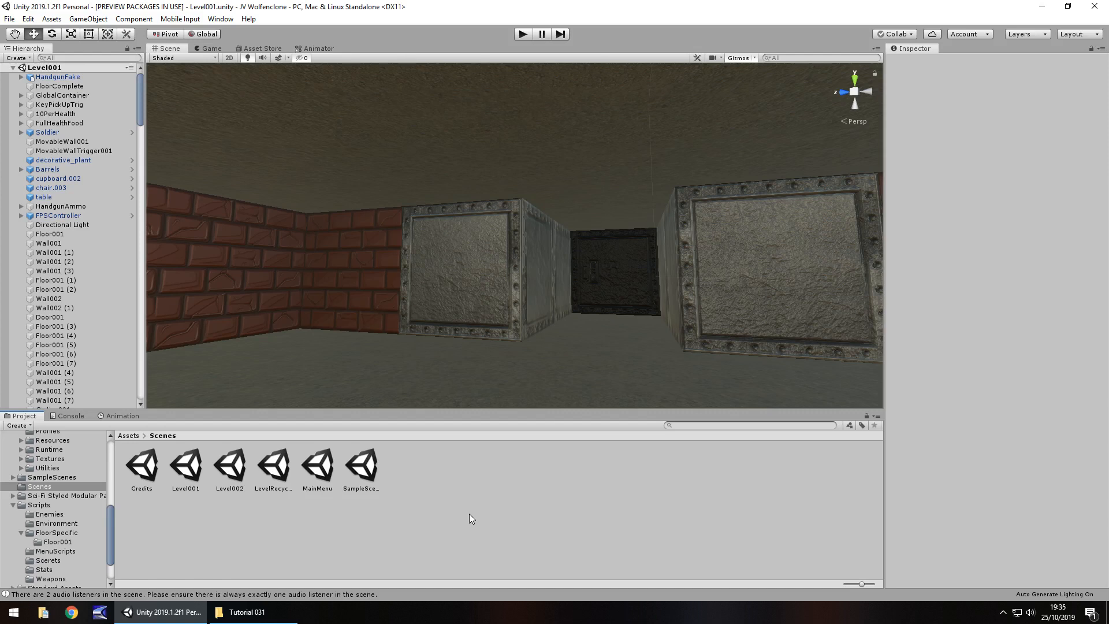
mouse_move(447, 497)
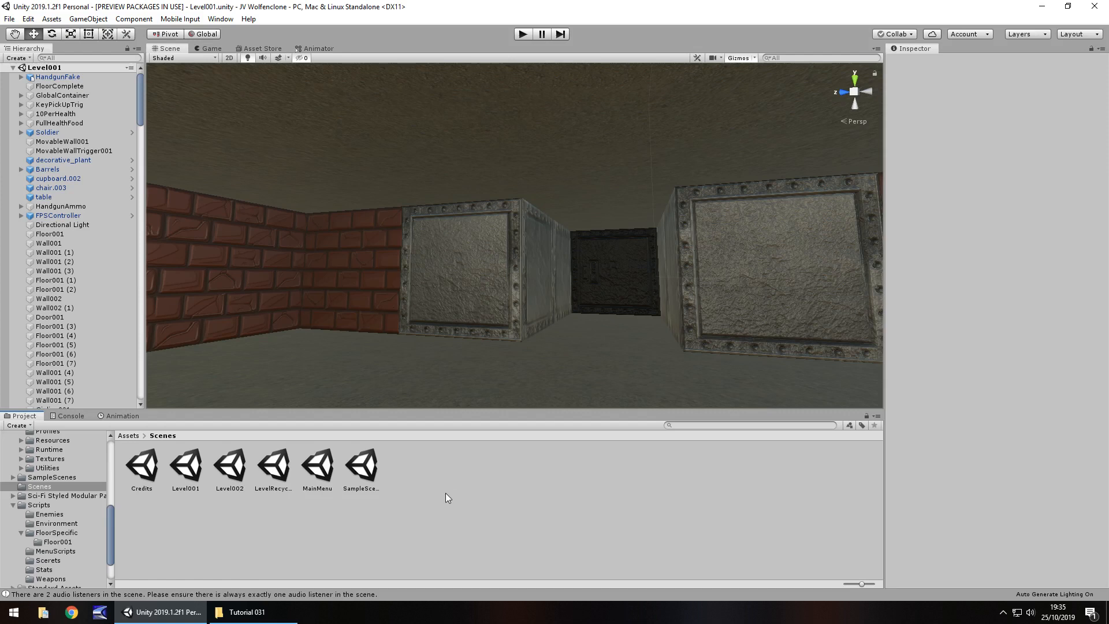
mouse_move(494, 508)
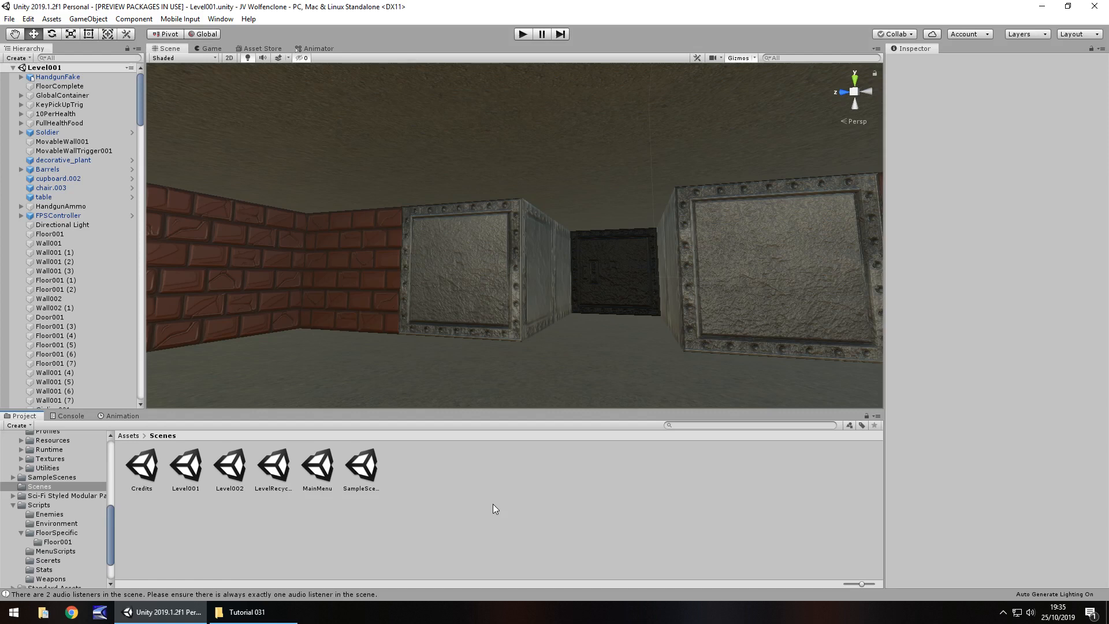
mouse_move(115, 524)
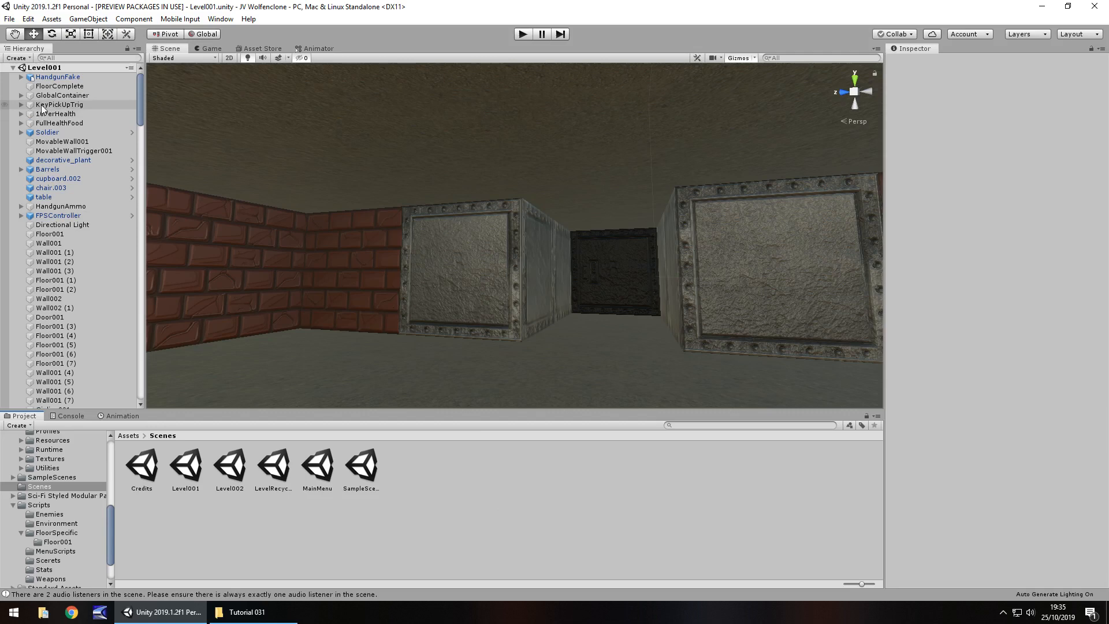
left_click(60, 86)
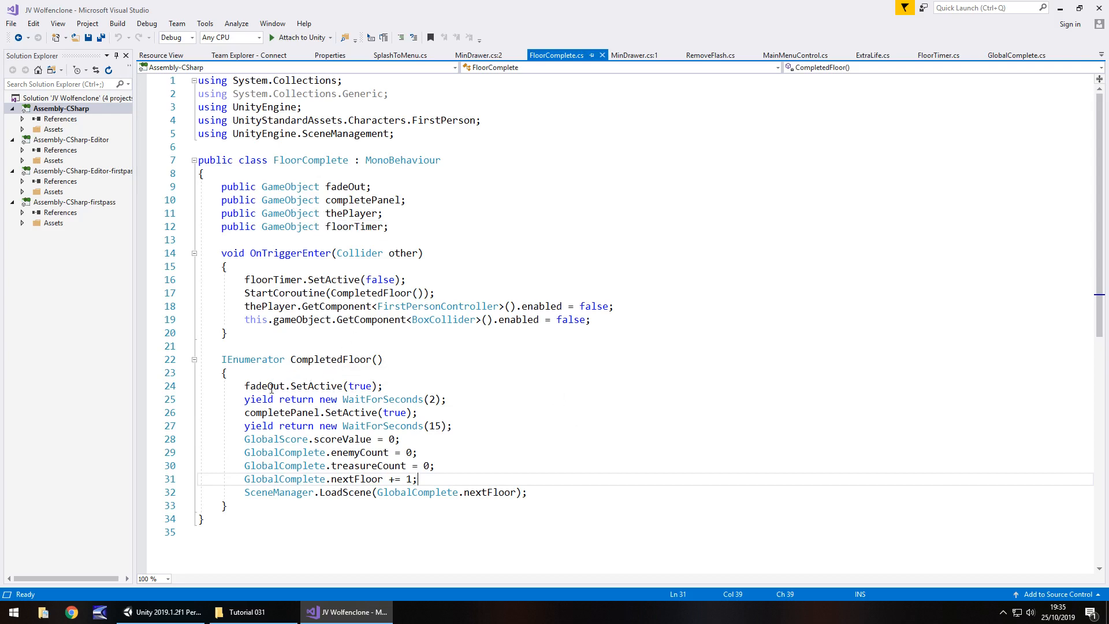
mouse_move(406, 385)
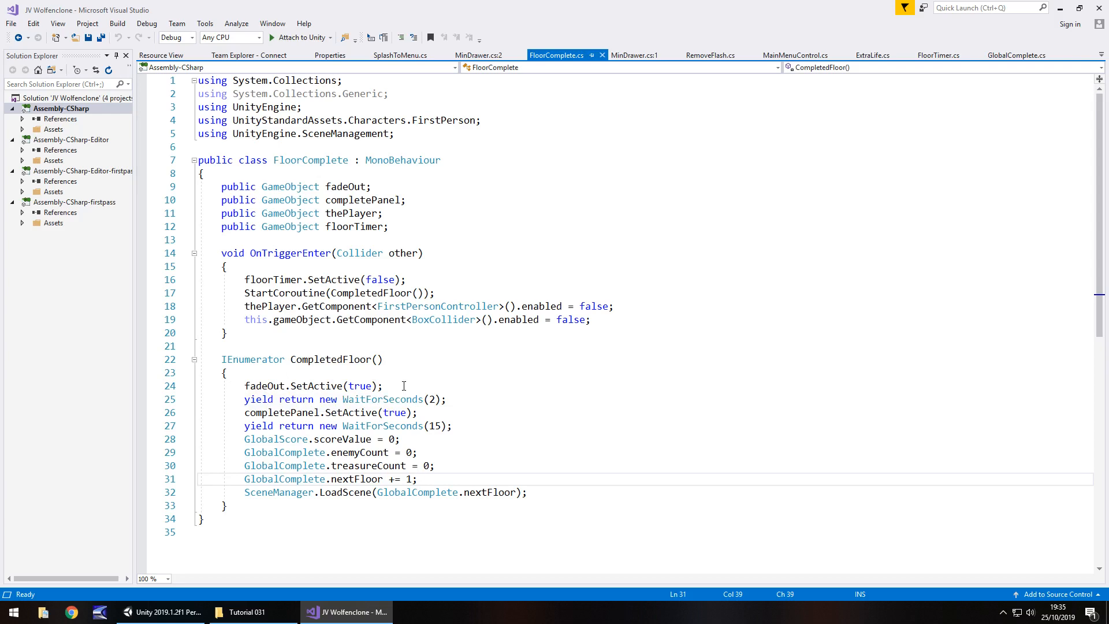
- Insert a new line below the fadeOut line and begin typing PlayerPrefs
left_click(400, 385)
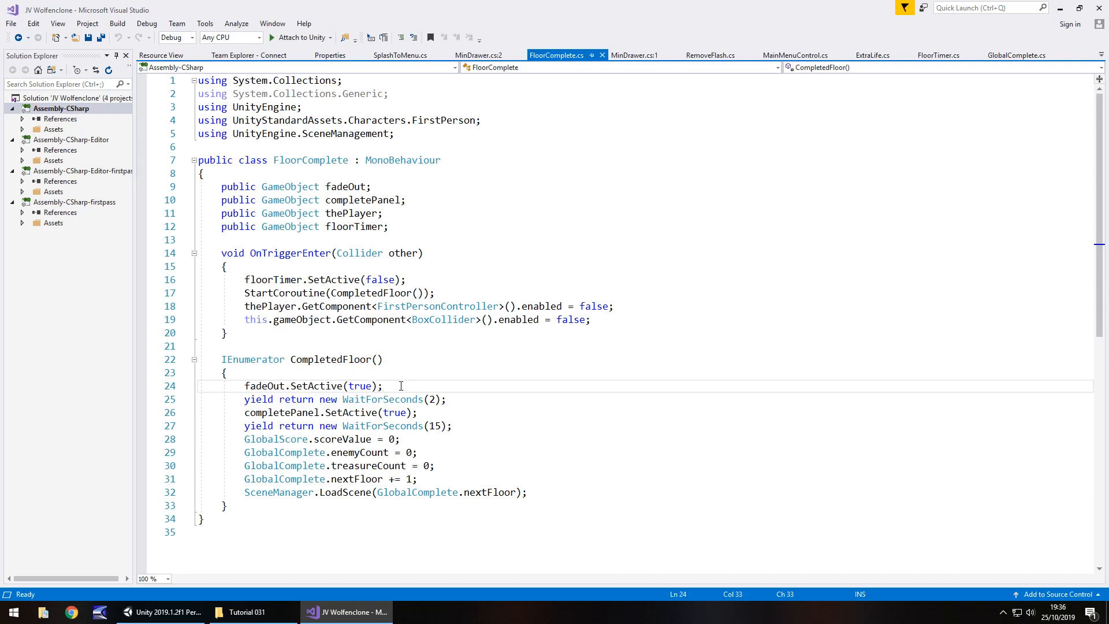
key("Enter")
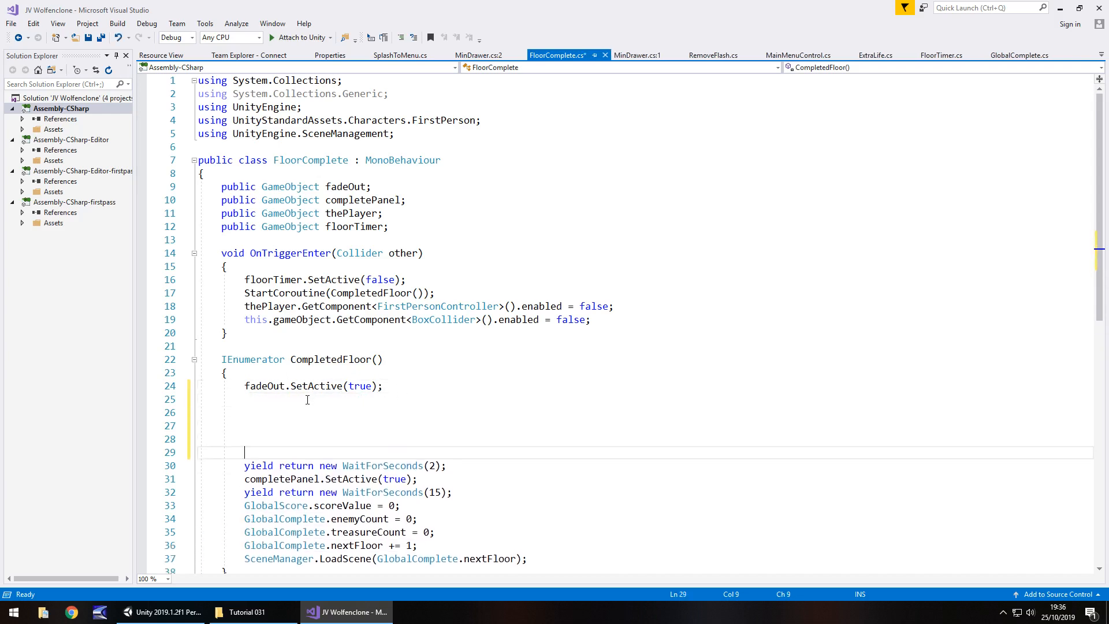
left_click(306, 399)
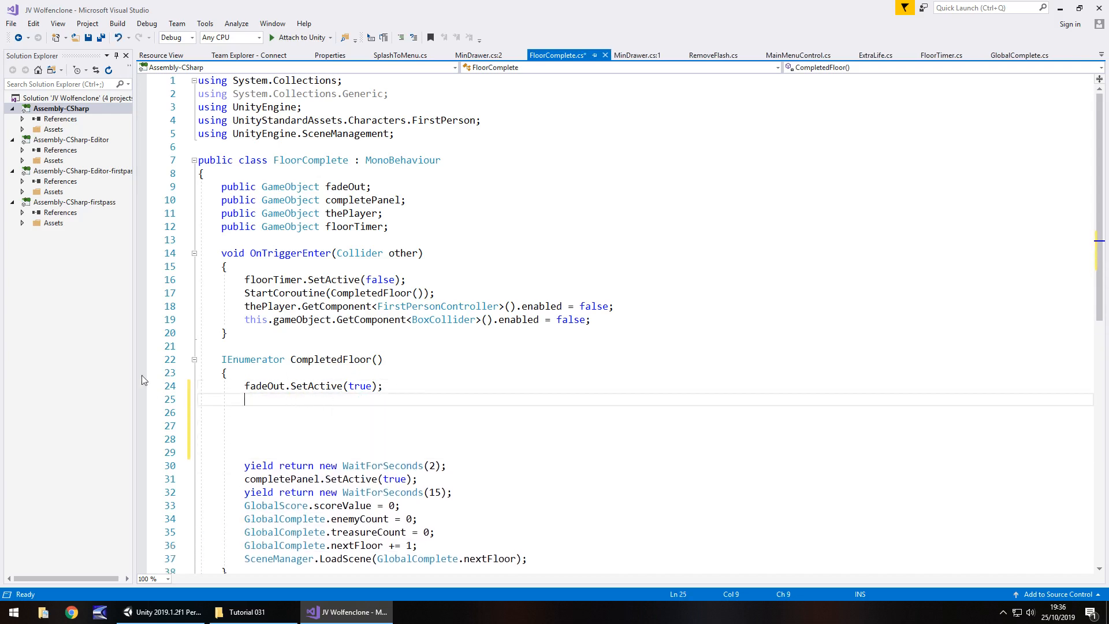
mouse_move(304, 404)
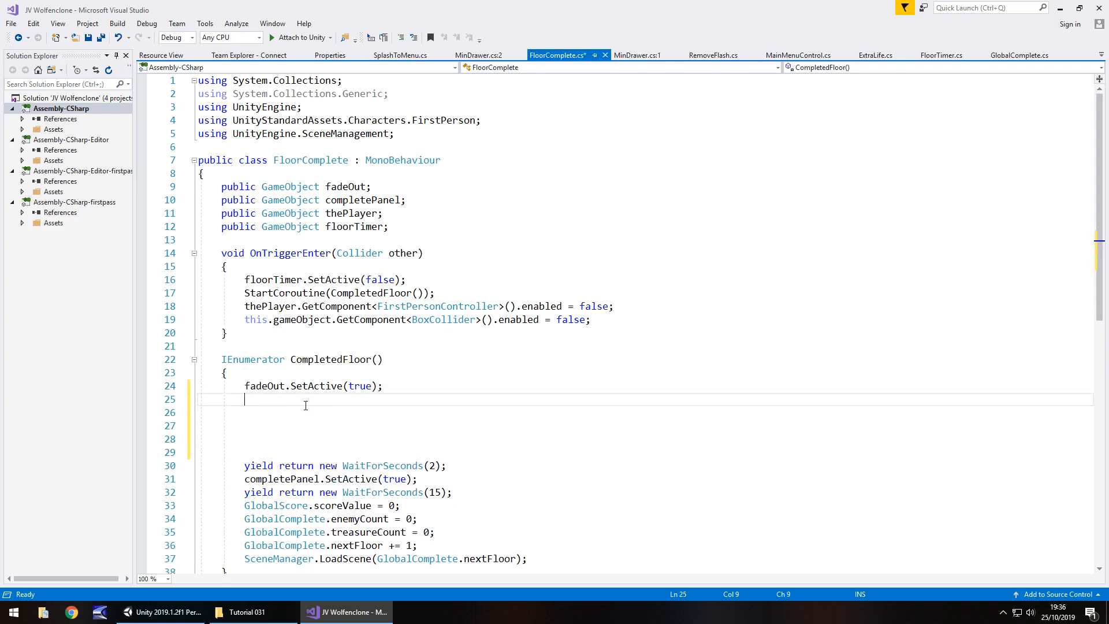
type("Pla")
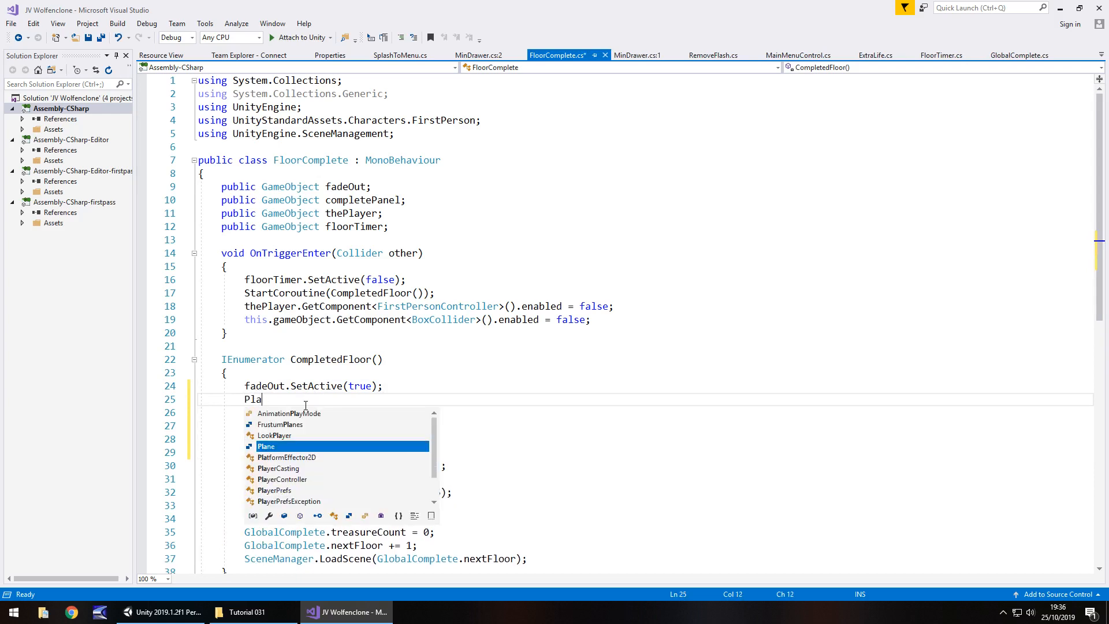
type("yerPrefs.")
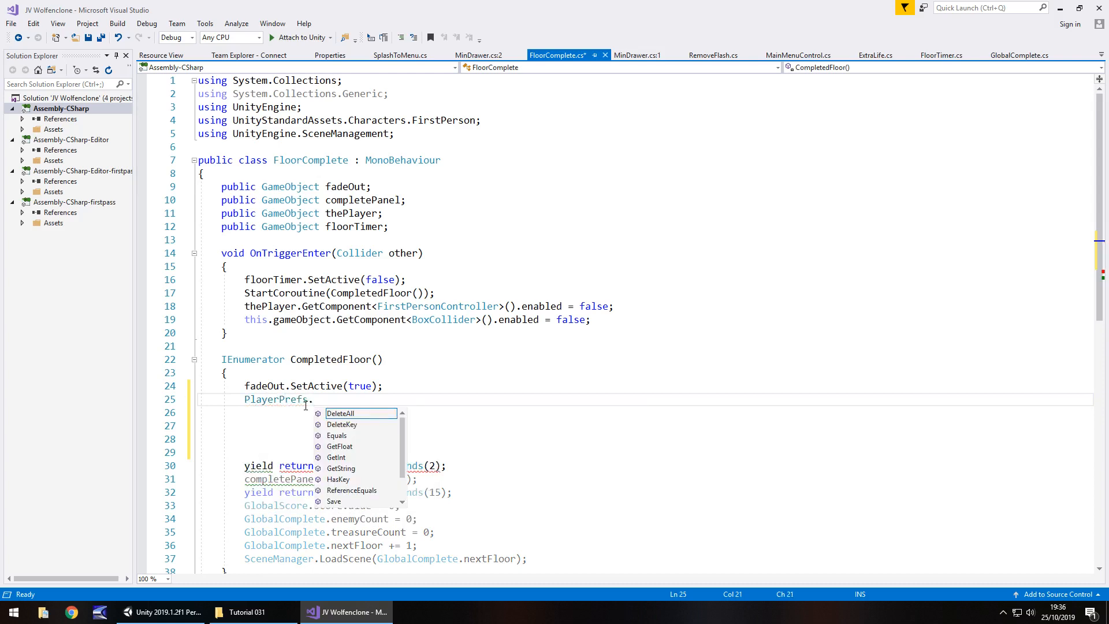
- Type SetInt("SceneToLoad", ) and remove the lower GlobalComplete.nextFloor += 1; line
type("SetInt")
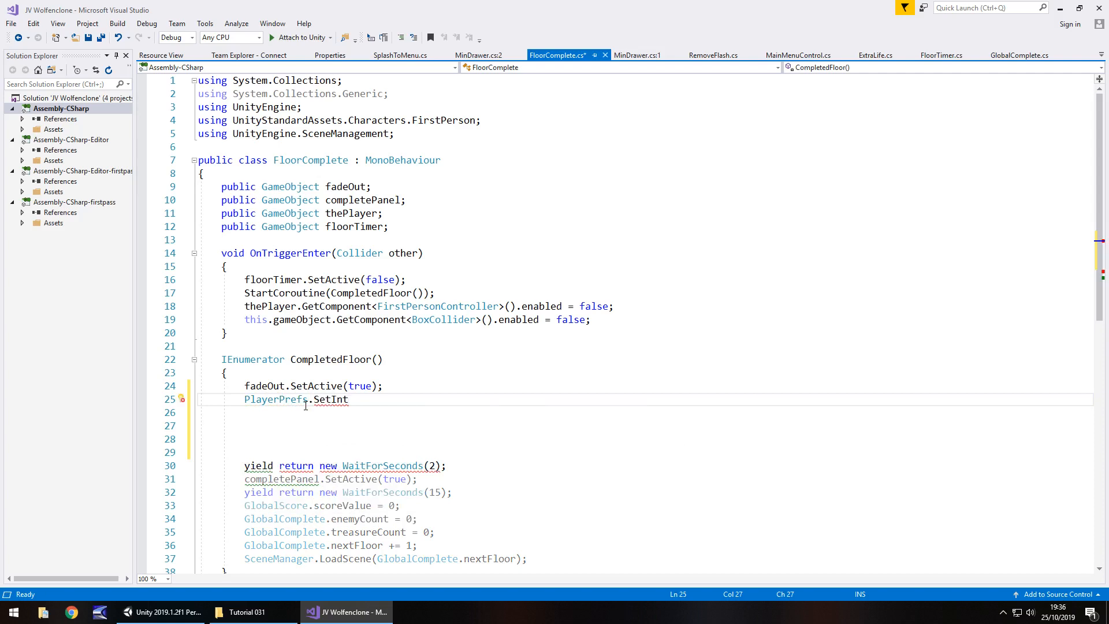
type("(")
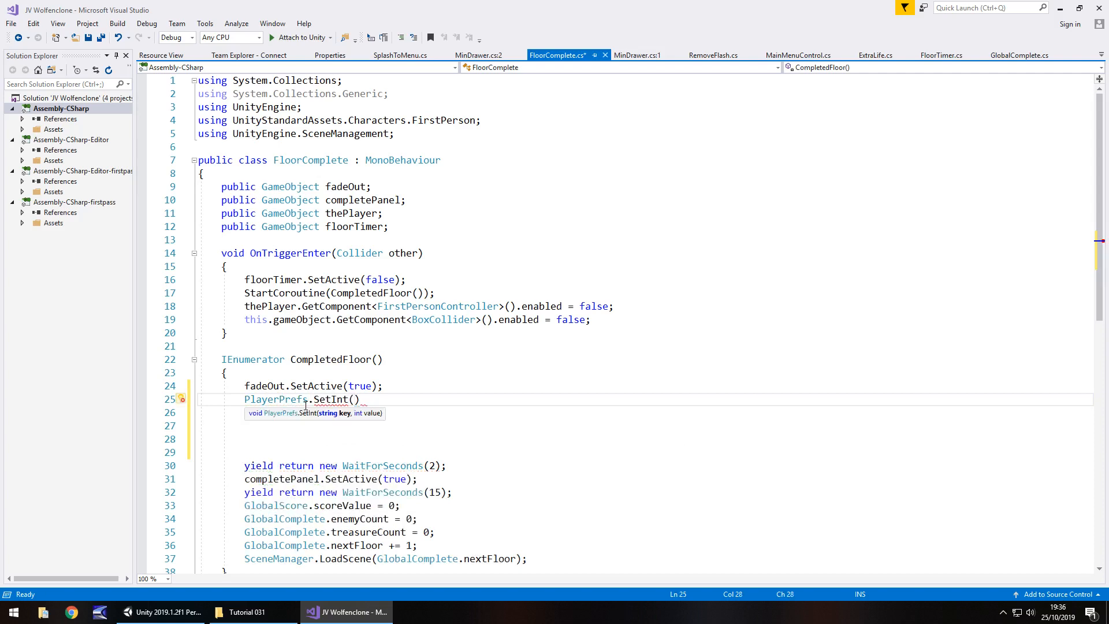
type("\"")
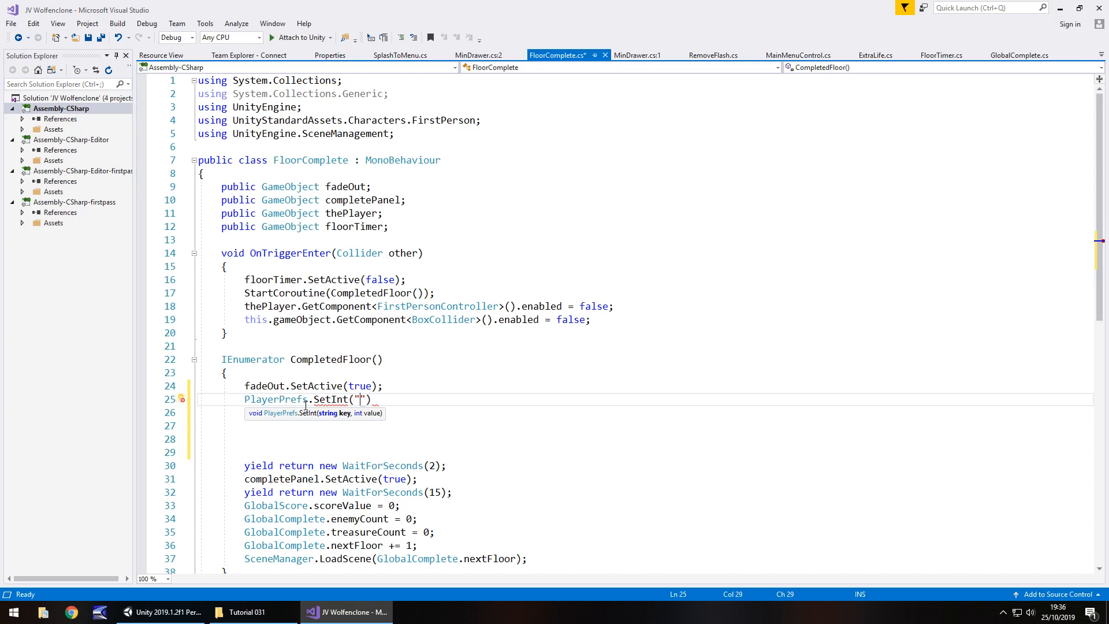
type("SceneT")
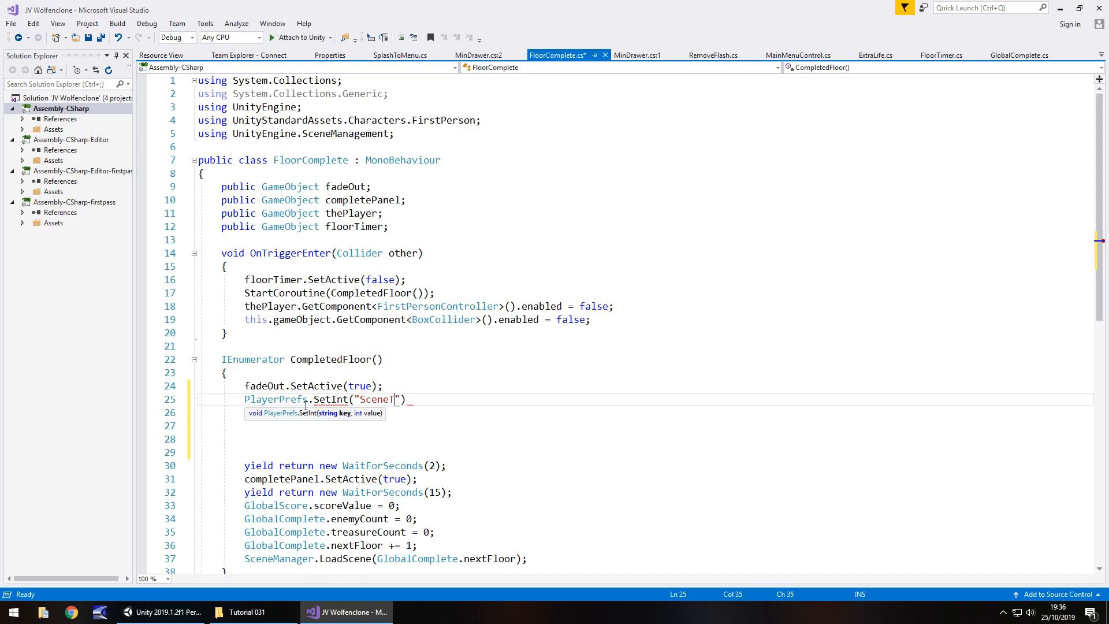
type("ToLoad")
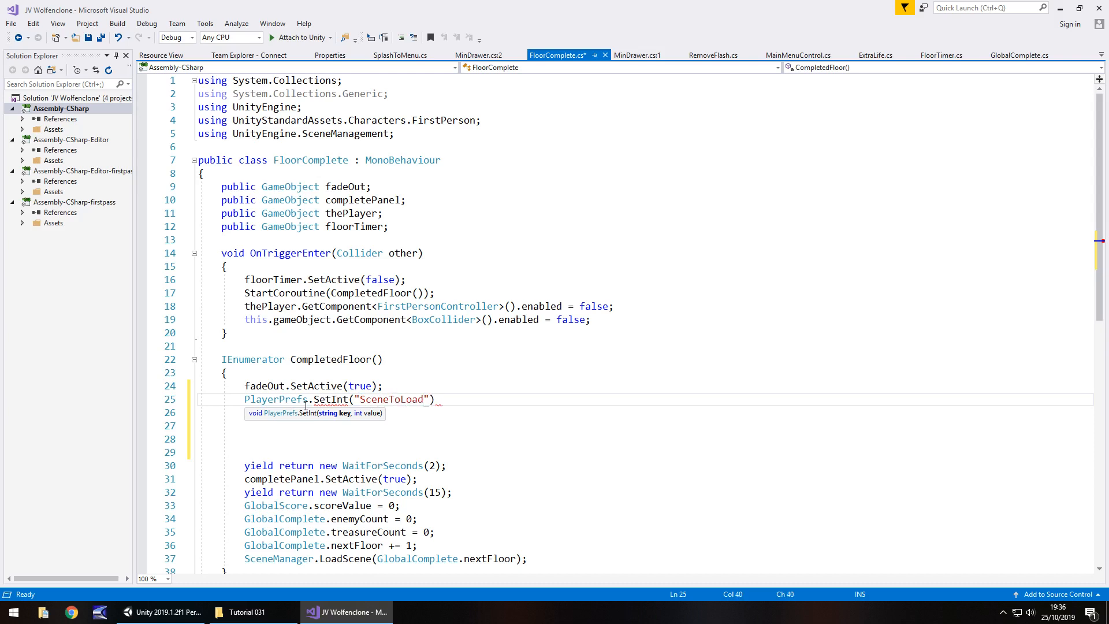
type(")")
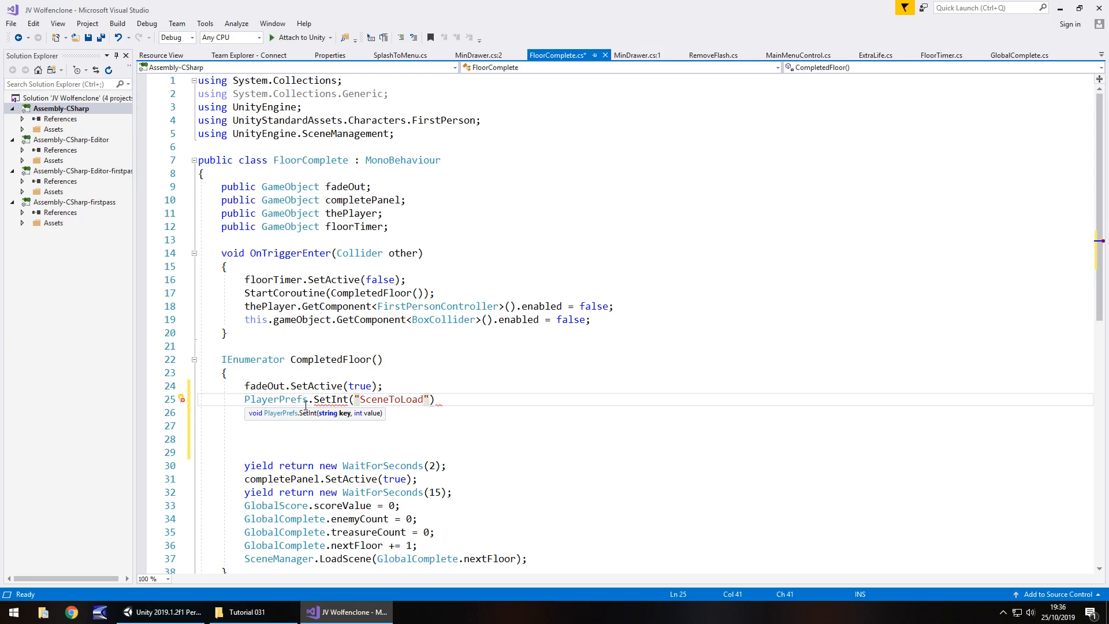
type(",")
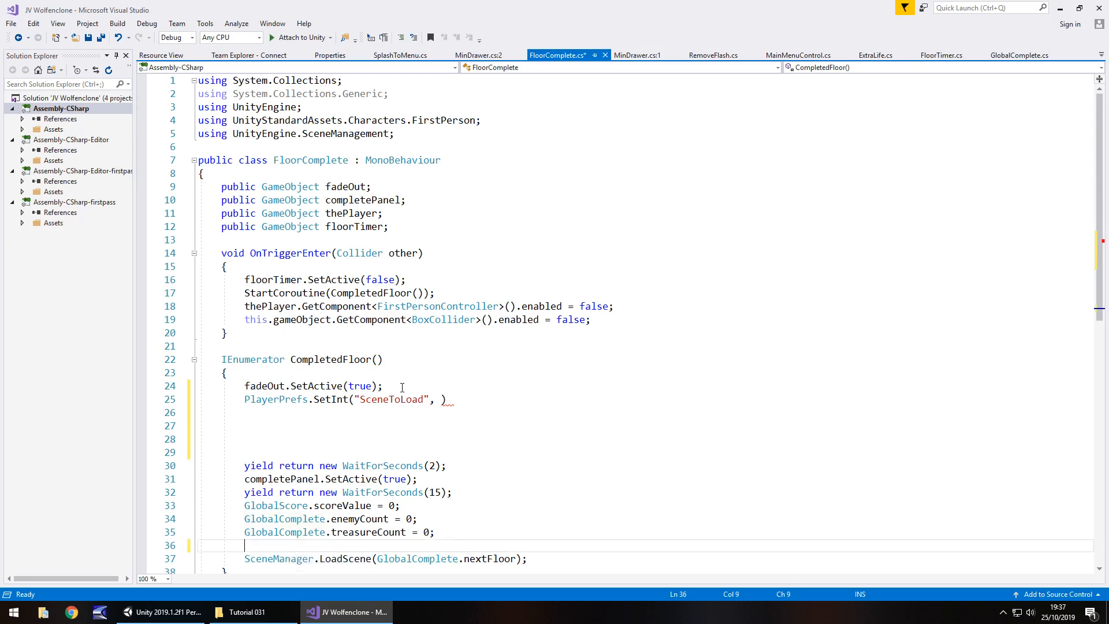
- Paste the nextFloor increment above SetInt and pass GlobalComplete.nextFloor as its value
type("GlobalComplete.nextFloor += 1;")
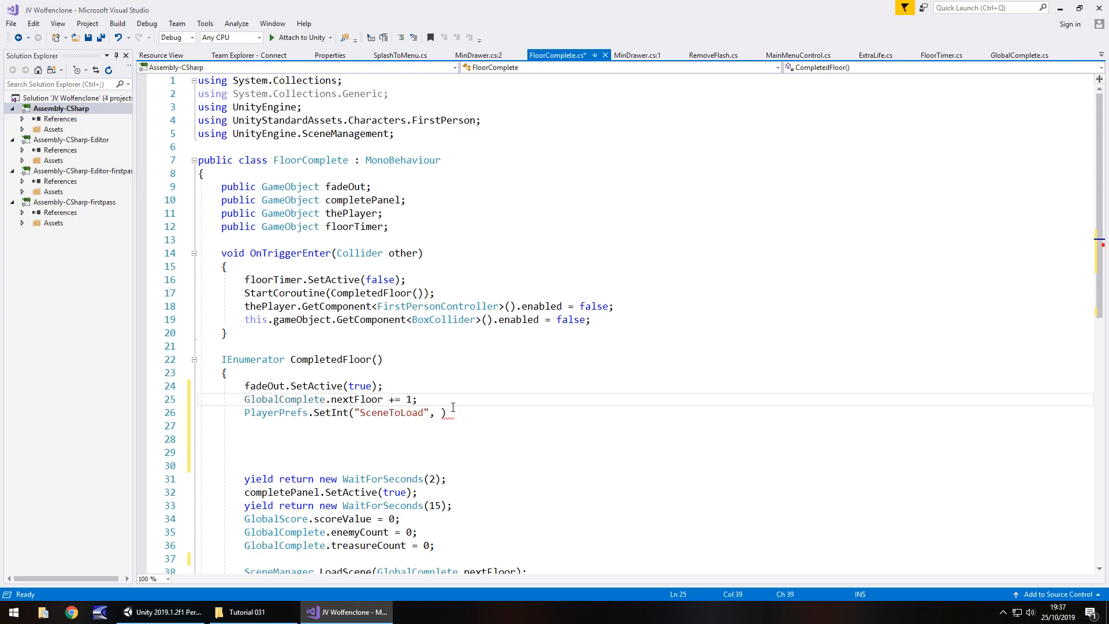
type("G")
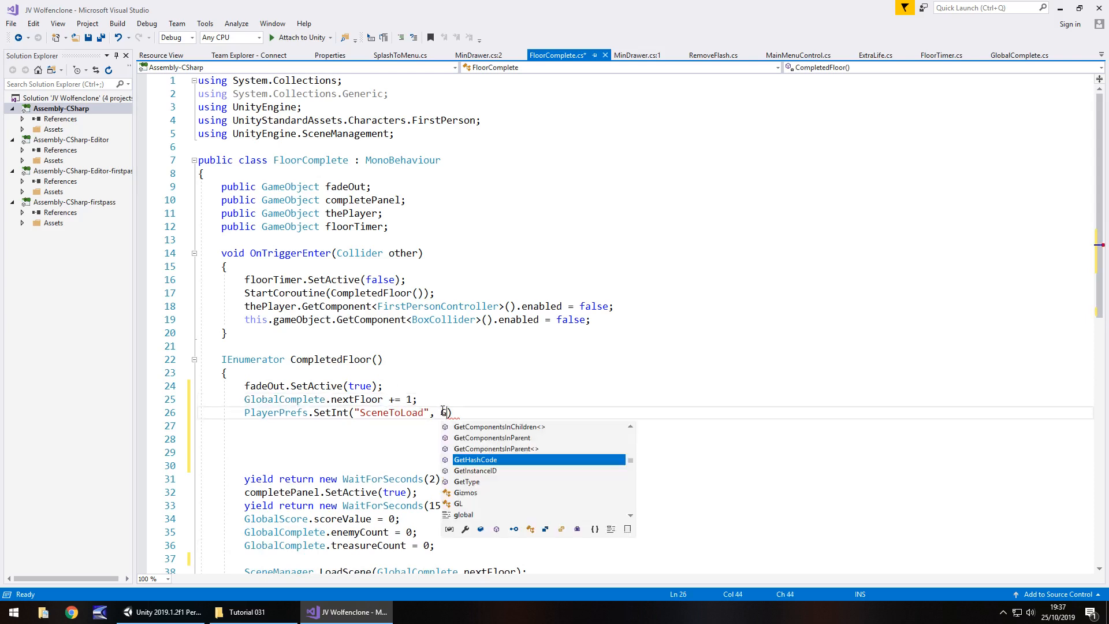
type("lobalComplete.")
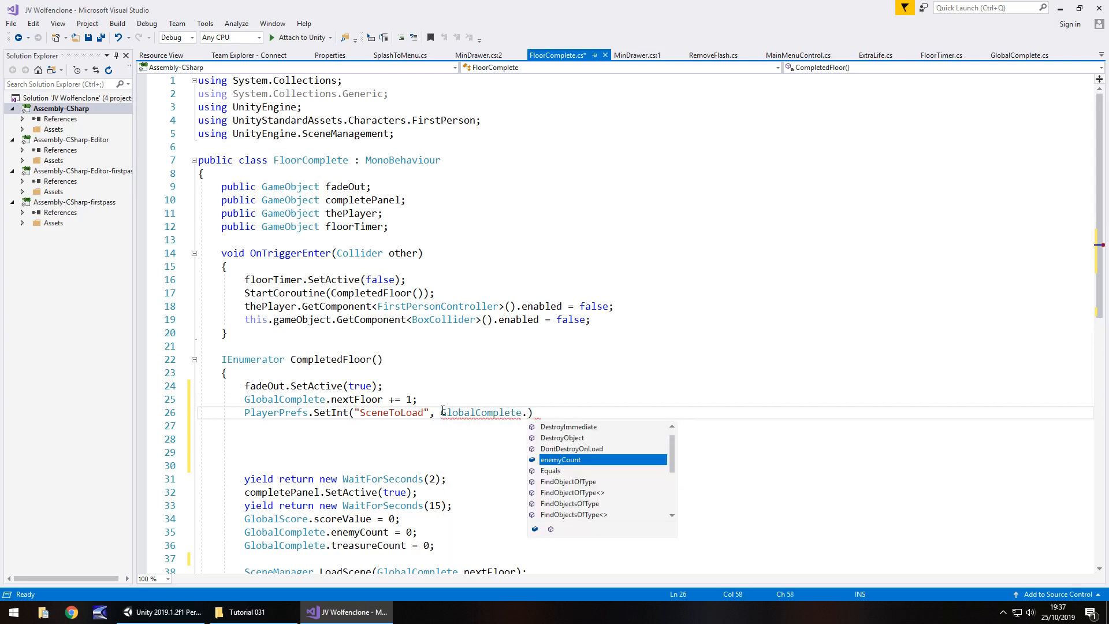
type("nextFloor")
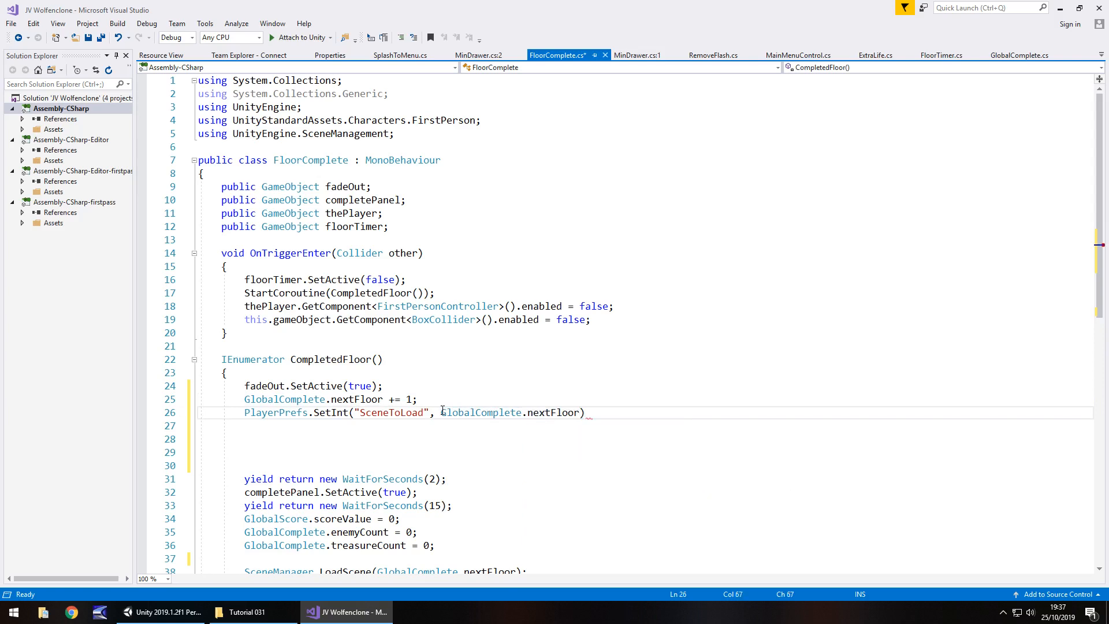
type(";)")
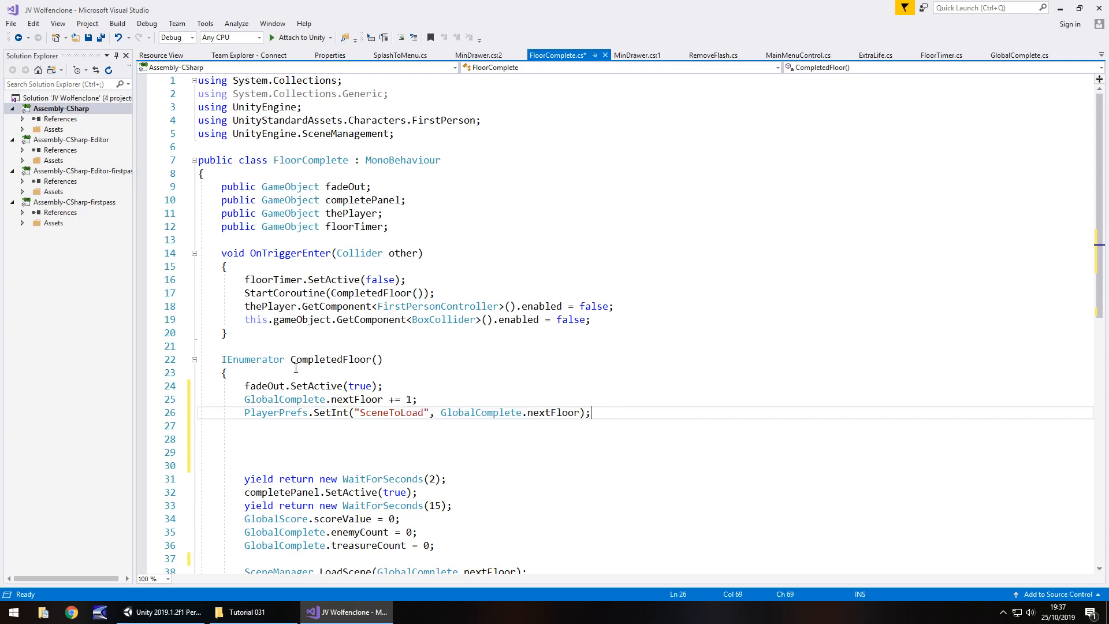
left_click(245, 399)
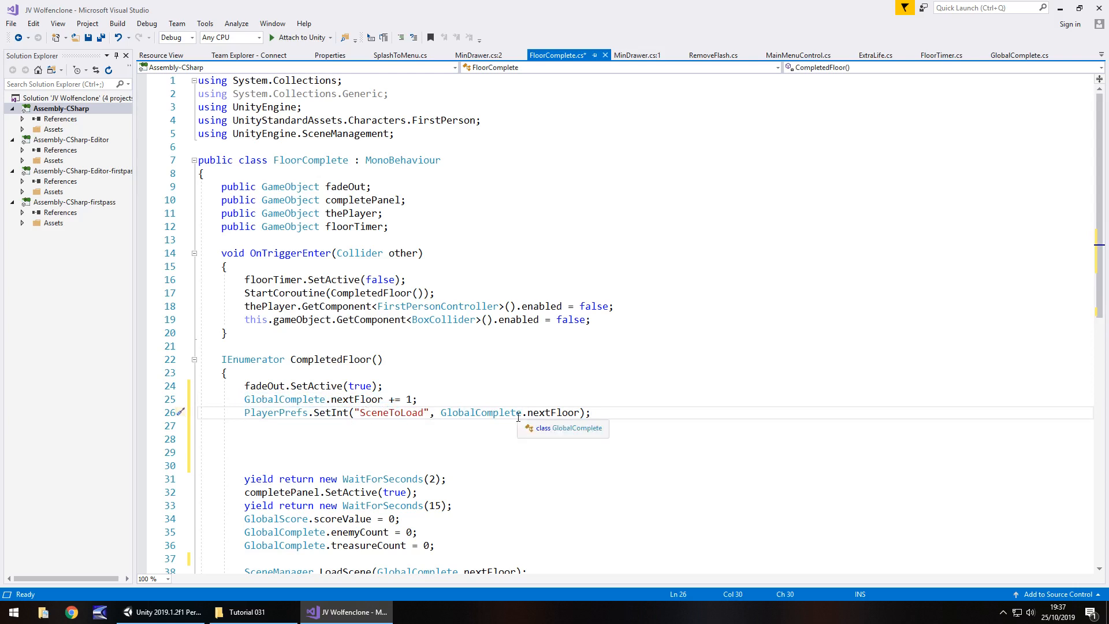
mouse_move(378, 495)
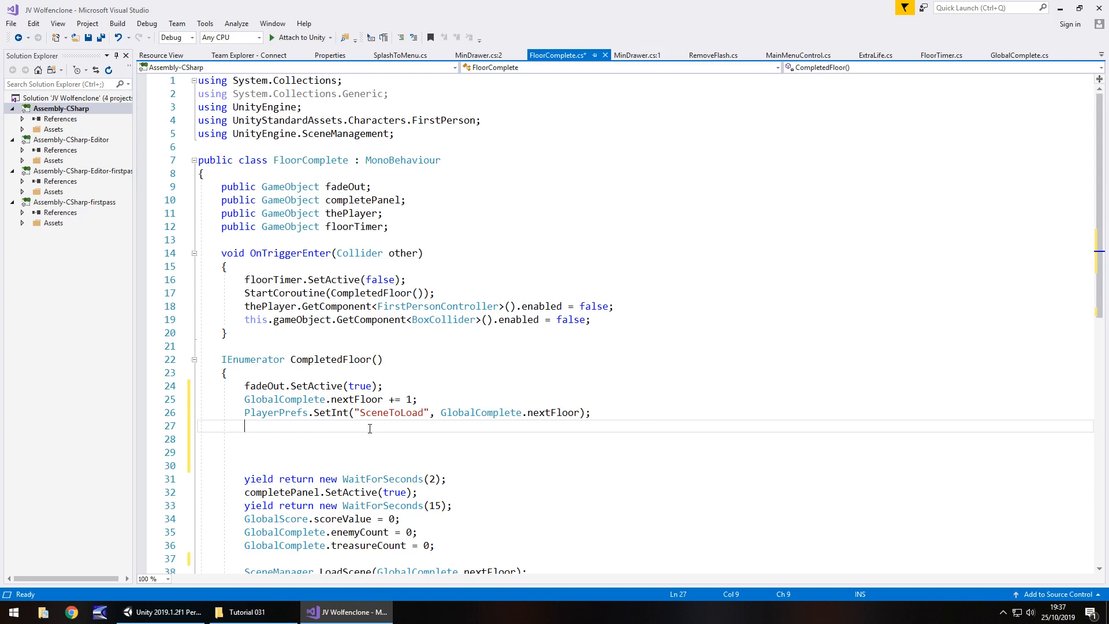
- Add PlayerPrefs.SetInt("LivesSaved", GlobalLife.lifeValue); to CompletedFloor
type("PlayerPrefs")
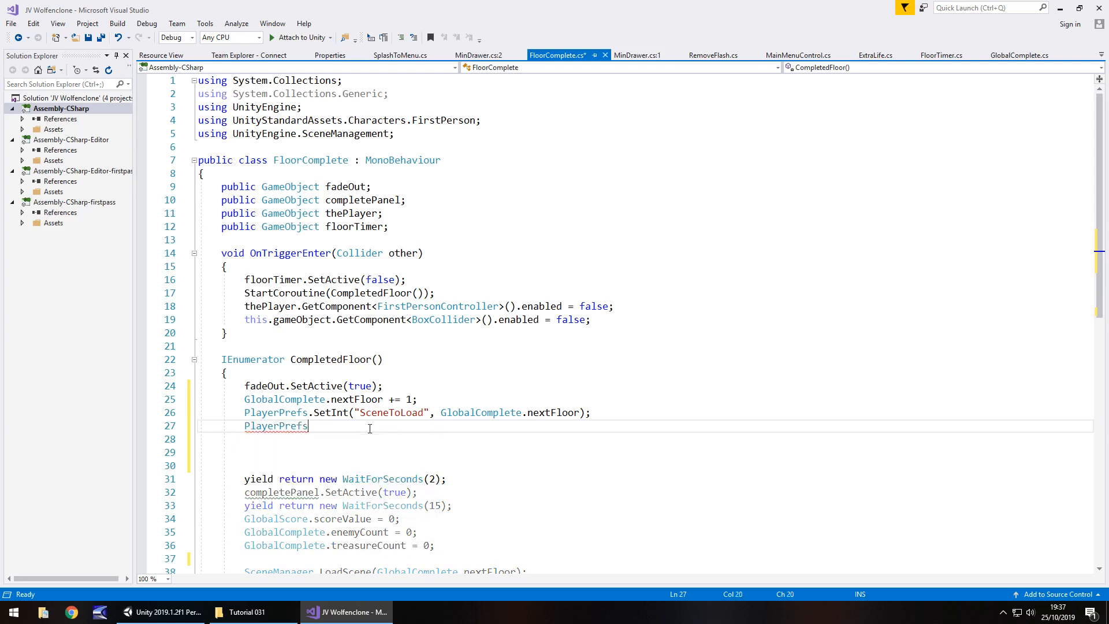
type(".SetInt(")
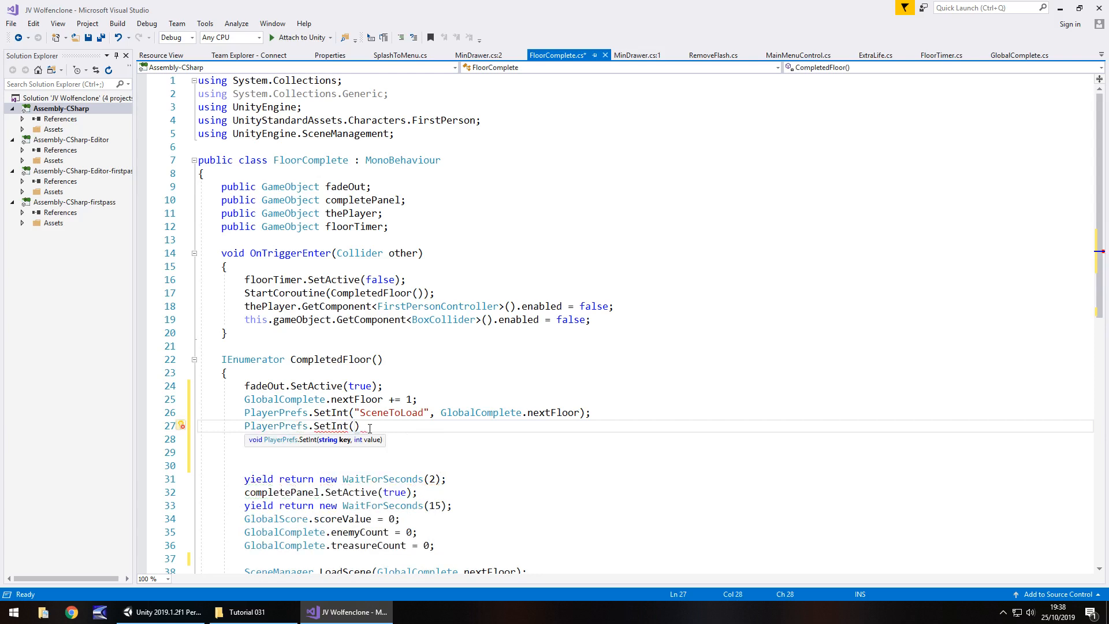
type("LivesSave")
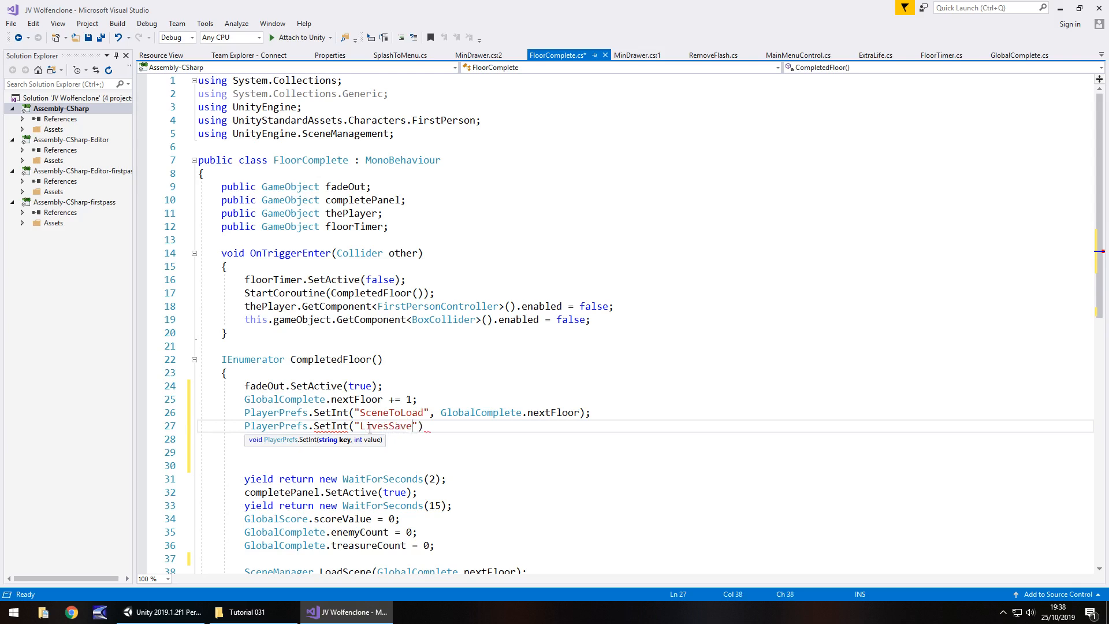
type("\"")
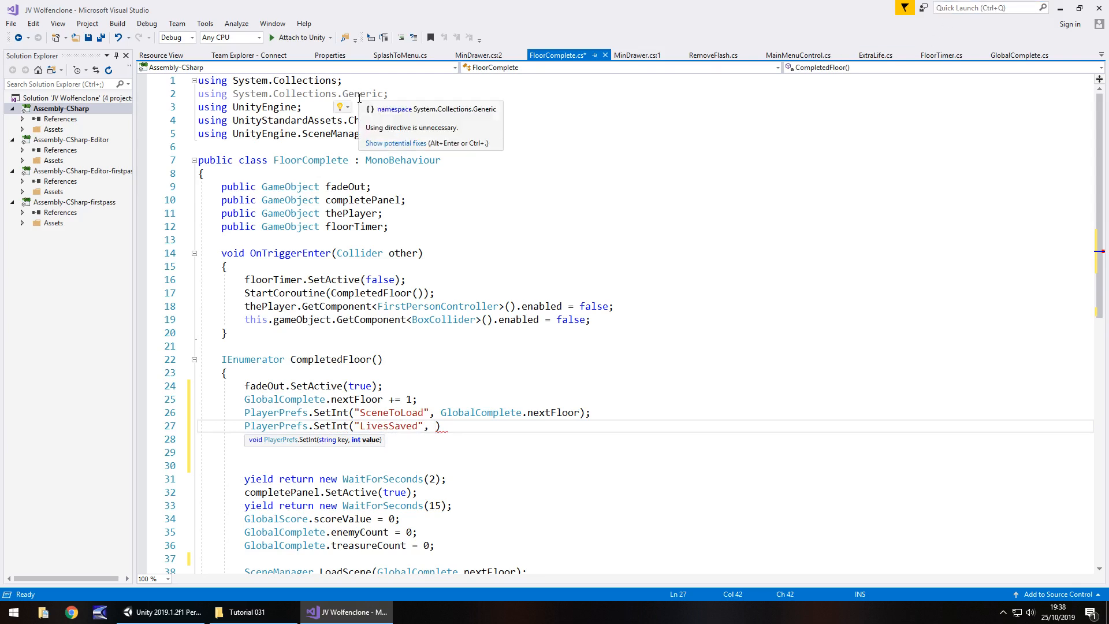
type("GlobalLife")
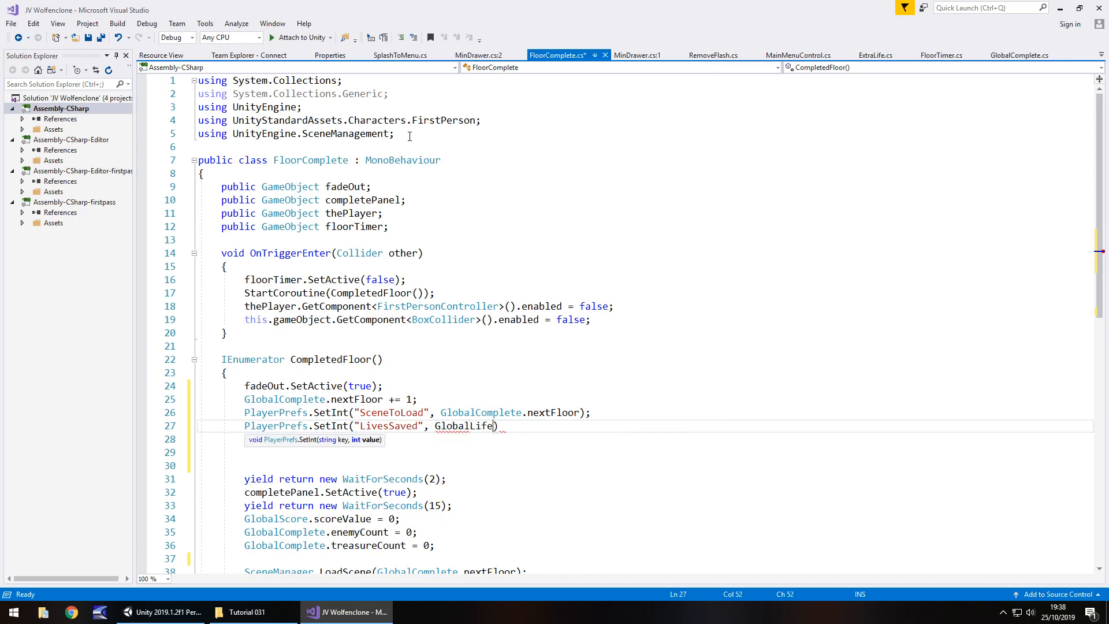
type(".lifeValue")
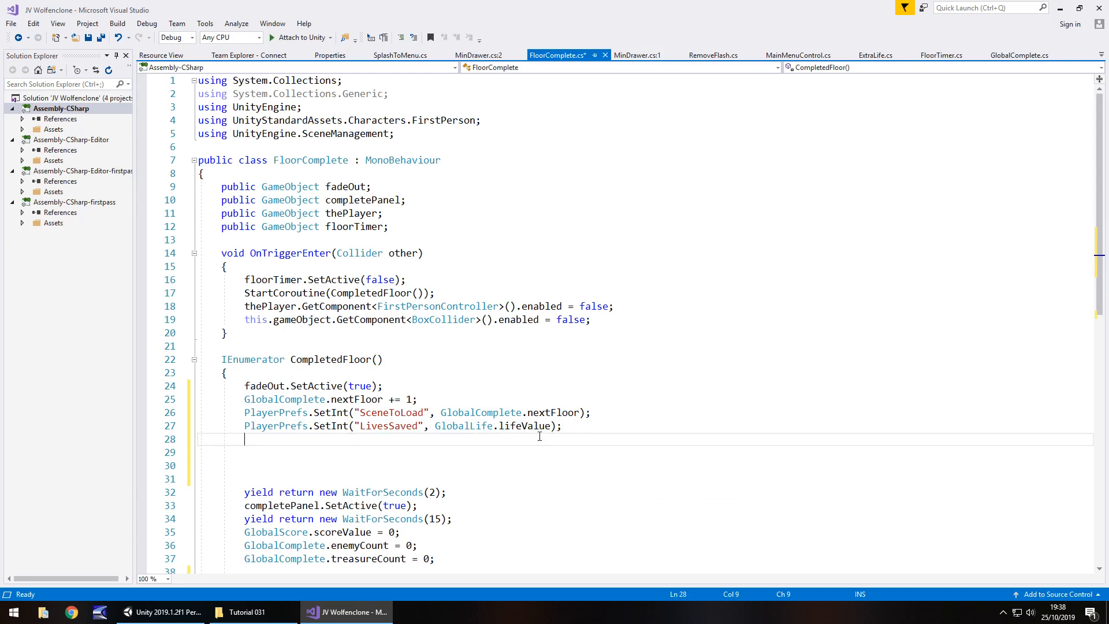
- Add PlayerPrefs.SetInt("ScoreSaved", GlobalScore.scoreValue); below it
type("PlayerPrefs")
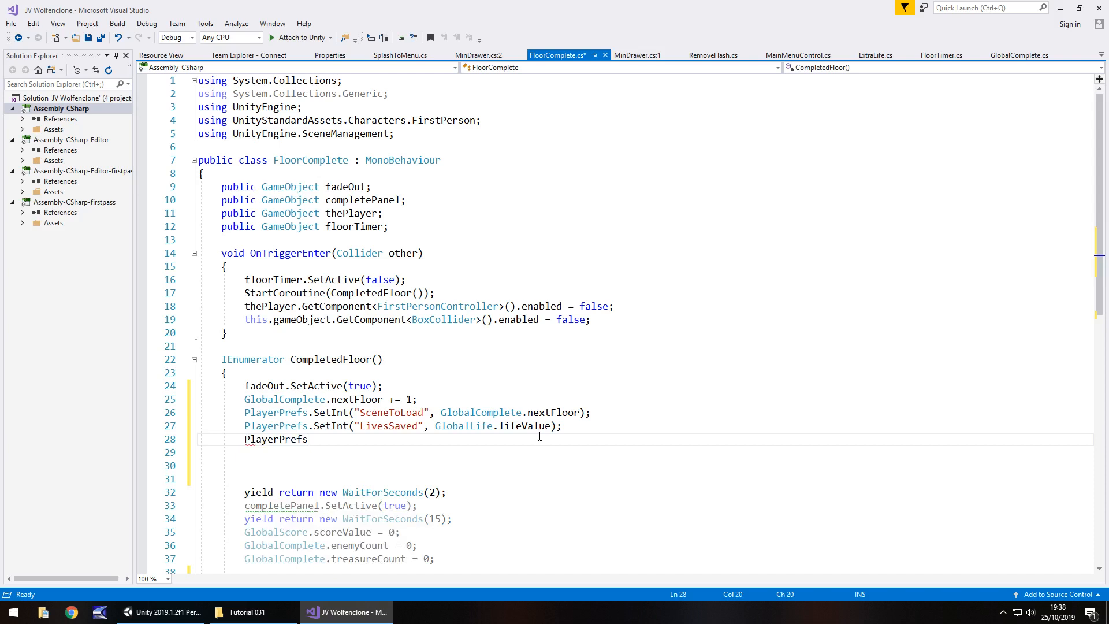
type(".SetInt(\"\"")
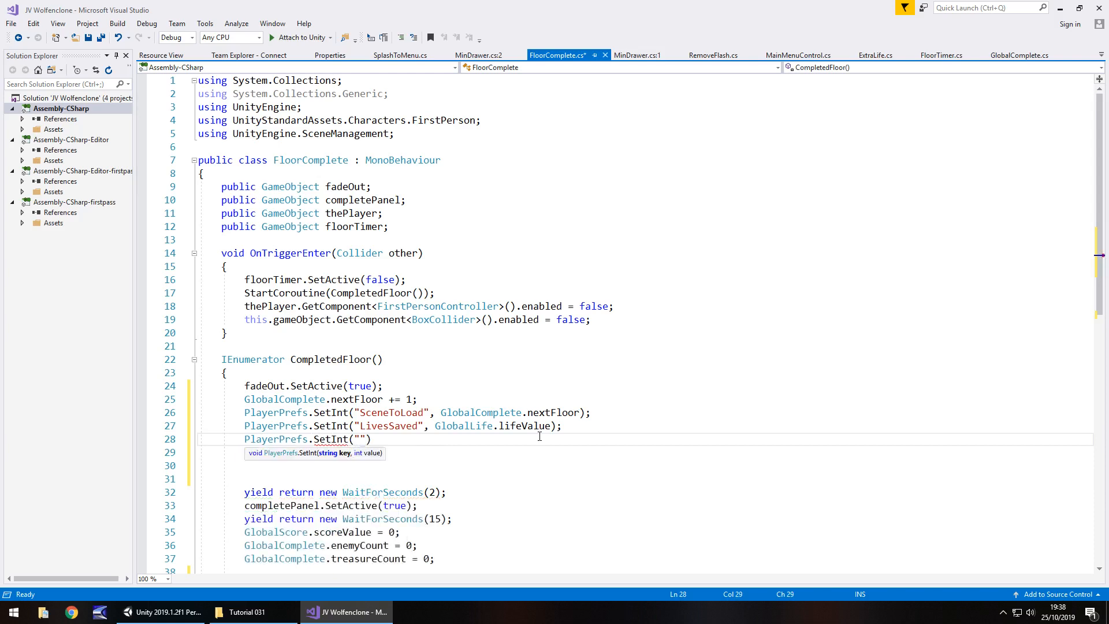
type("Sco")
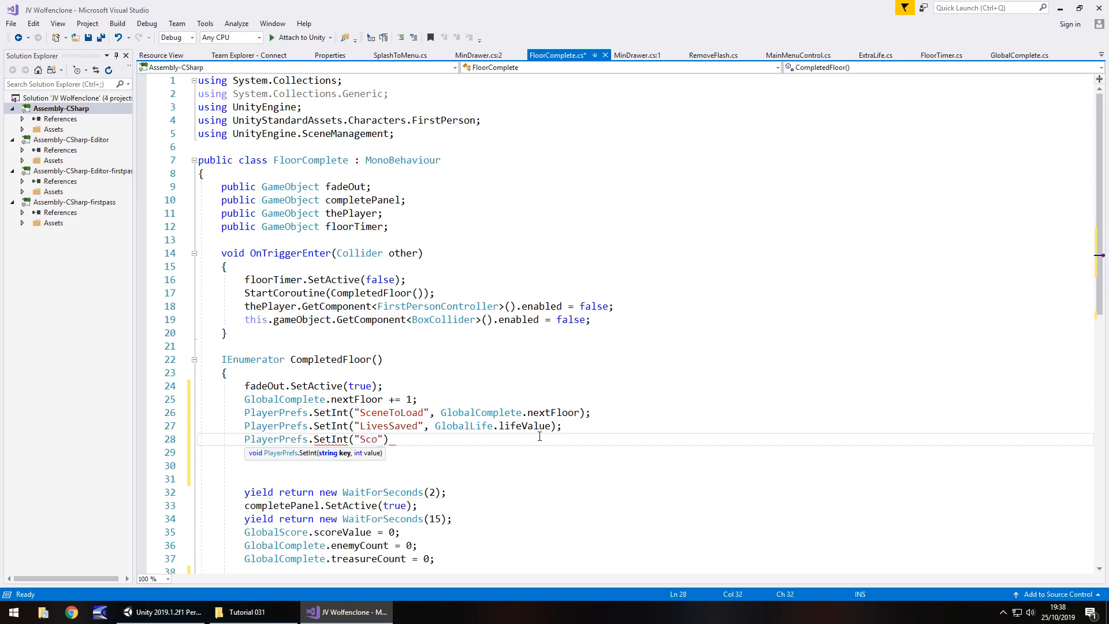
type("reSa")
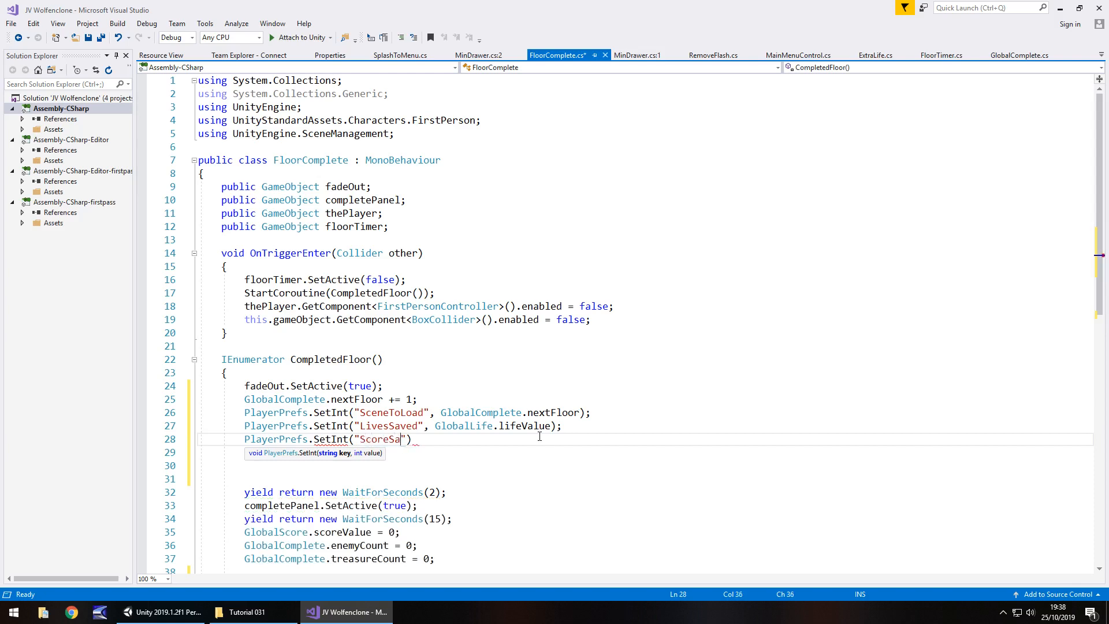
type("ved\",")
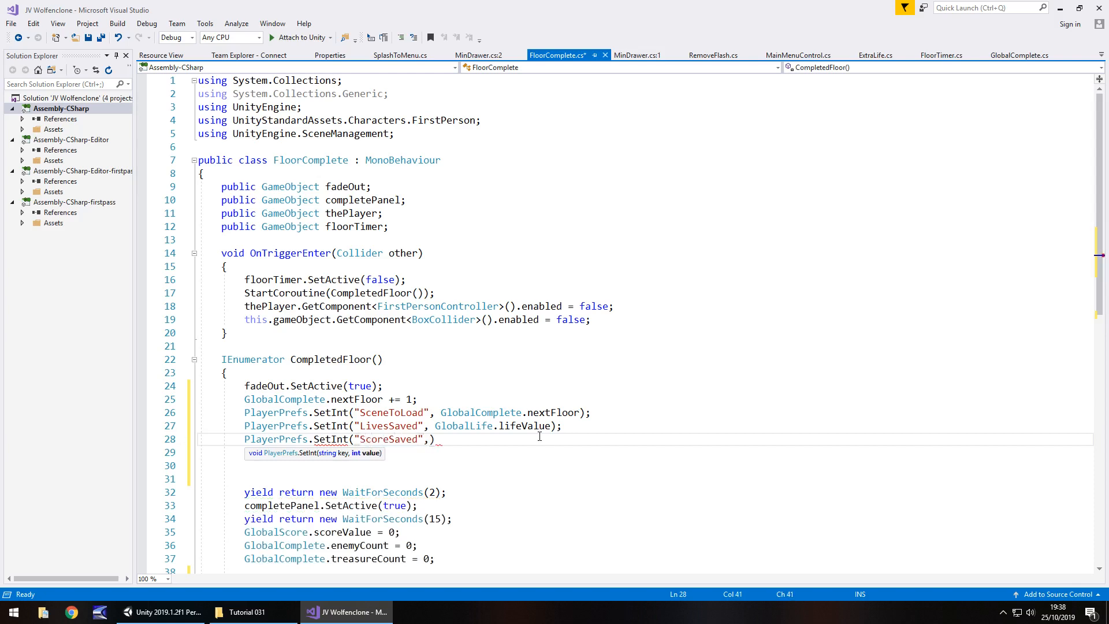
type("GlobalScore.scoreValue")
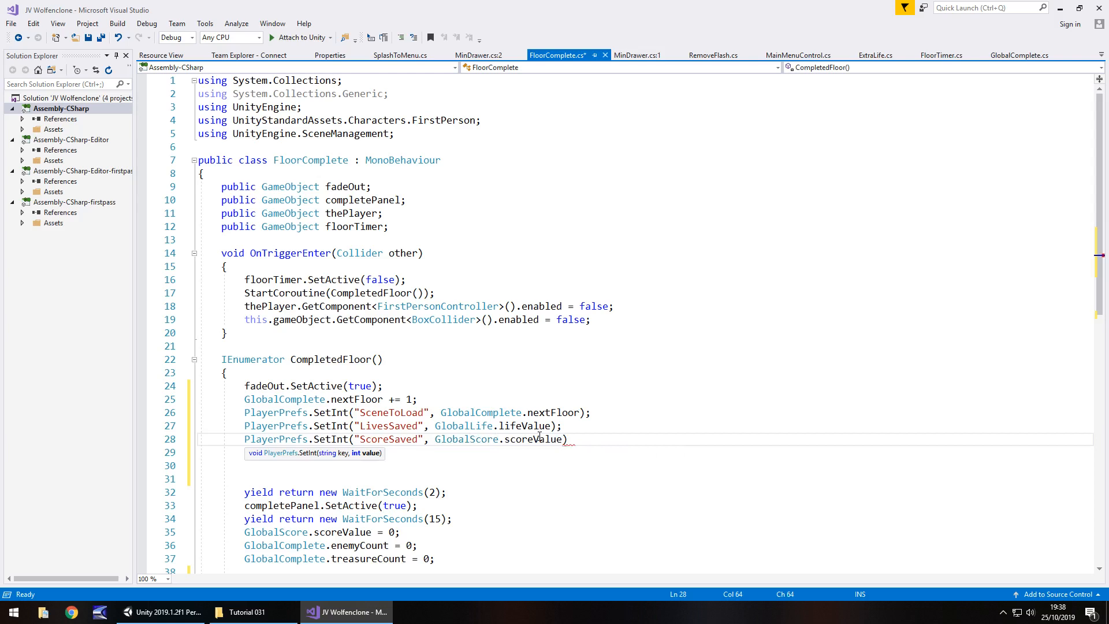
type(");")
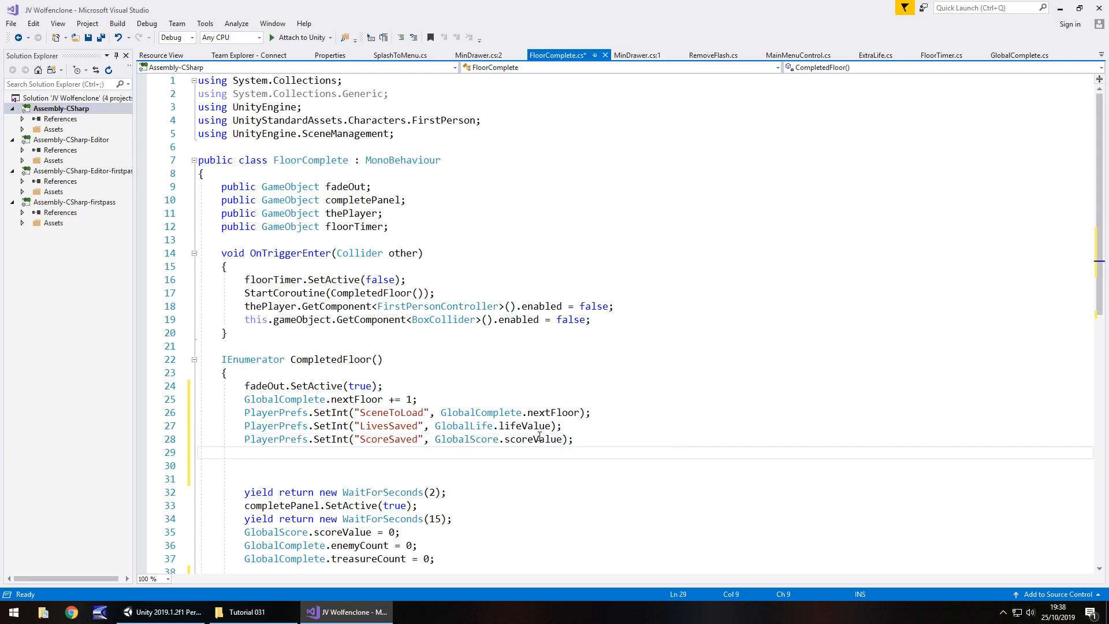
- Write PlayerPrefs.SetInt("AmmoSaved", GlobalAmmo.handgunAmmo); on line 29
type("PlayerPrefs.SetInt()")
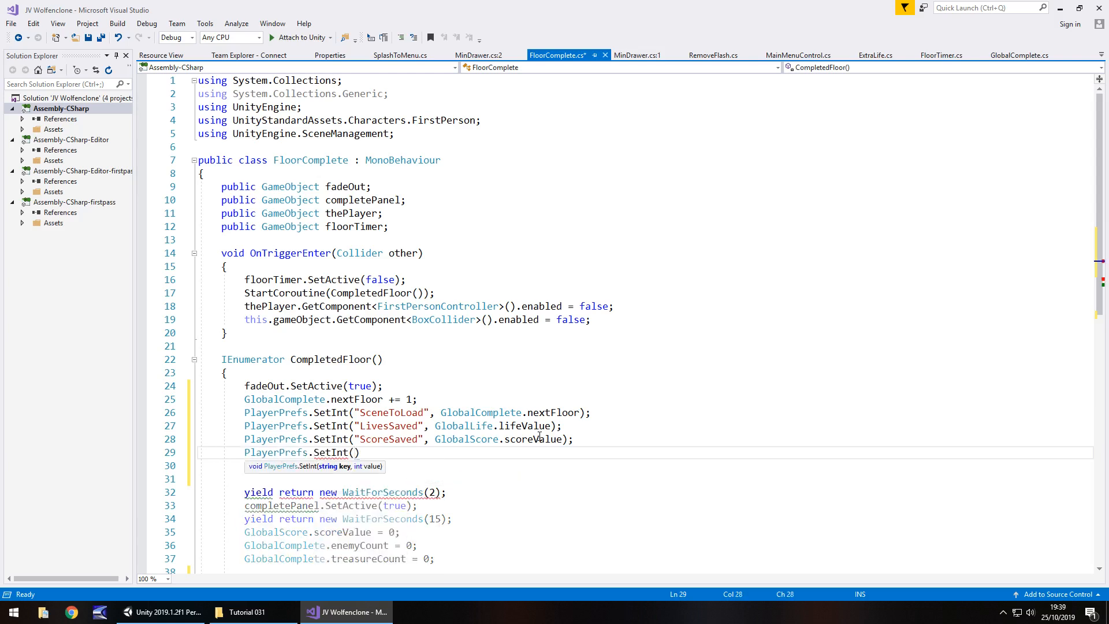
type("\"\"")
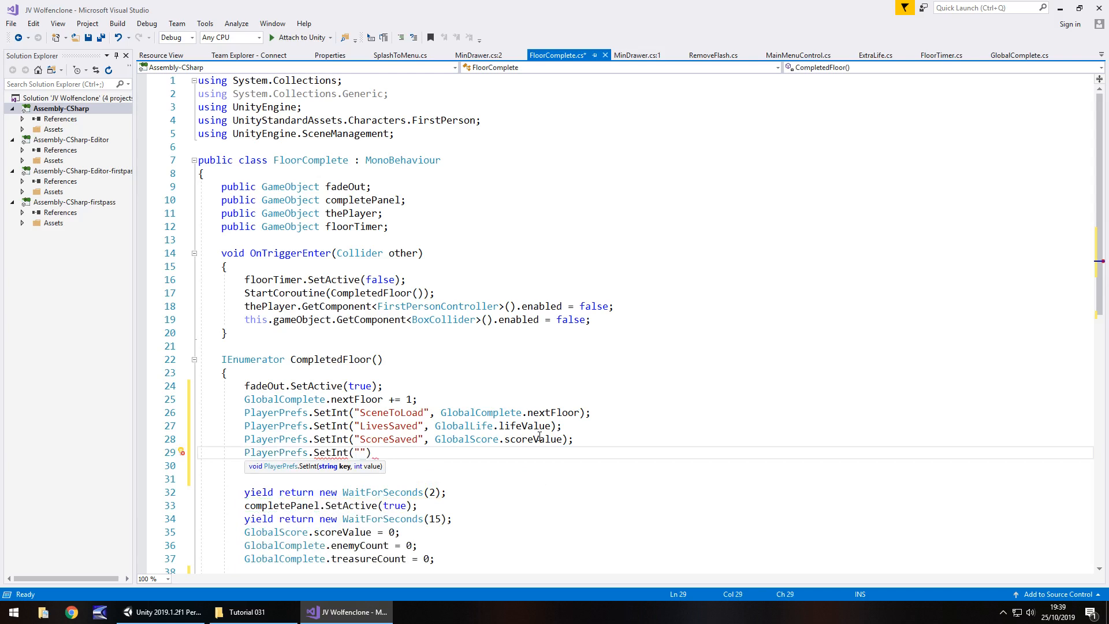
type("Ammo")
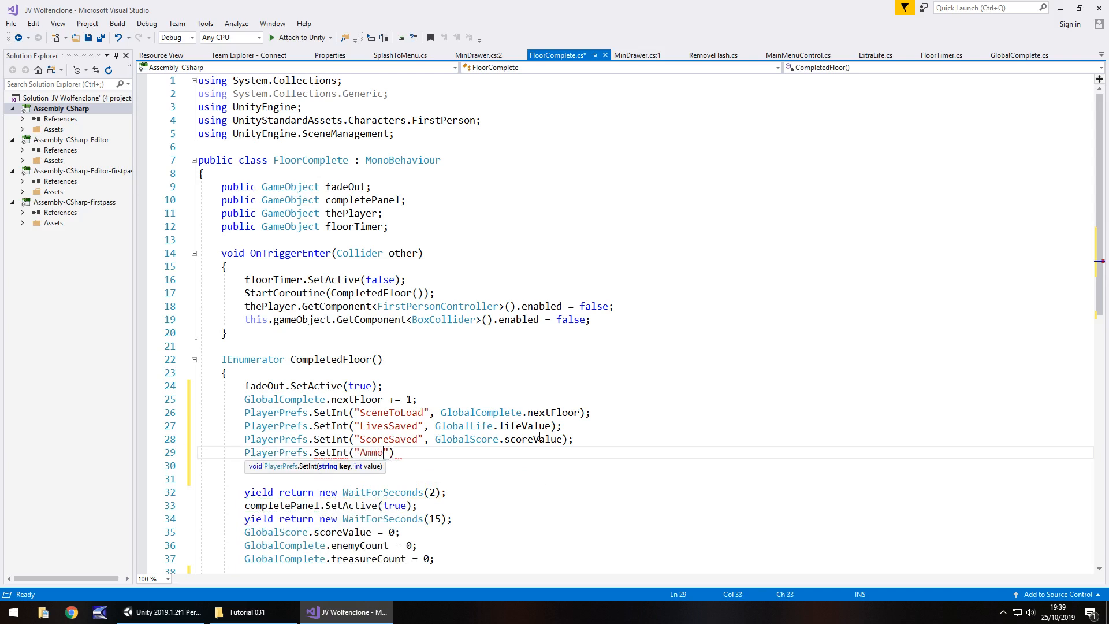
type("Saved")
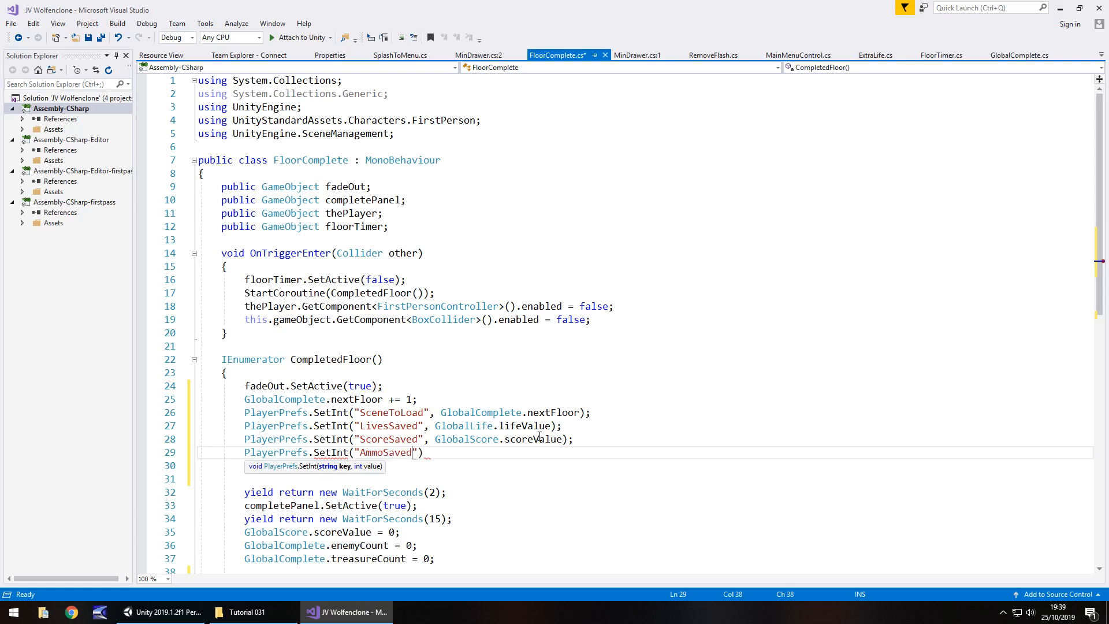
type(")")
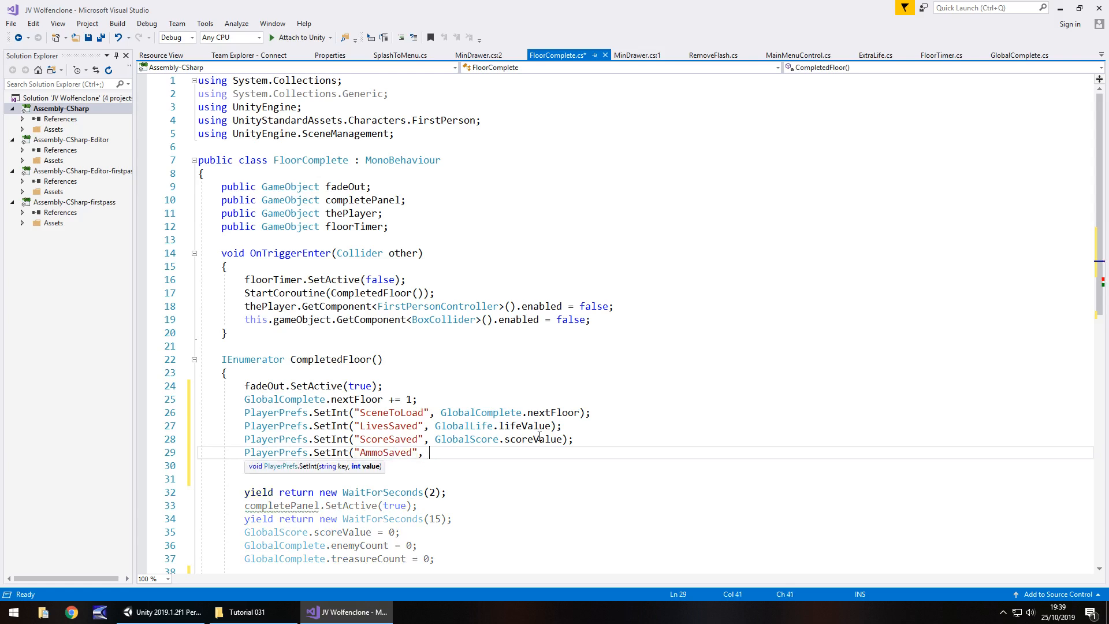
type("GlobalAmmo.handgunAmmo);")
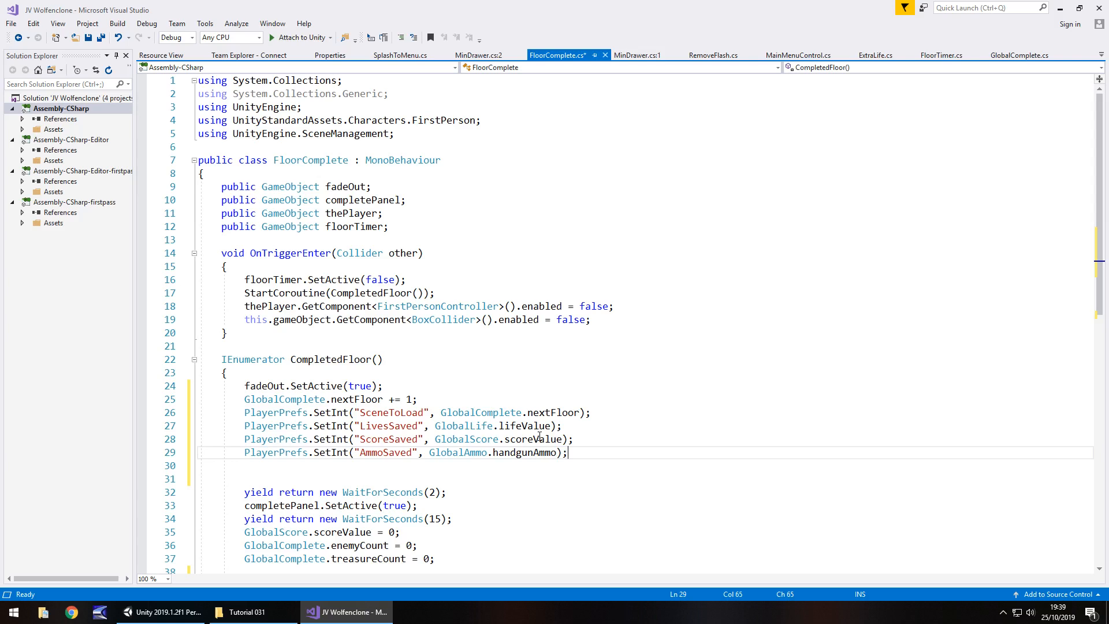
mouse_move(506, 453)
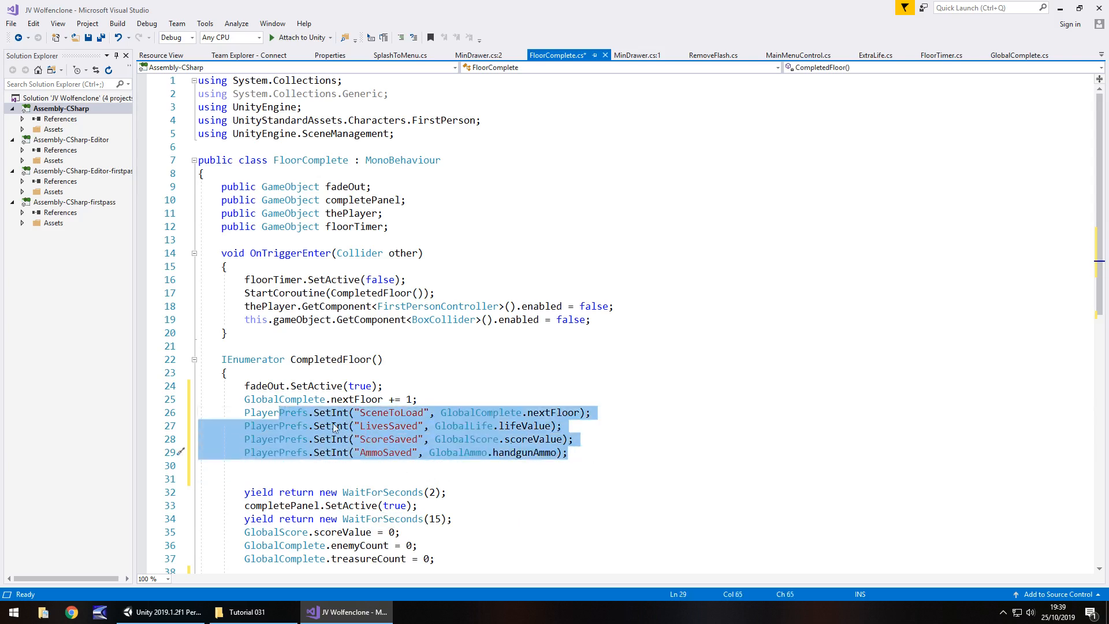
- Deselect the saving lines and save FloorComplete.cs with Ctrl+S
left_click(527, 425)
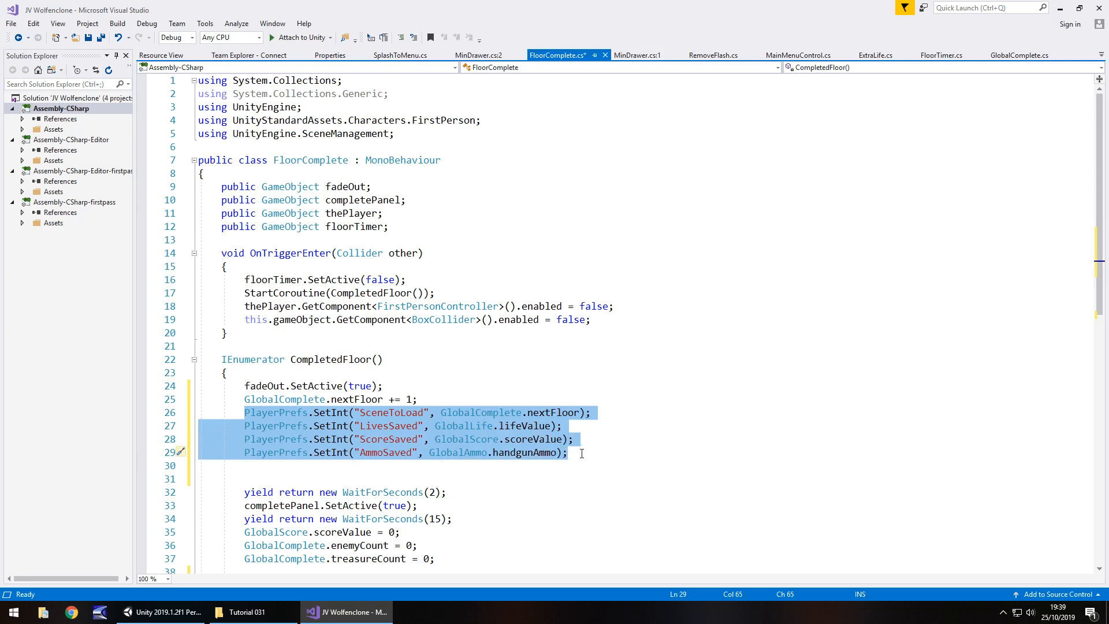
left_click(579, 453)
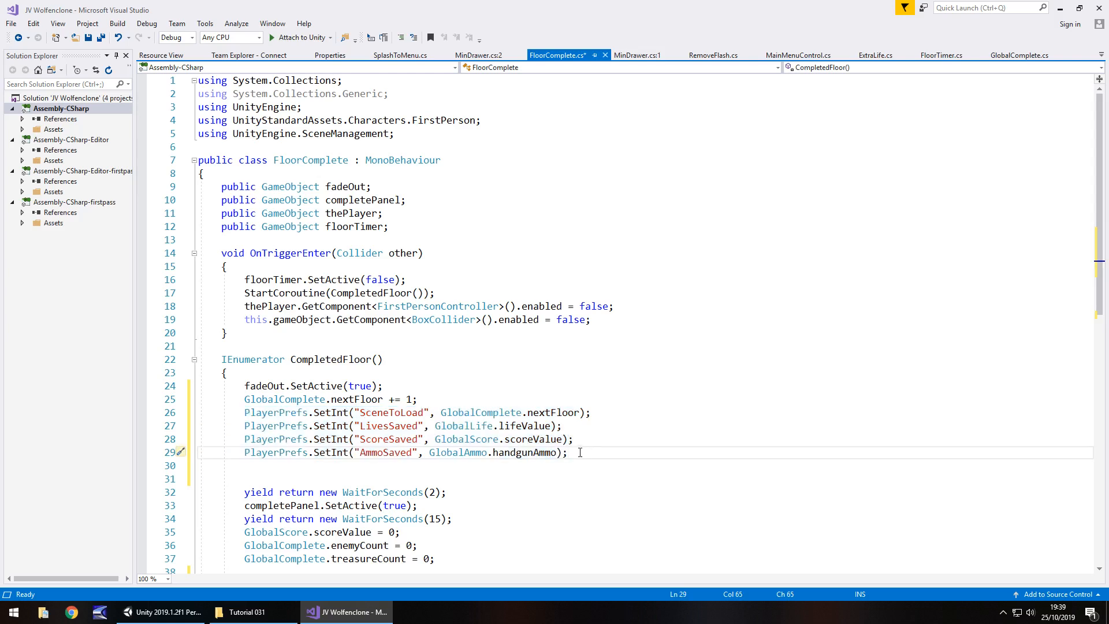
key("ctrl+s")
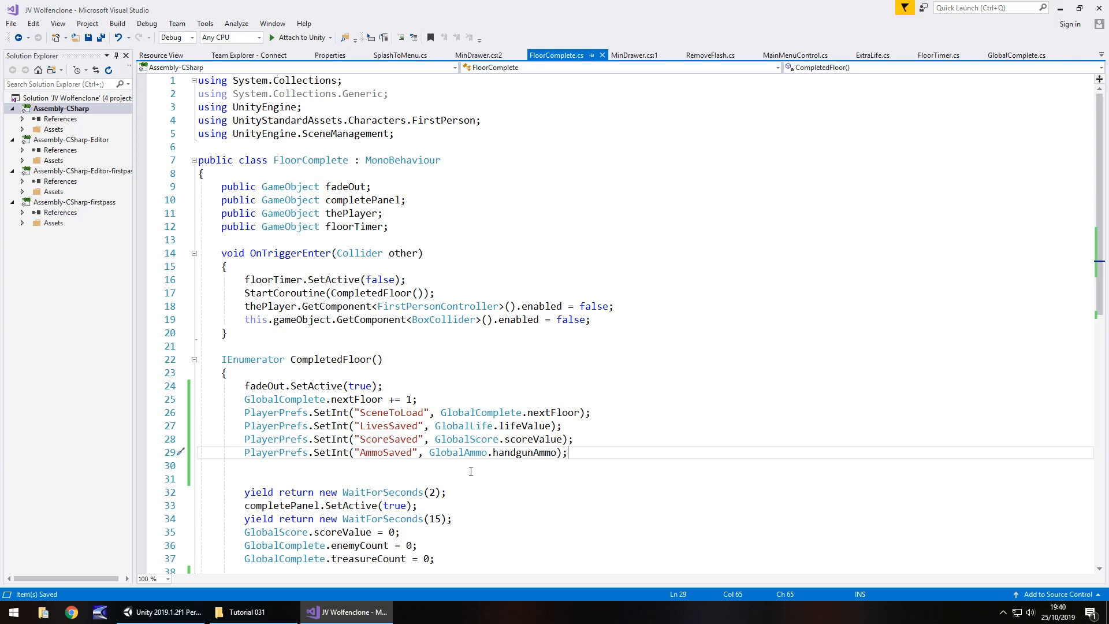
mouse_move(545, 413)
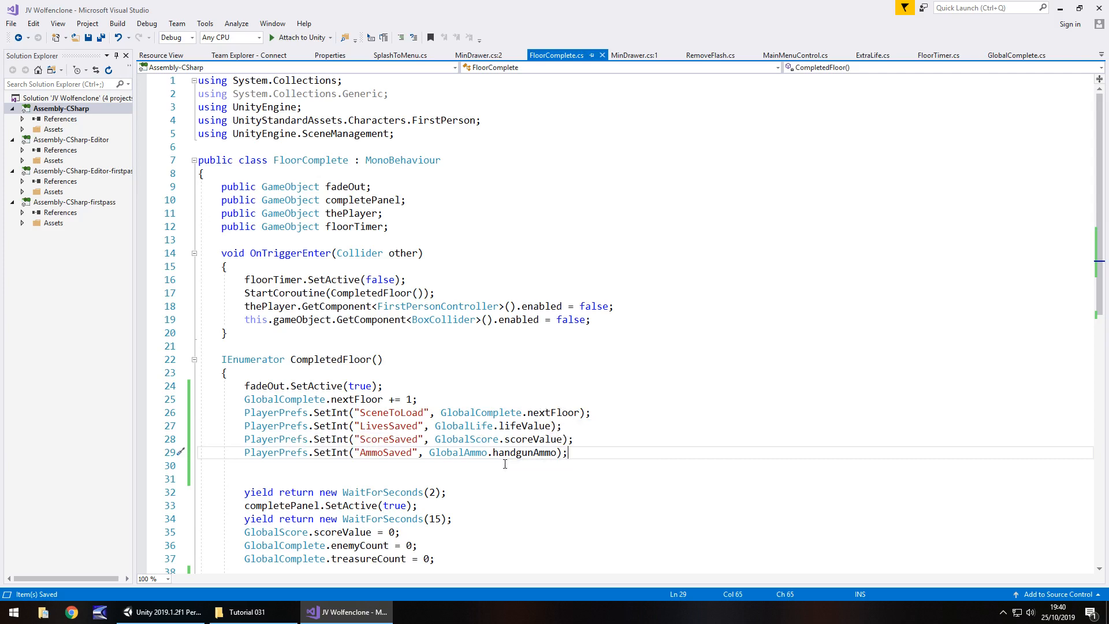
mouse_move(438, 453)
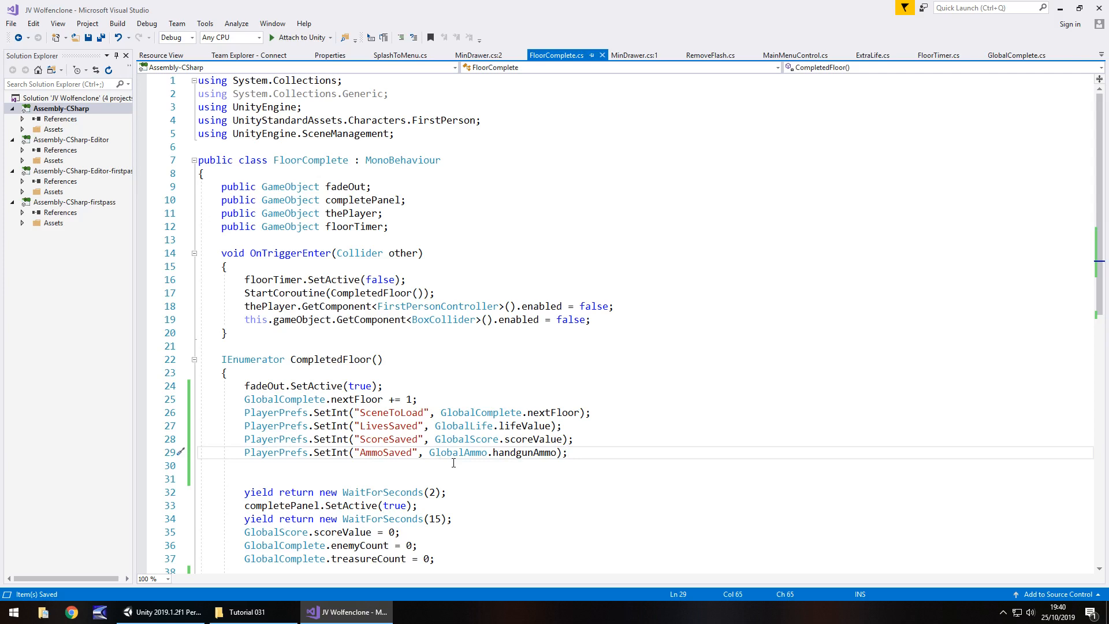
left_click(566, 452)
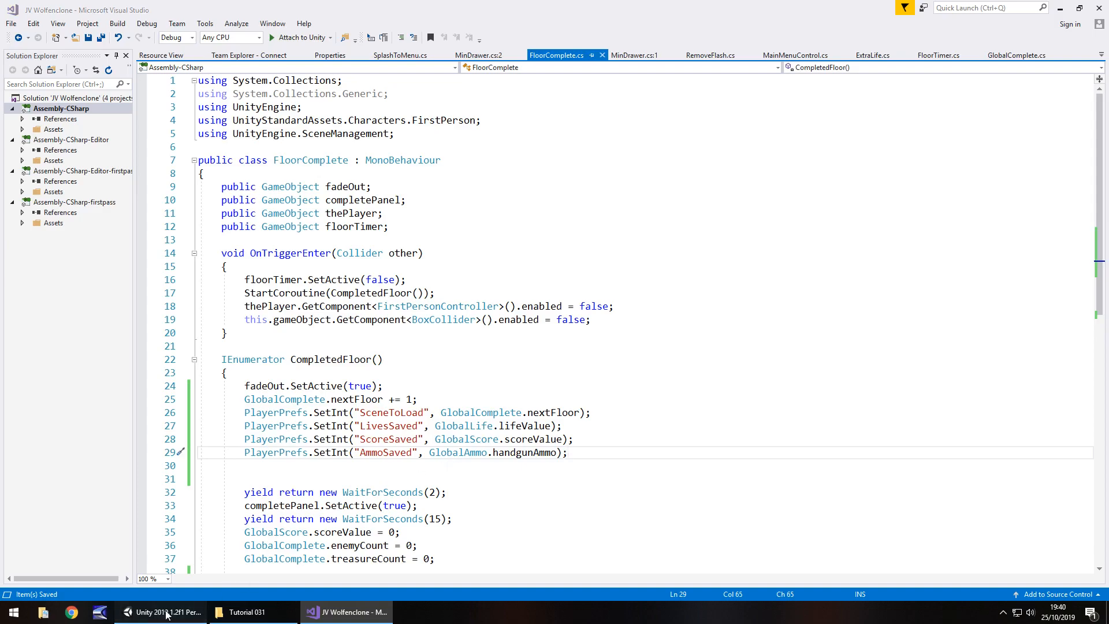
- Back in Unity, open the MainMenu scene from Assets/Scenes
left_click(163, 612)
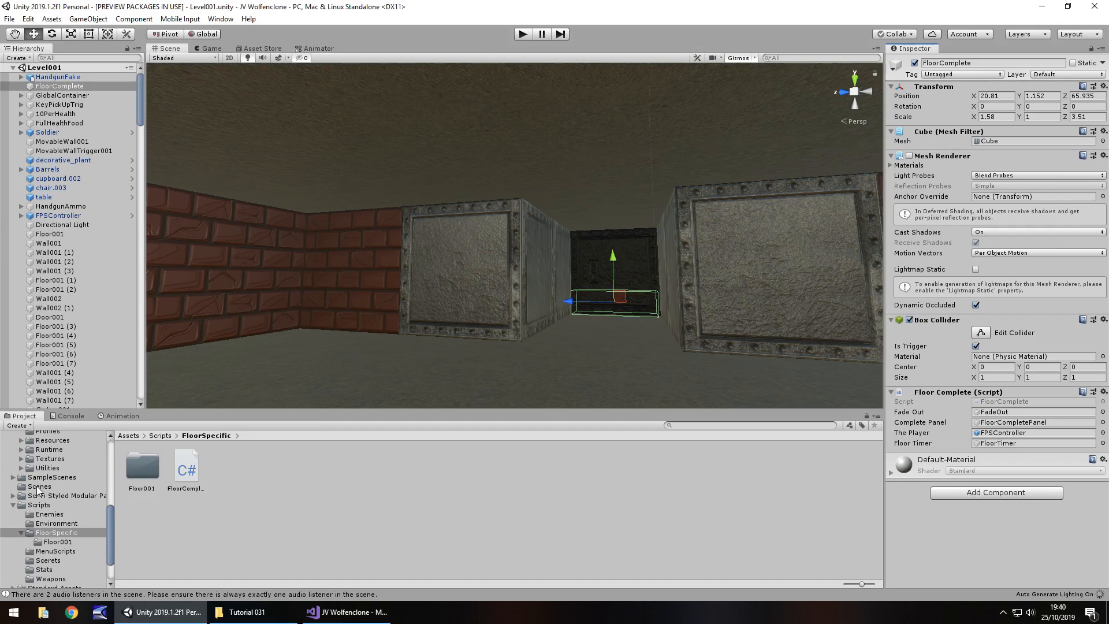
left_click(38, 486)
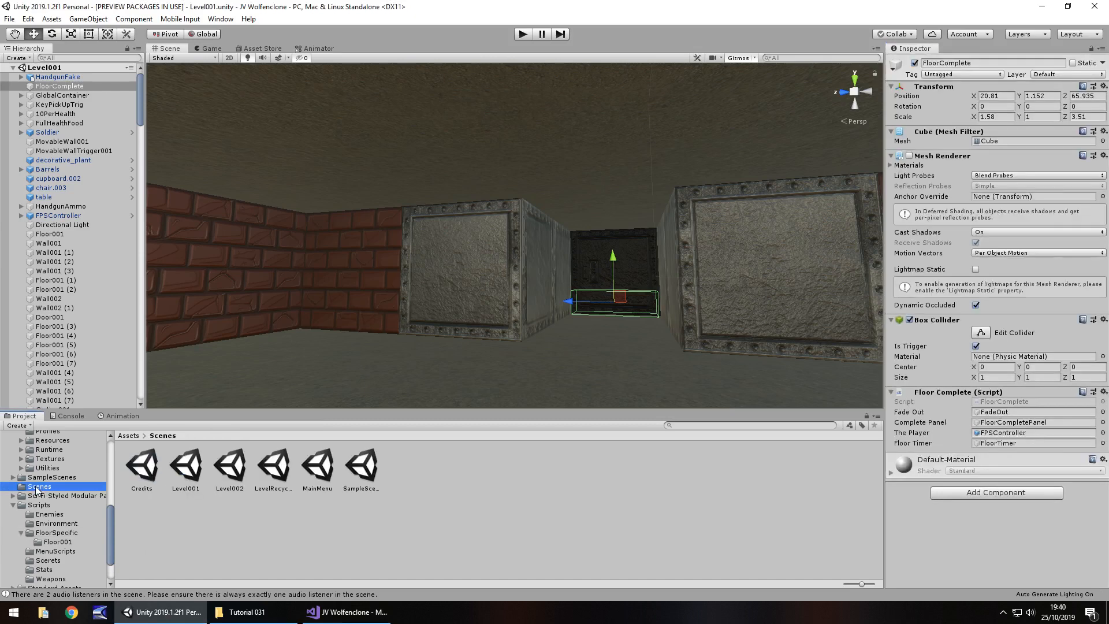
left_click(318, 465)
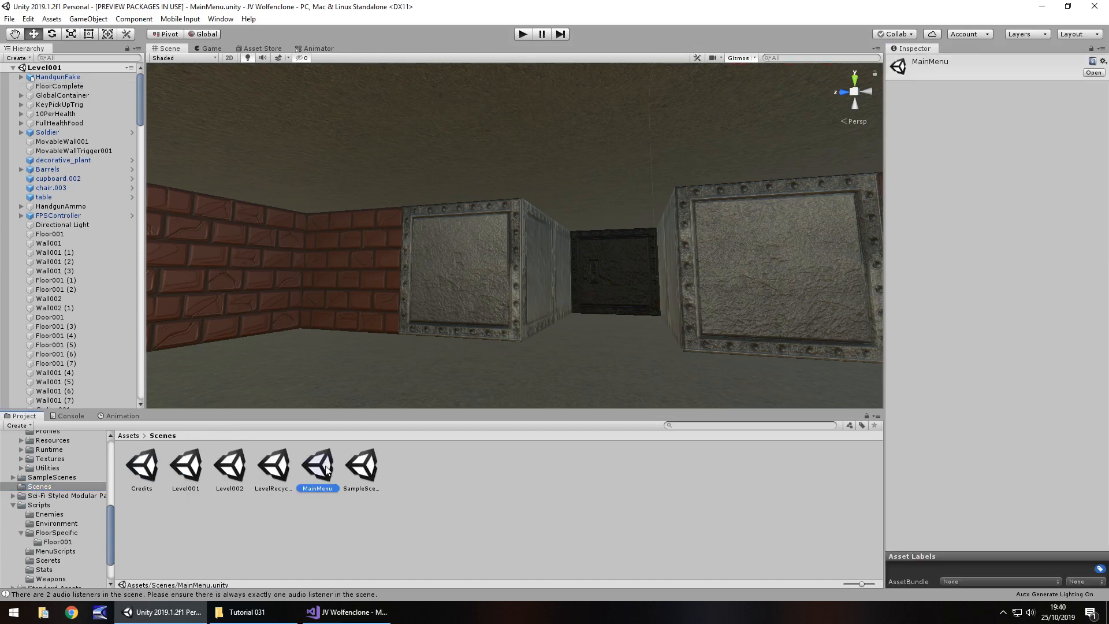
double_click(317, 464)
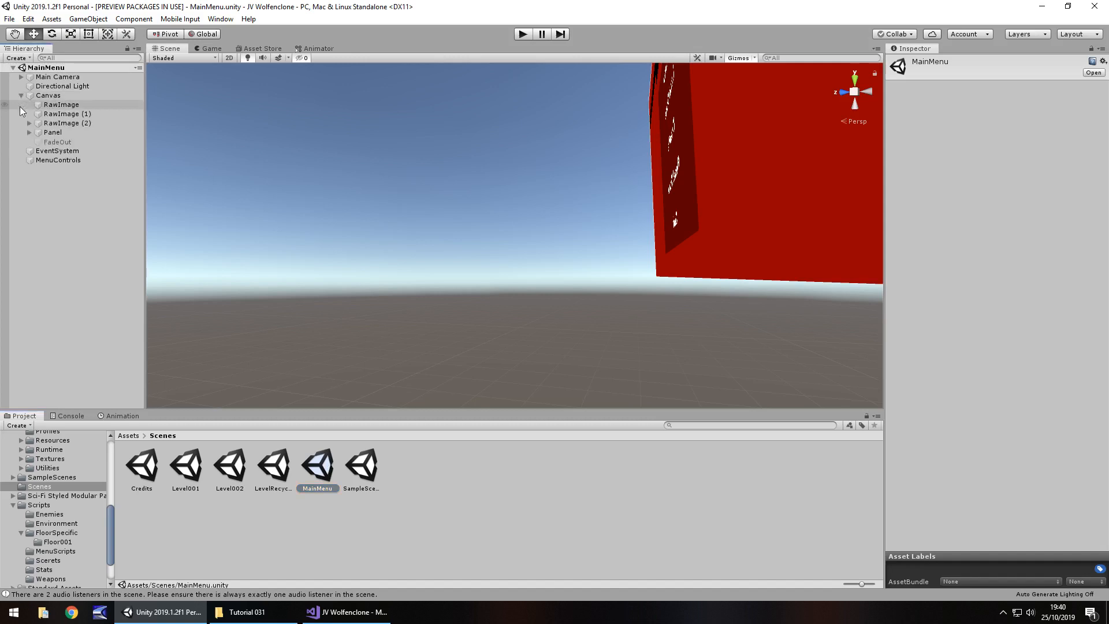
- Expand Canvas > Panel, inspect ResetButton and MenuControls, and open MainMenuControl
left_click(31, 132)
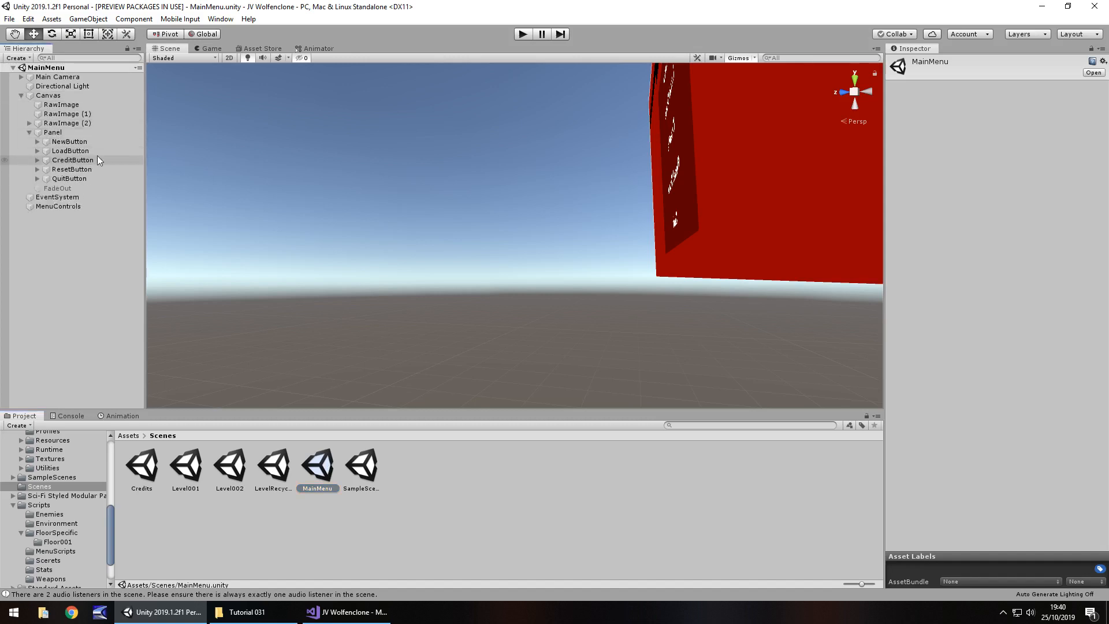
left_click(71, 170)
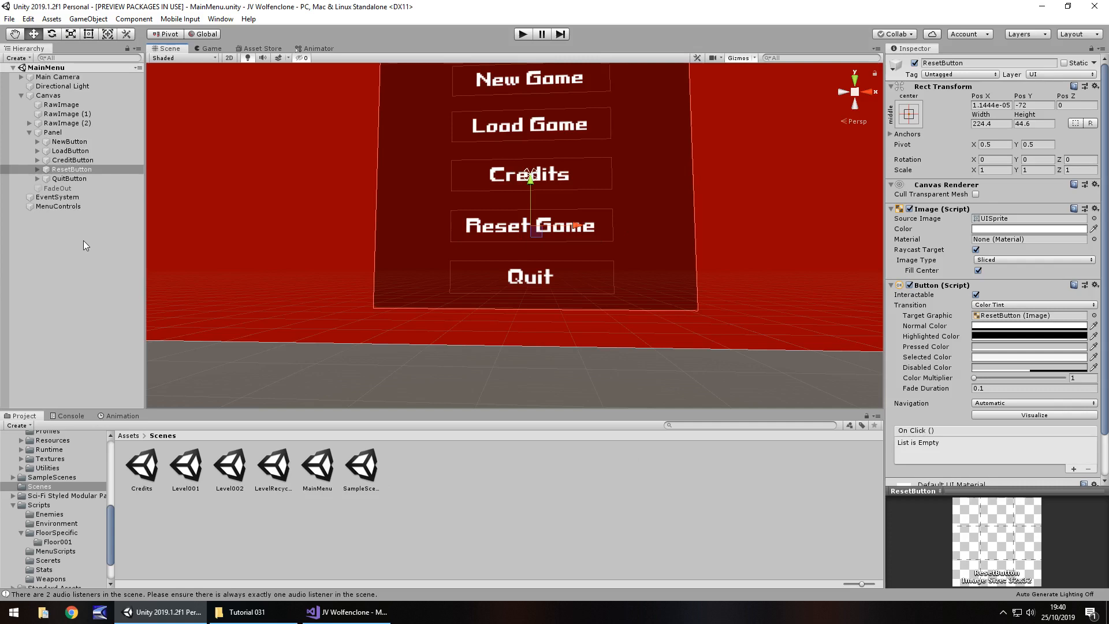
mouse_move(57, 213)
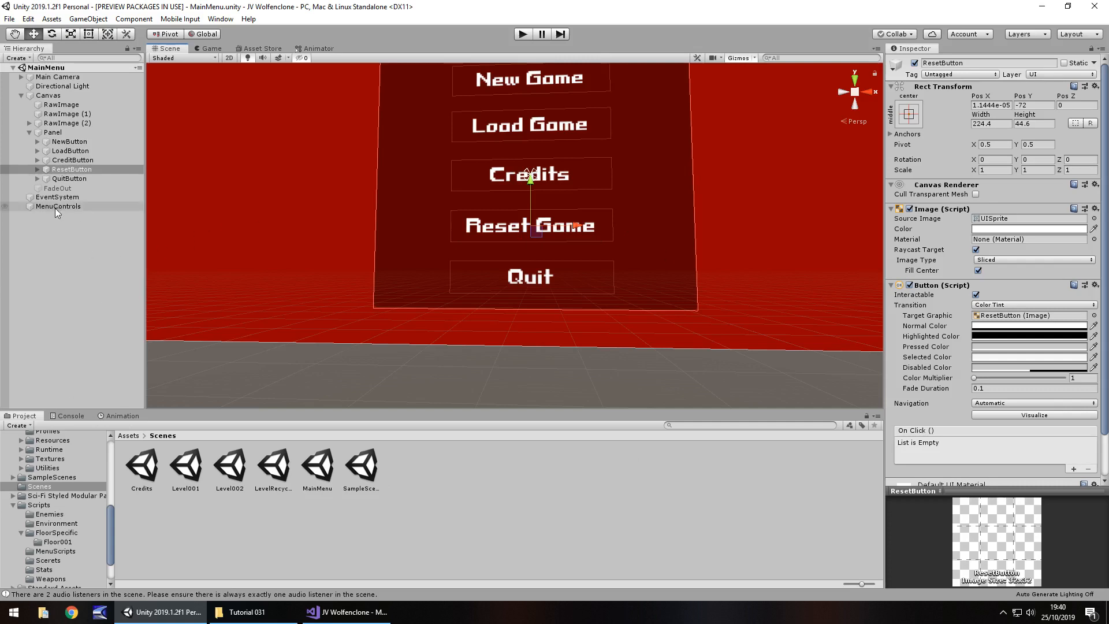
left_click(57, 206)
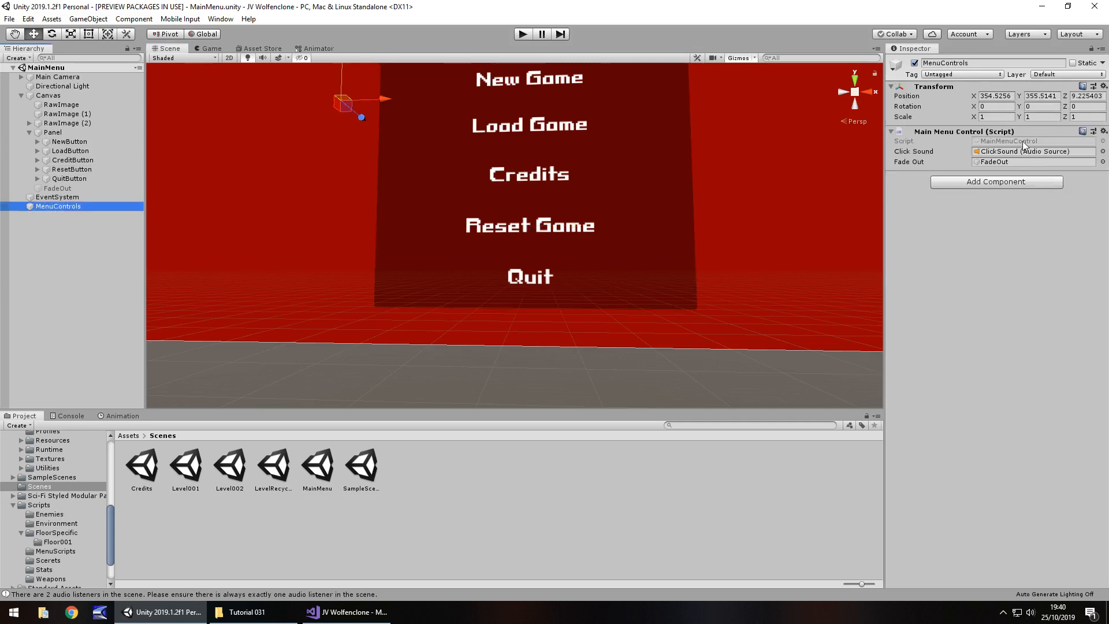
left_click(346, 612)
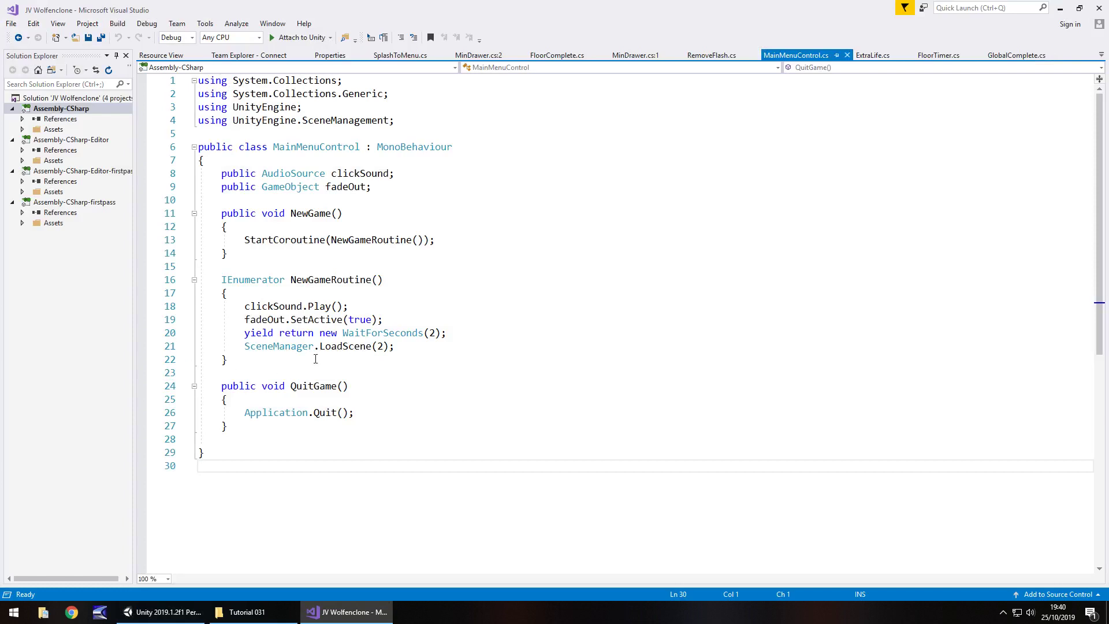
mouse_move(400, 213)
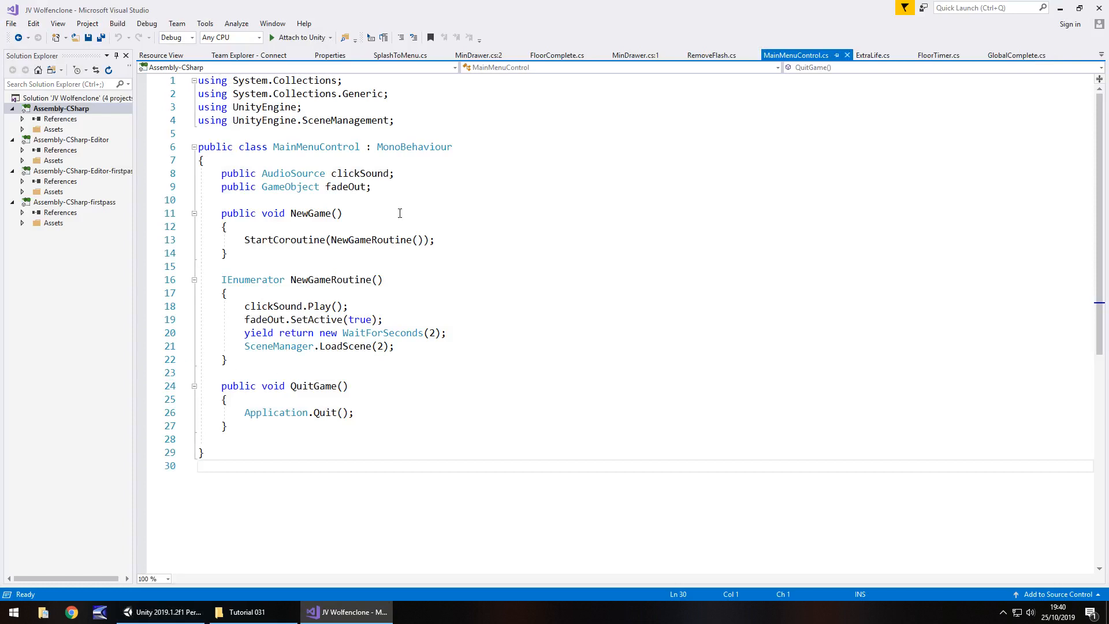
mouse_move(264, 486)
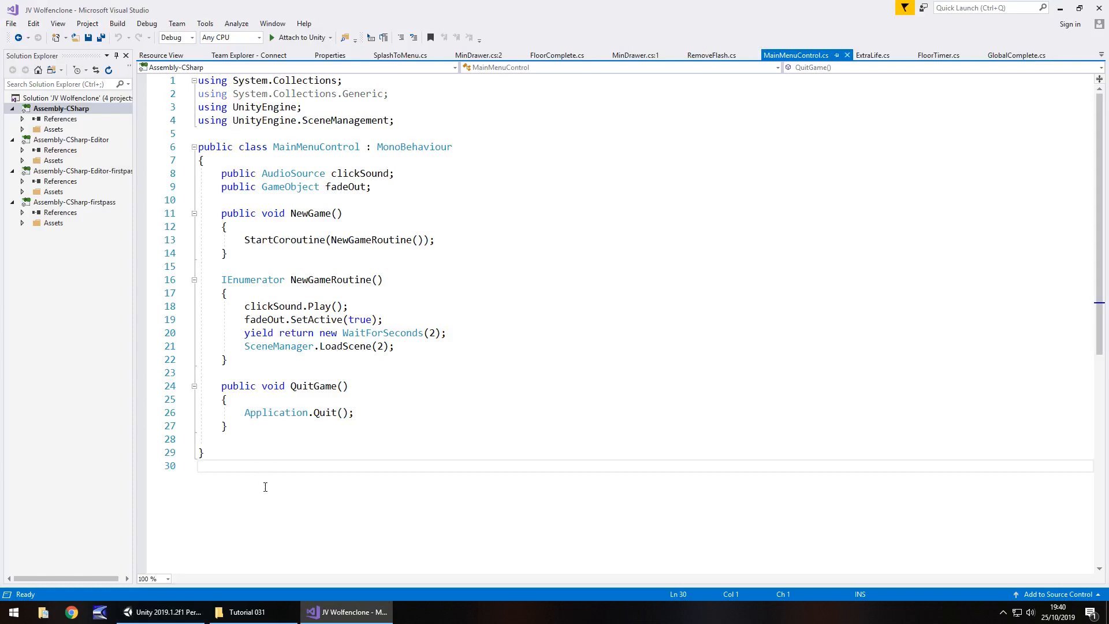
mouse_move(387, 211)
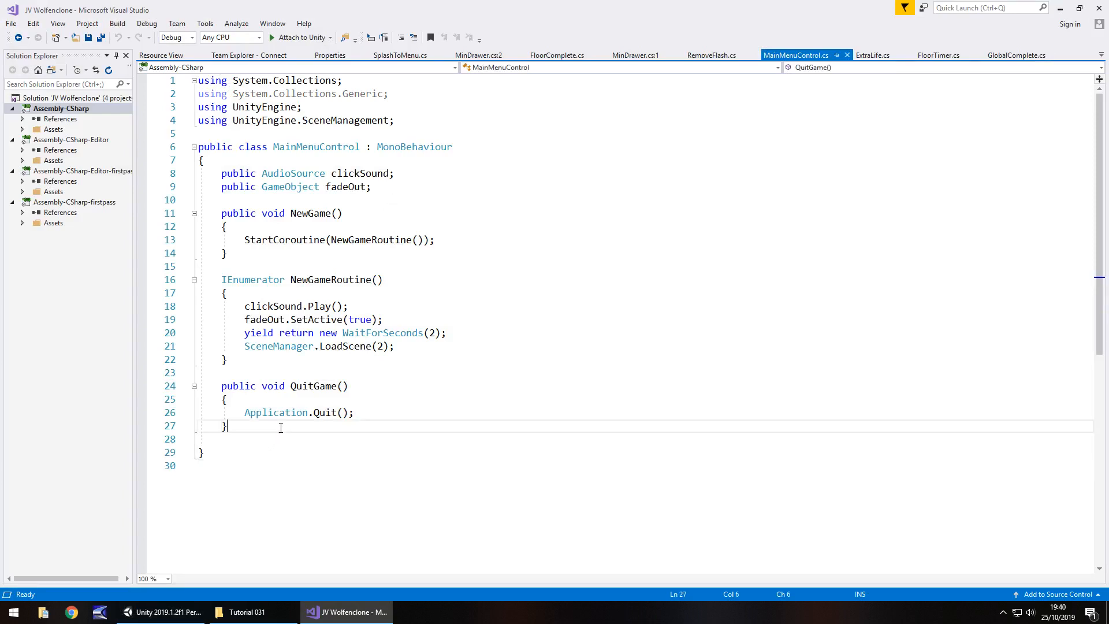
- Type public void ResetGame() { } below the QuitGame method
type("p")
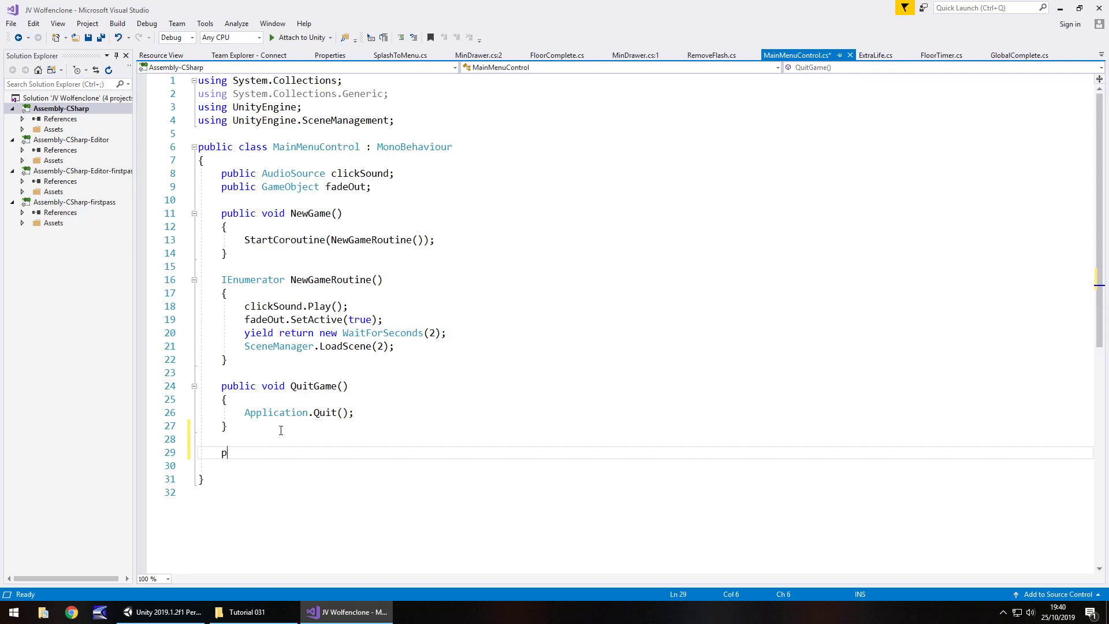
type("ublic void R")
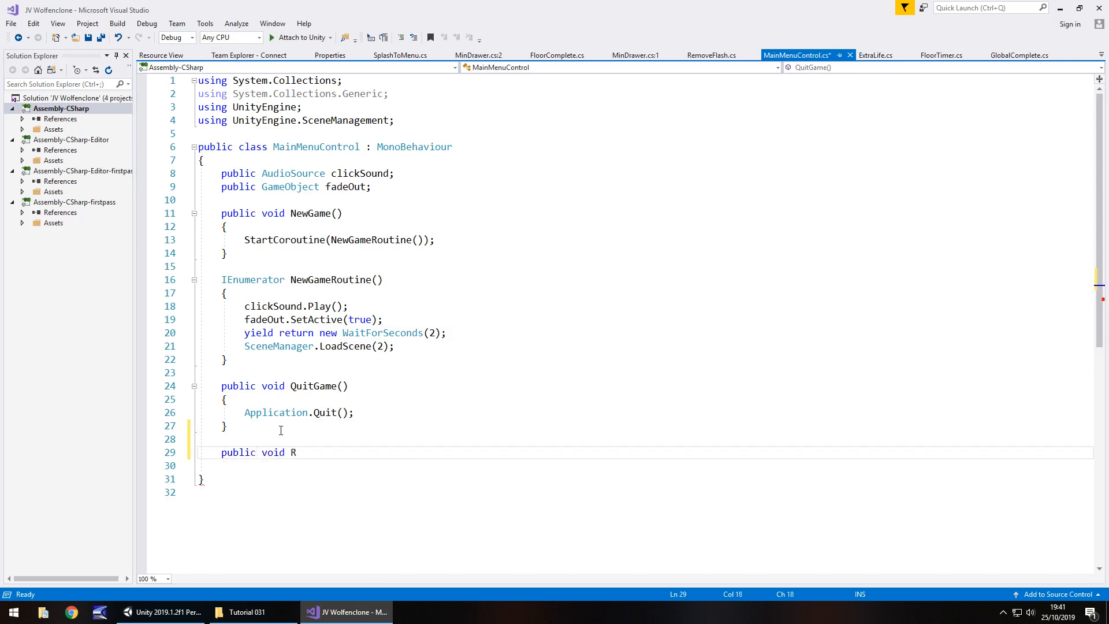
type("esetGame")
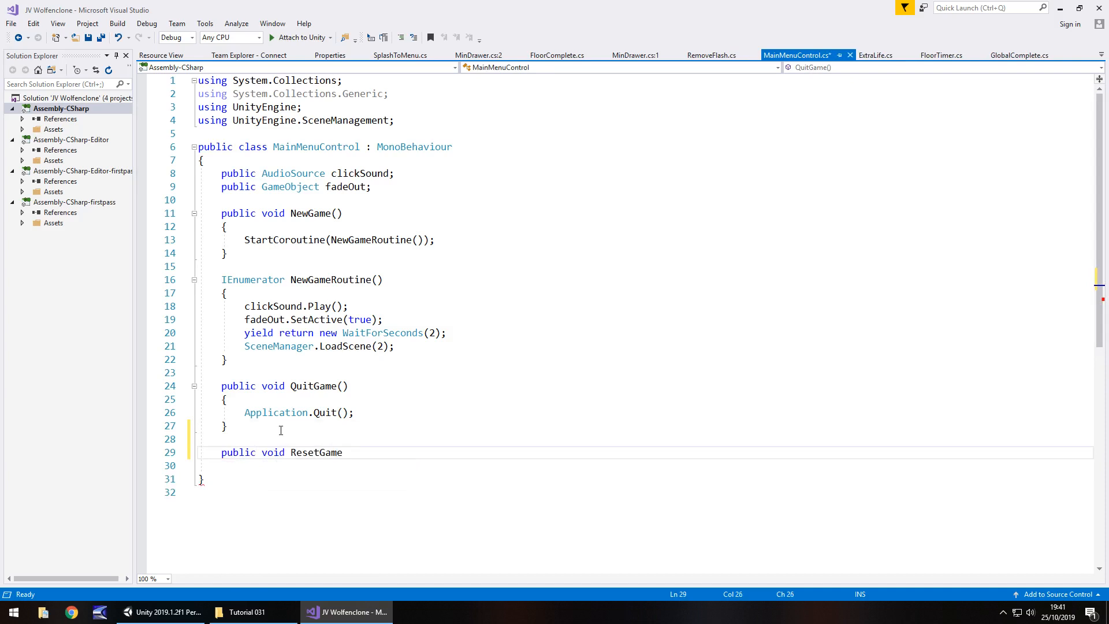
type("() { }")
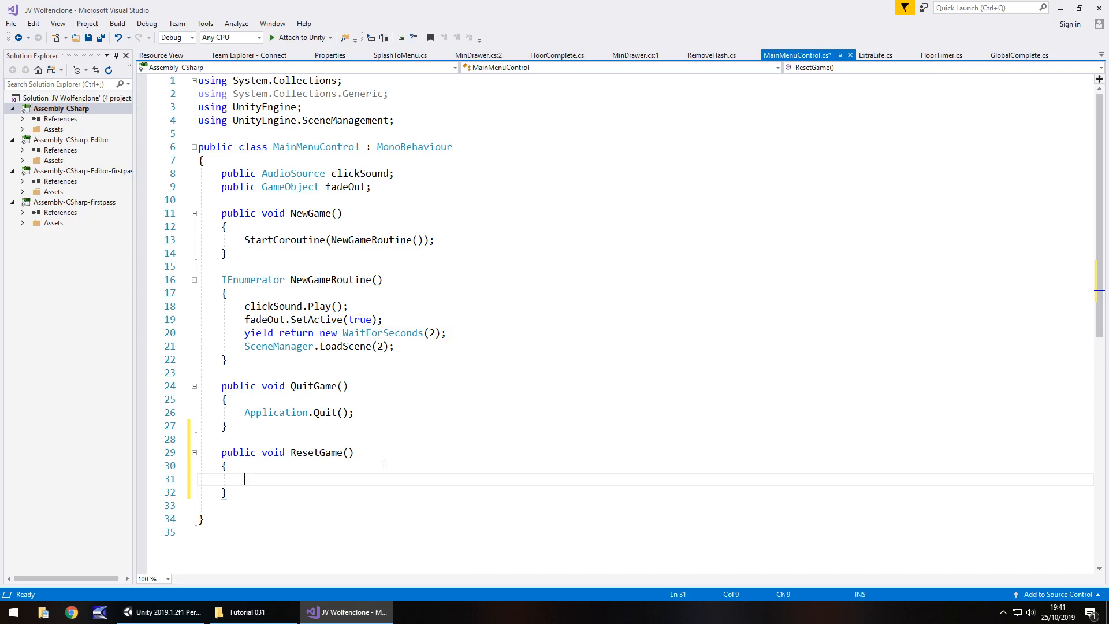
mouse_move(305, 514)
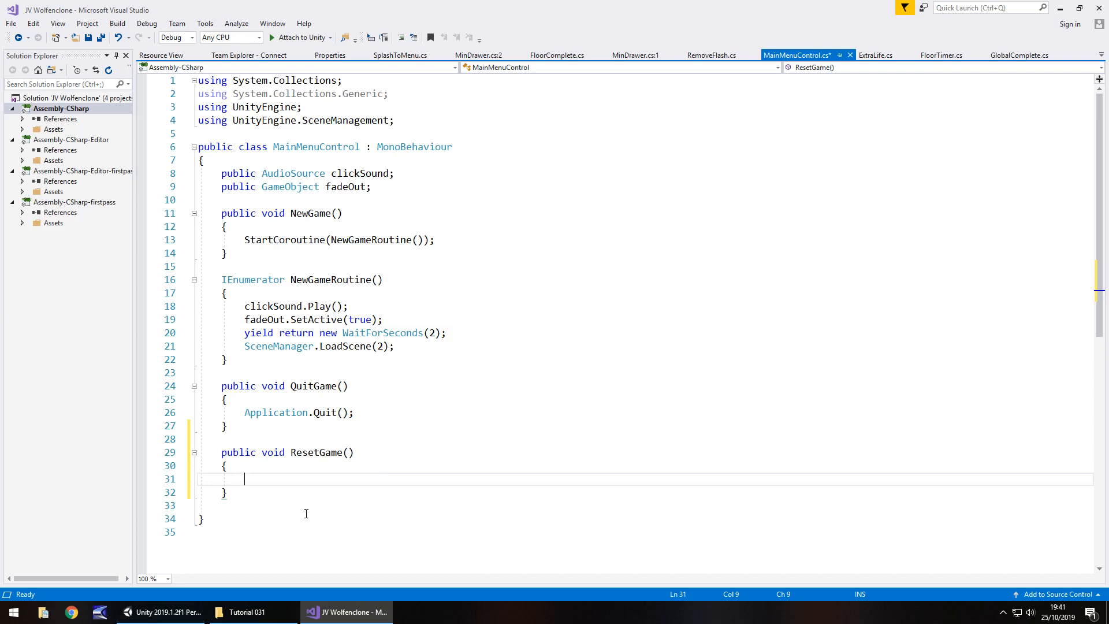
mouse_move(318, 307)
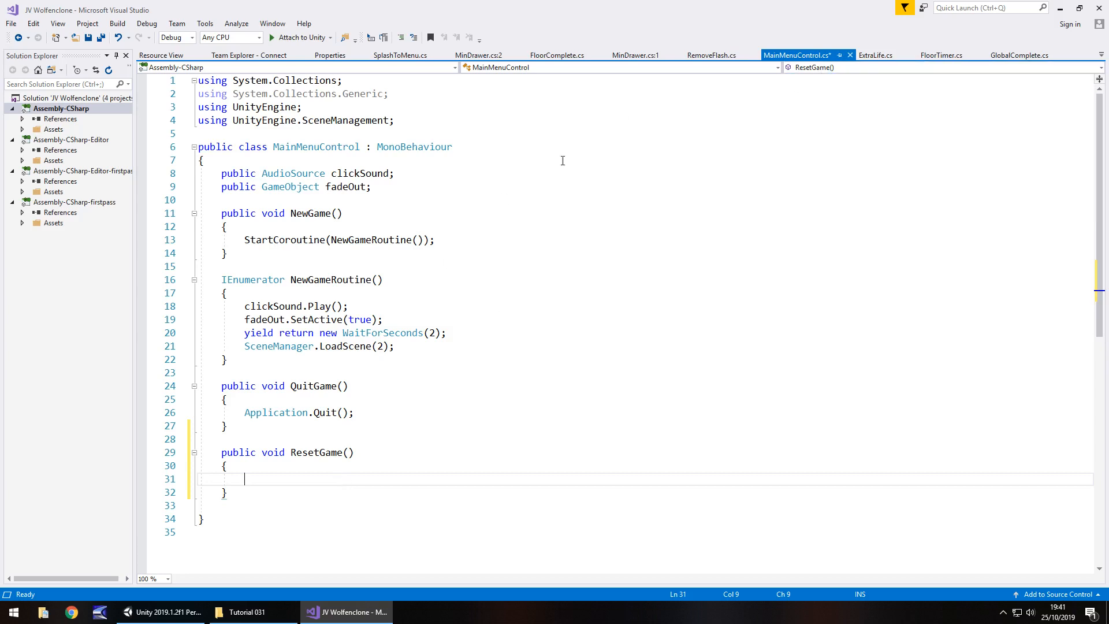
mouse_move(797, 119)
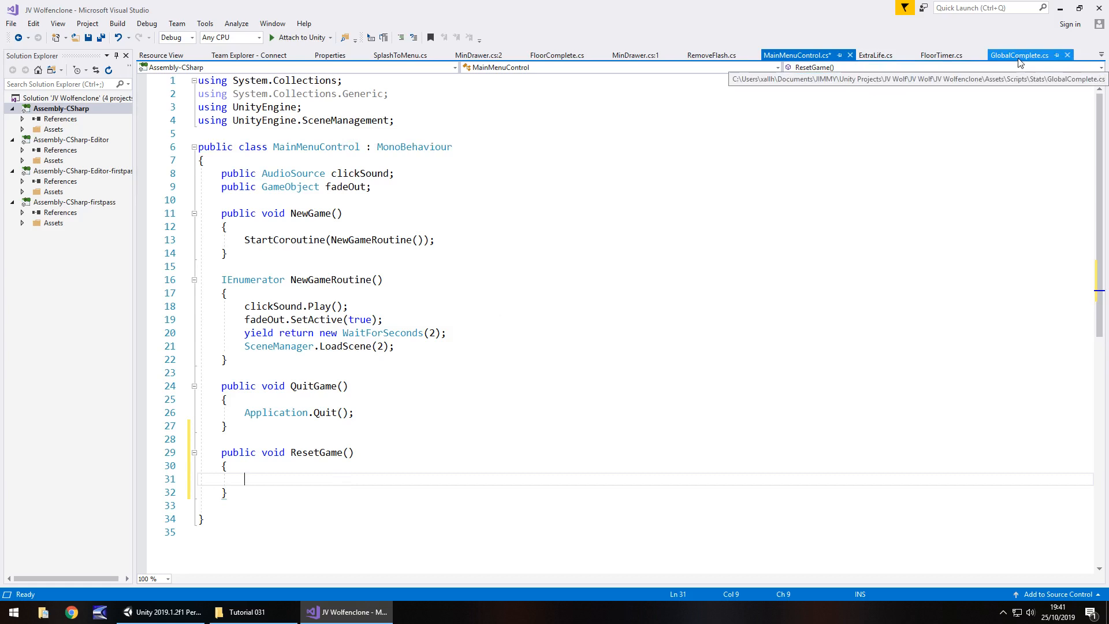
- Copy the four PlayerPrefs.SetInt save lines from FloorComplete into ResetGame
left_click(557, 56)
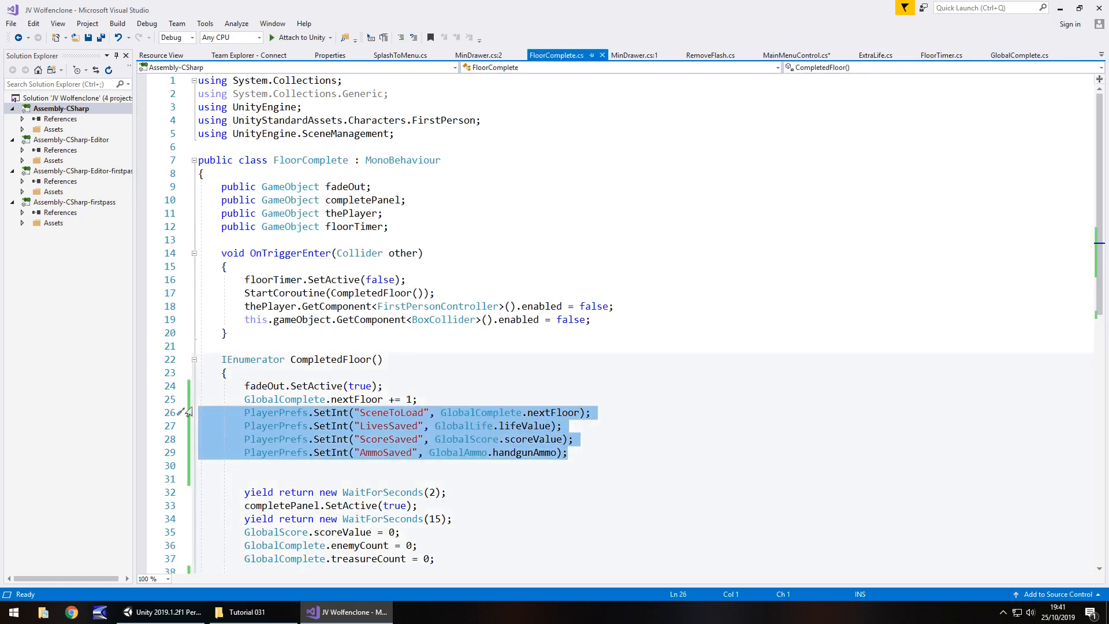
mouse_move(825, 126)
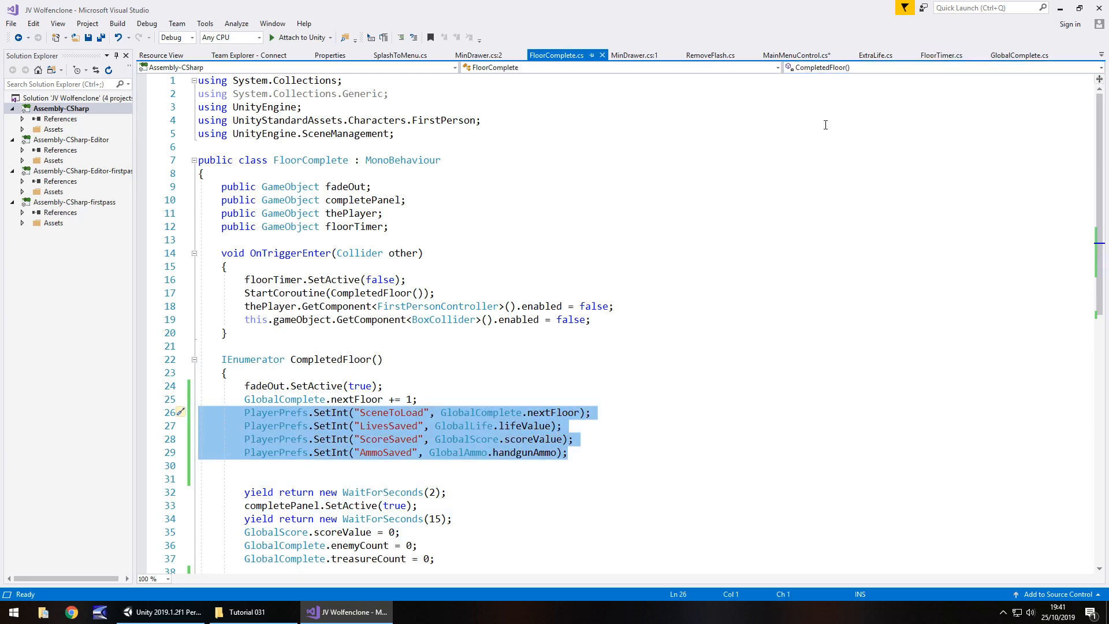
mouse_move(495, 67)
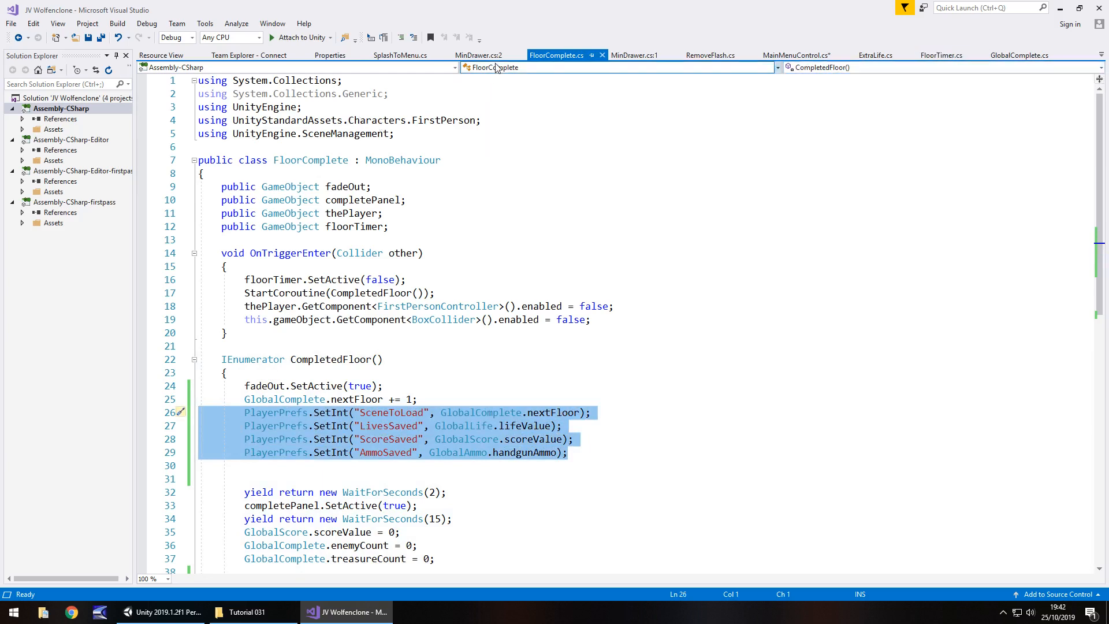
left_click(399, 55)
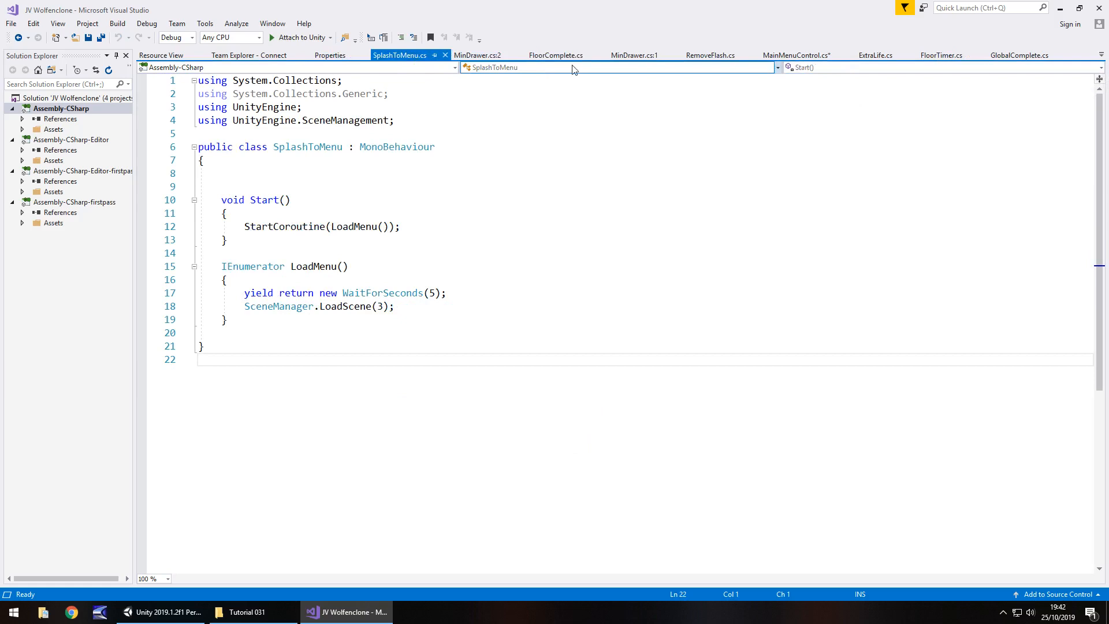
left_click(796, 56)
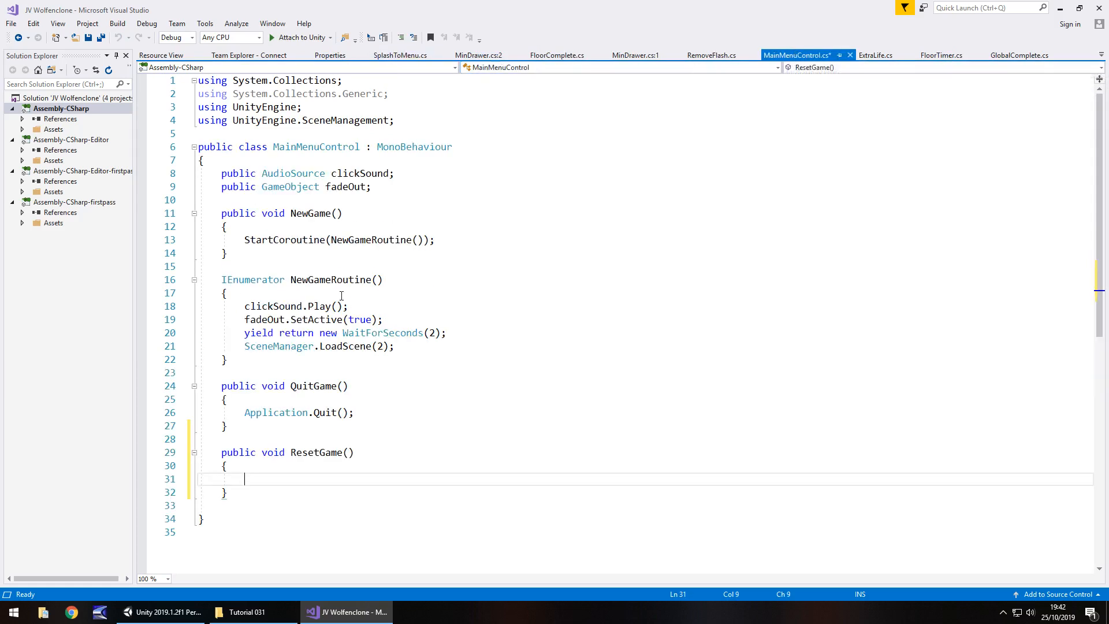
type("PlayerPrefs.SetInt(\"SceneToLoad\", GlobalComplete.nextFloor);")
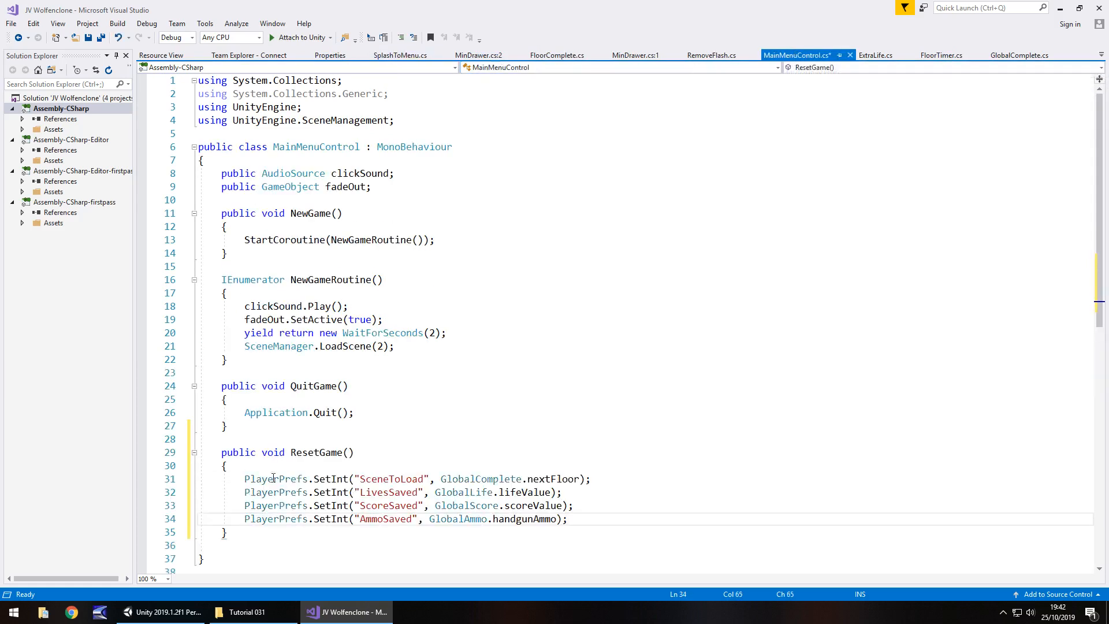
- Replace each saved value with 0 and add SceneManager.LoadScene(4);
double_click(481, 479)
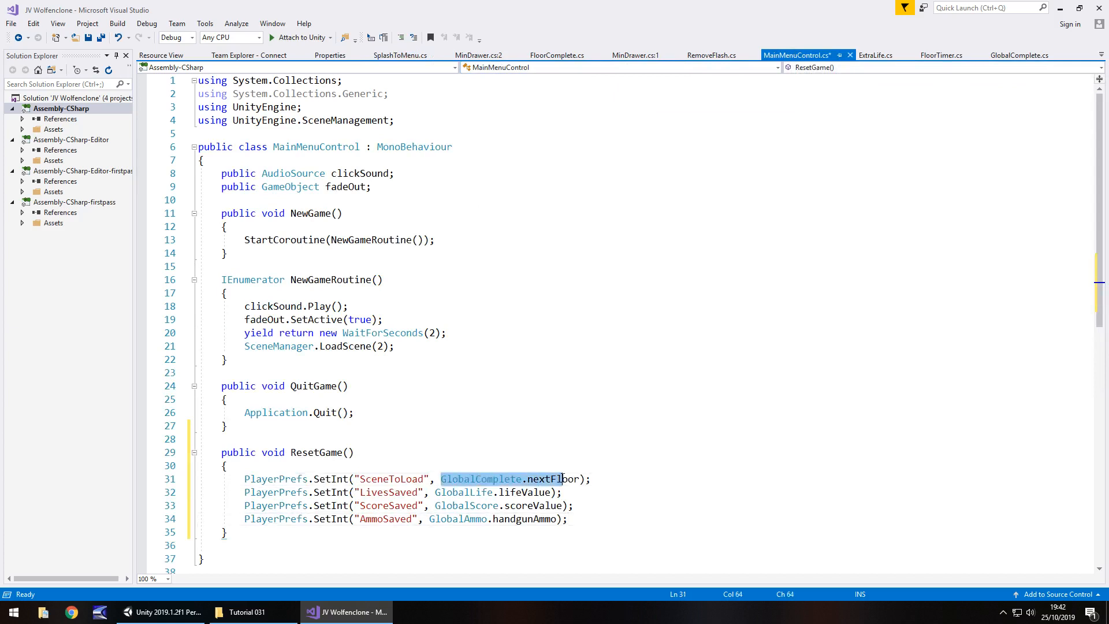
type("0")
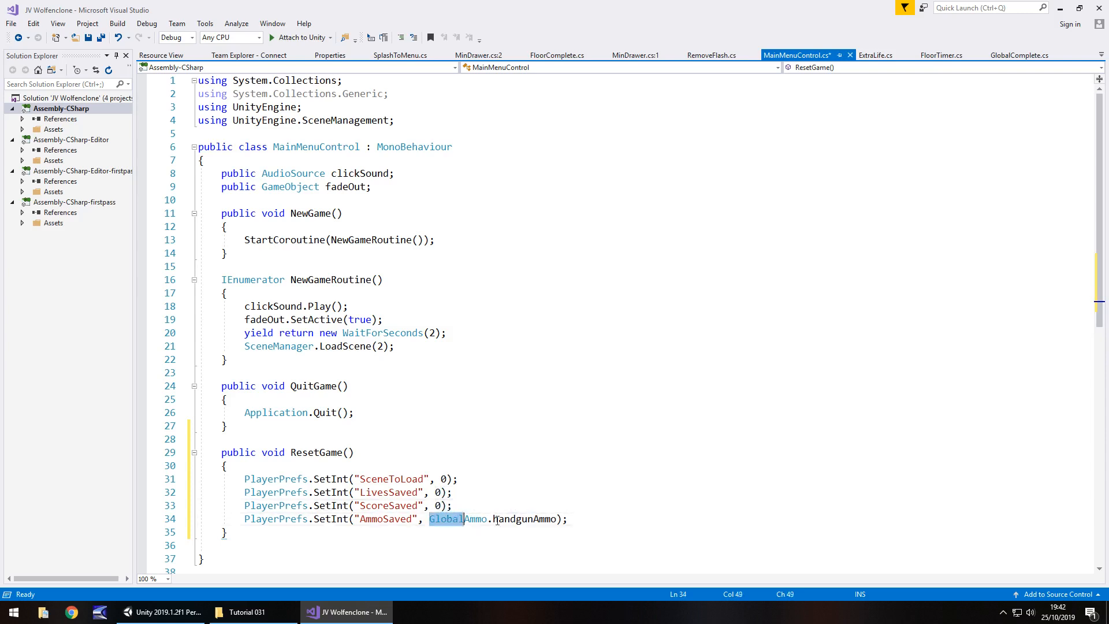
type("0")
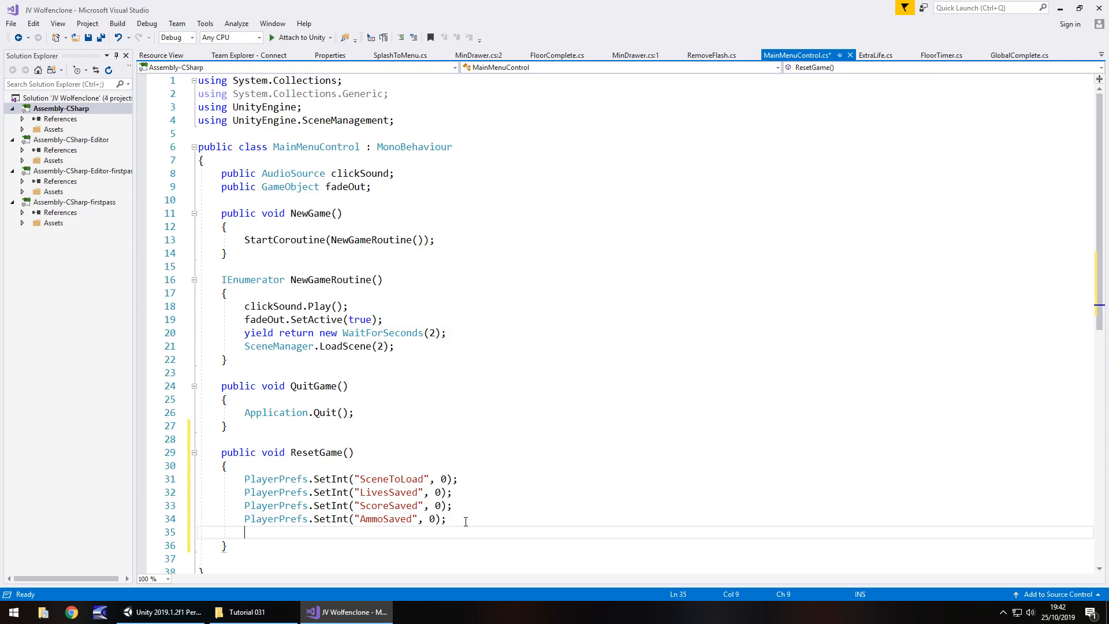
type("SceneManager.")
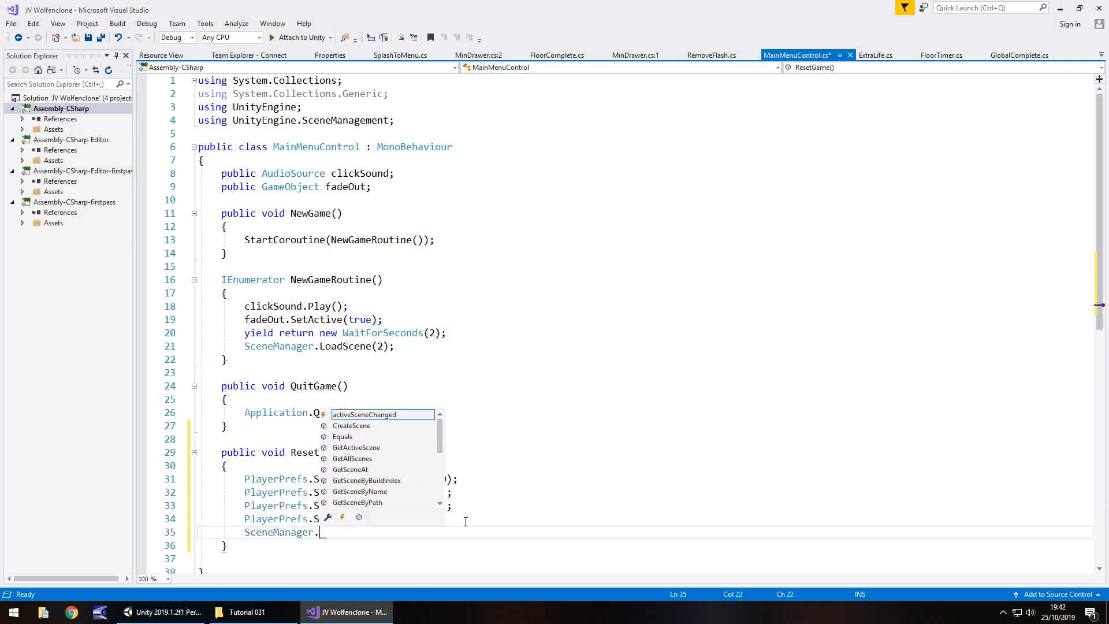
type("LoadScene(")
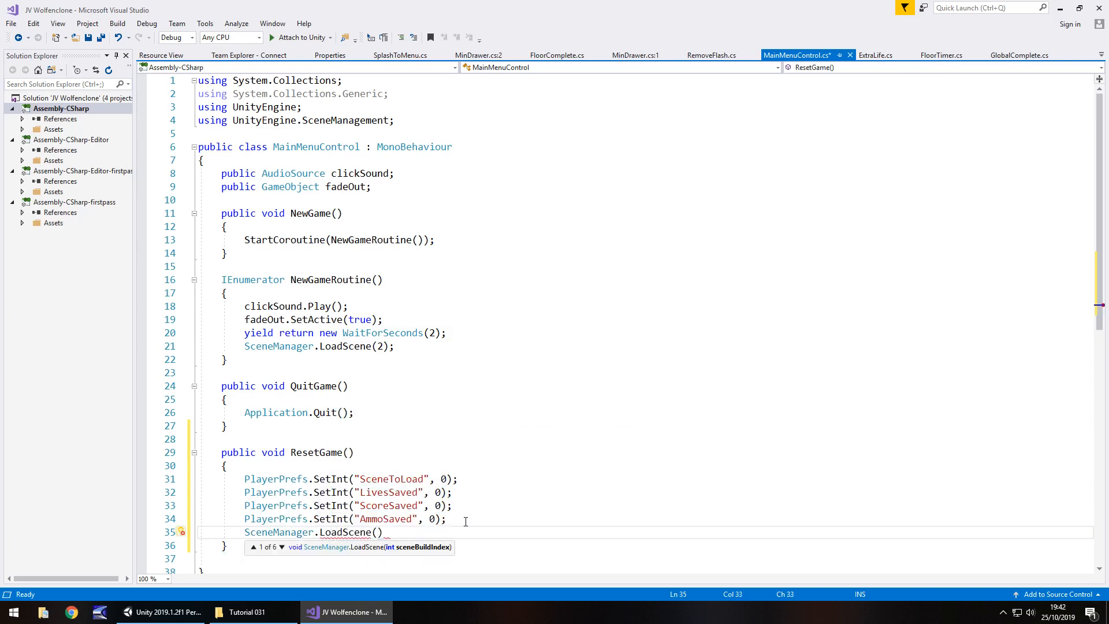
type("4);")
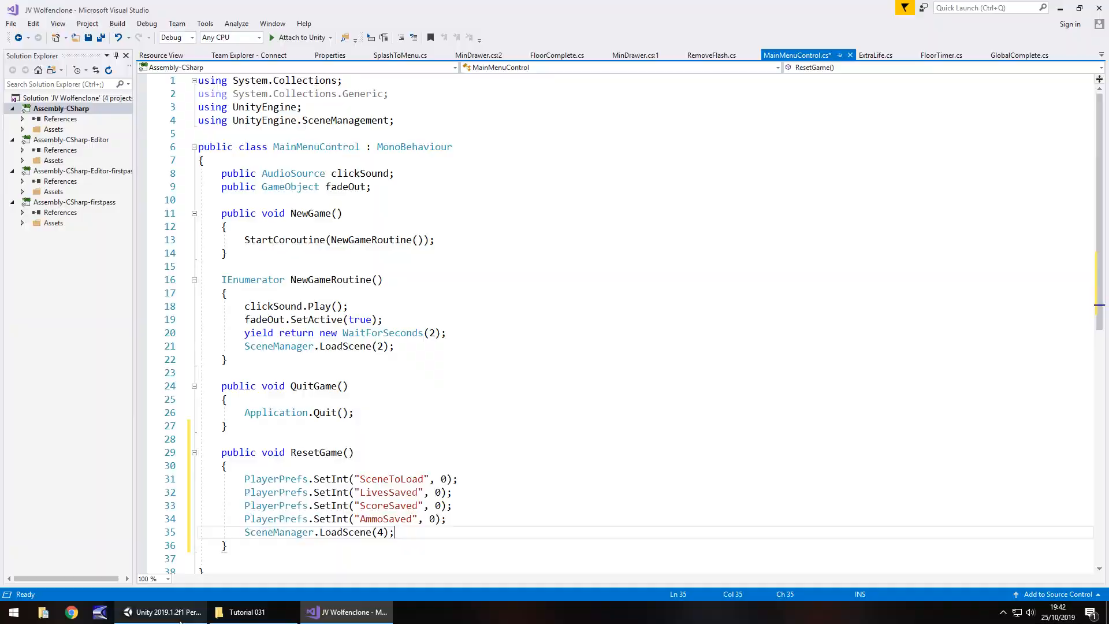
left_click(28, 19)
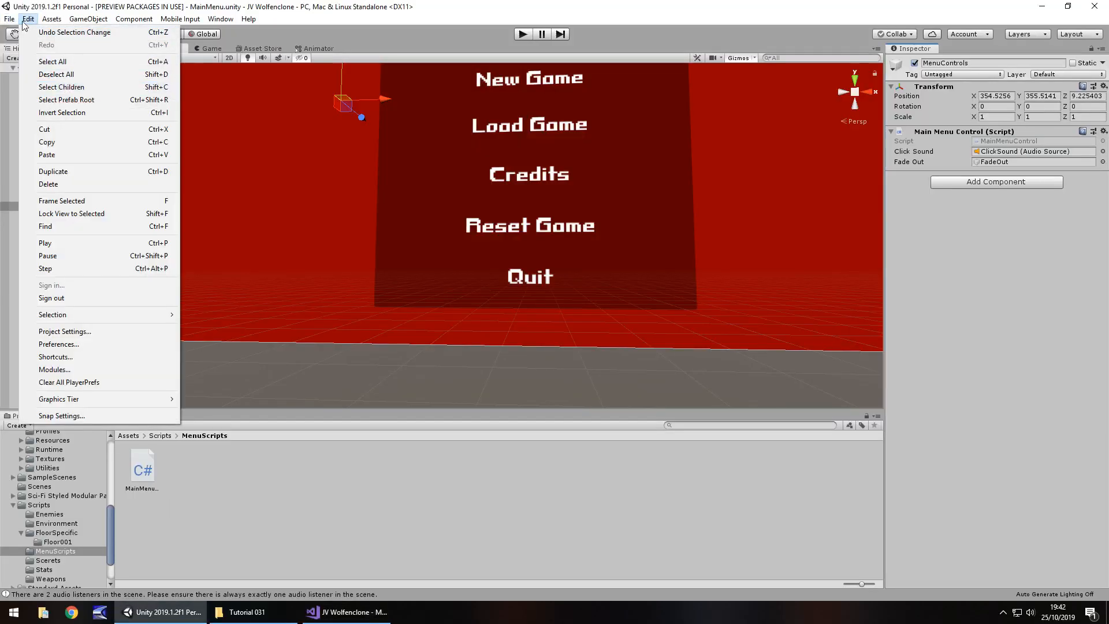
left_click(9, 19)
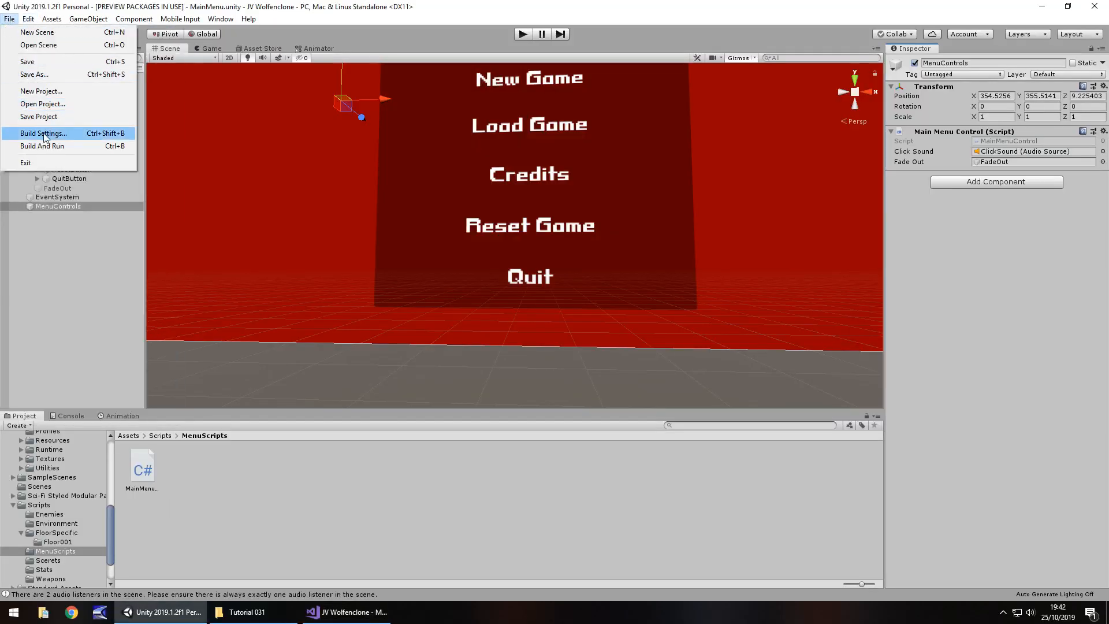
left_click(42, 133)
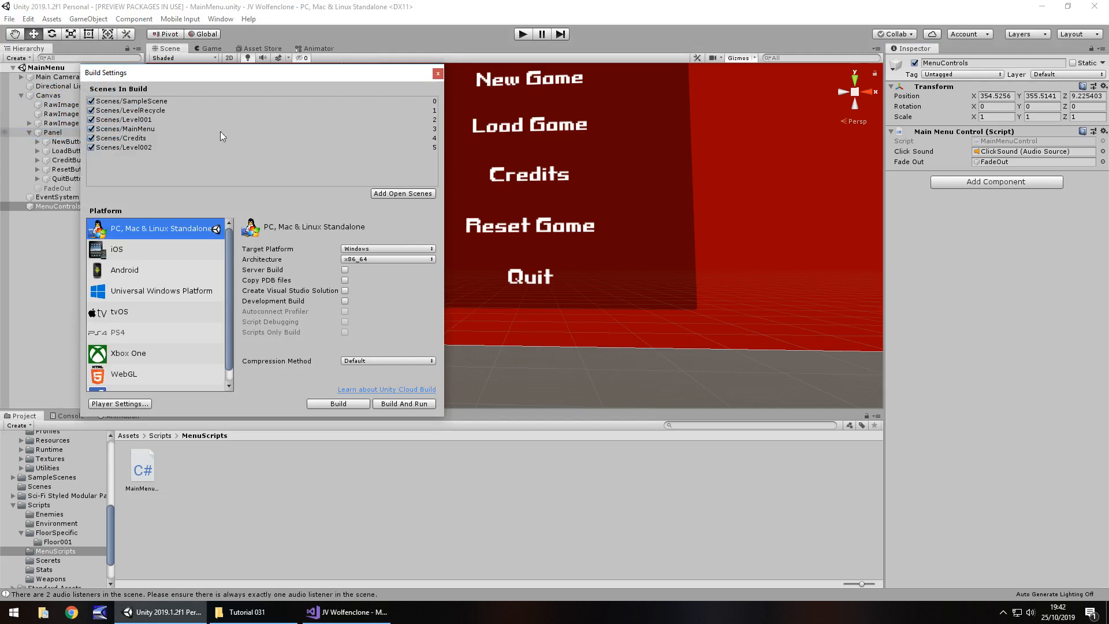
mouse_move(201, 109)
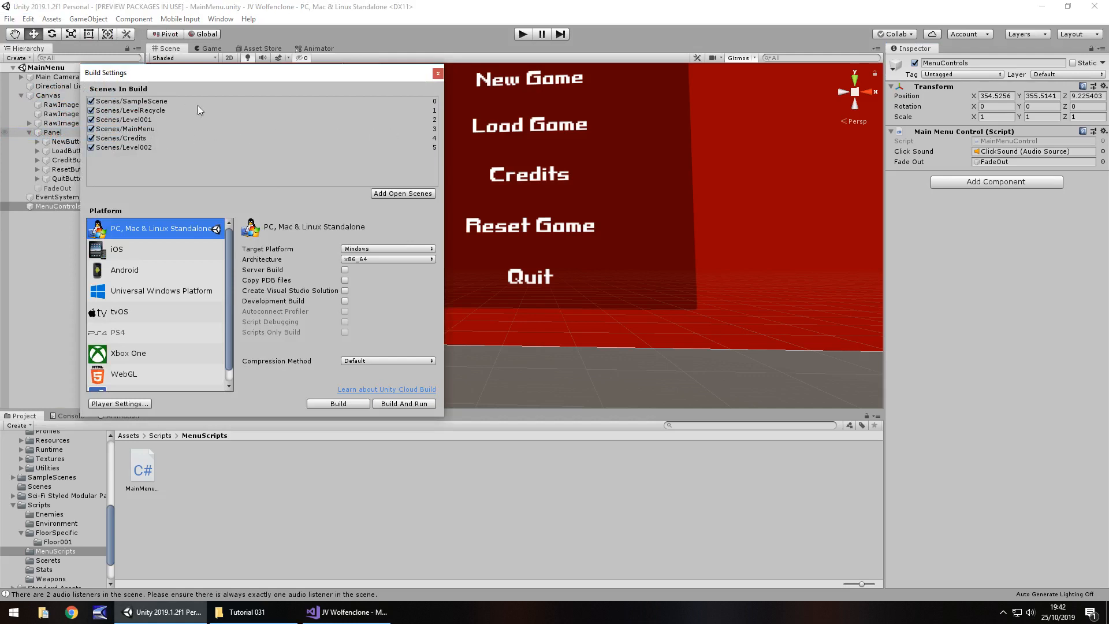
left_click(346, 612)
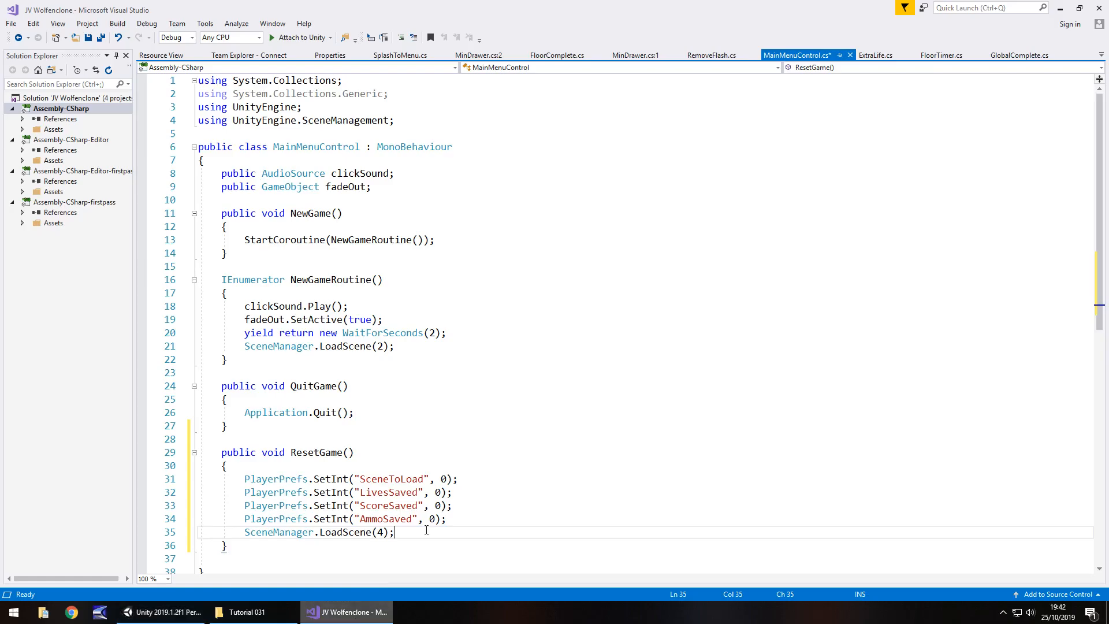
- Change LoadScene(4) to LoadScene(0), save MainMenuControl, and return to Unity
key("BackSpace")
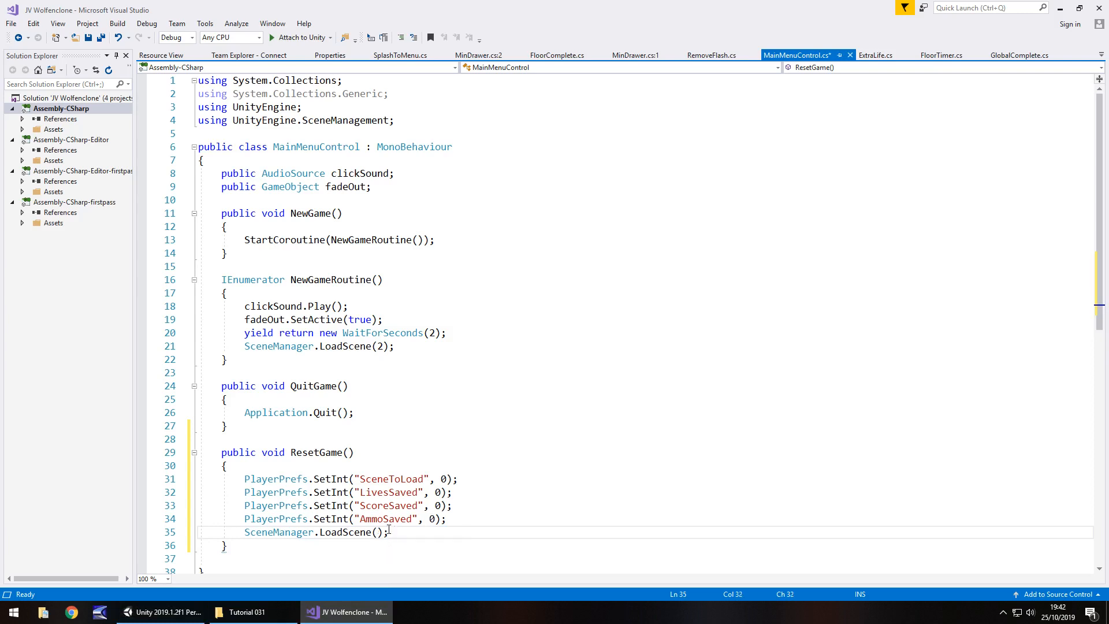
type("0")
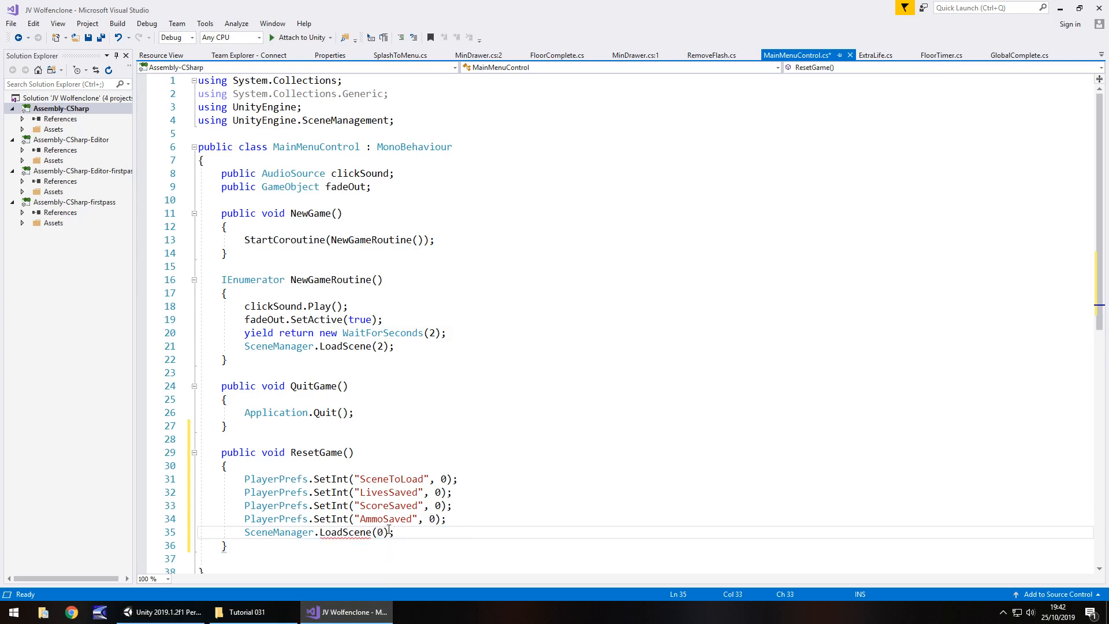
key("ctrl+s")
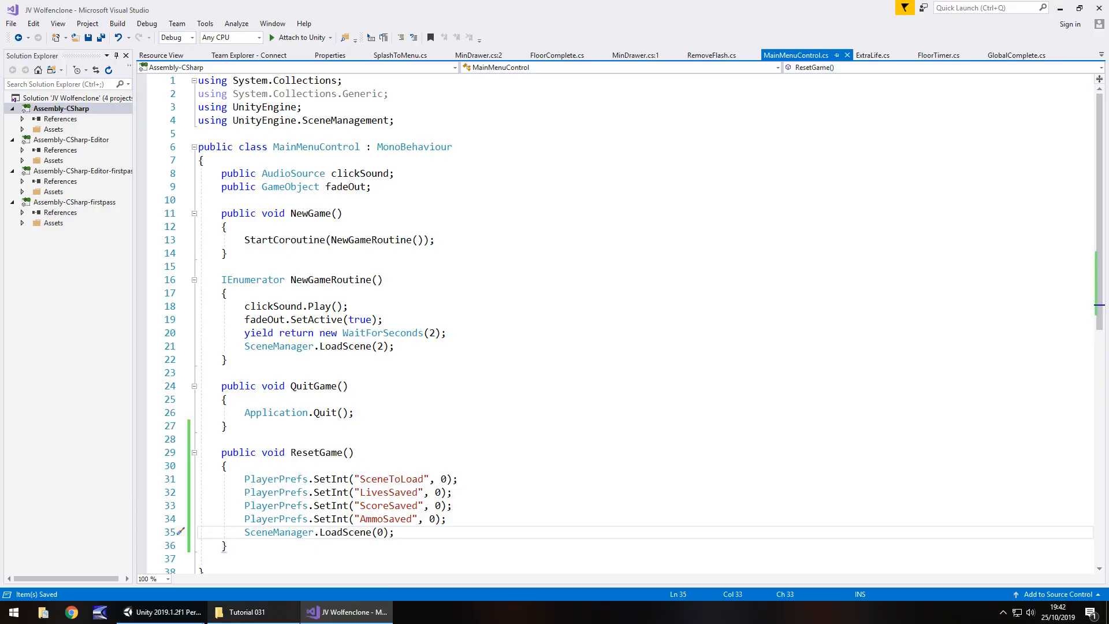
left_click(161, 612)
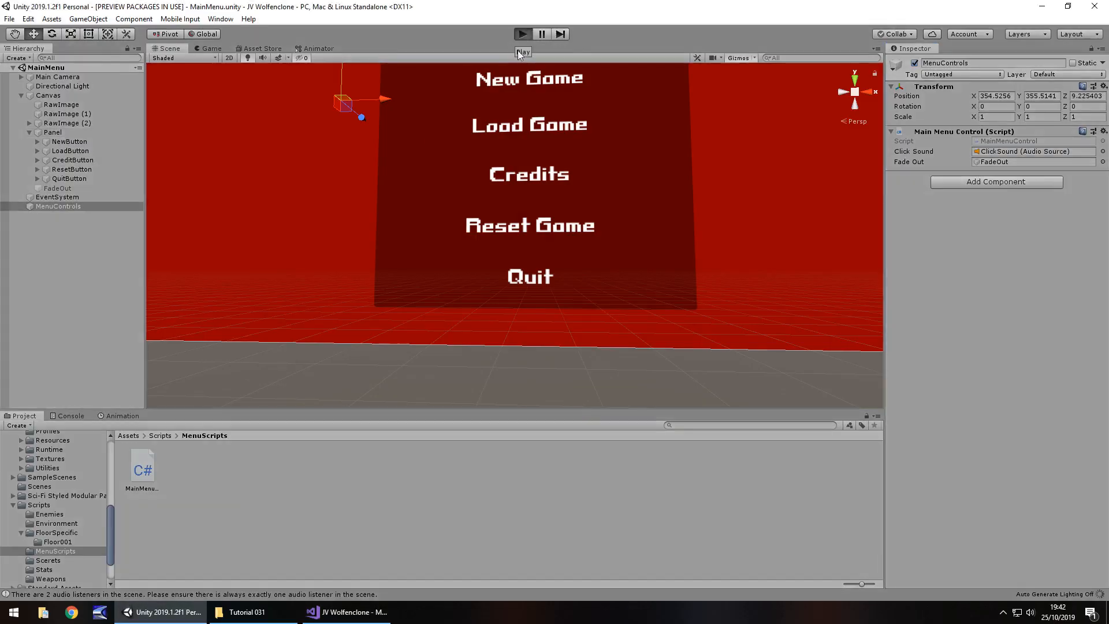
mouse_move(380, 233)
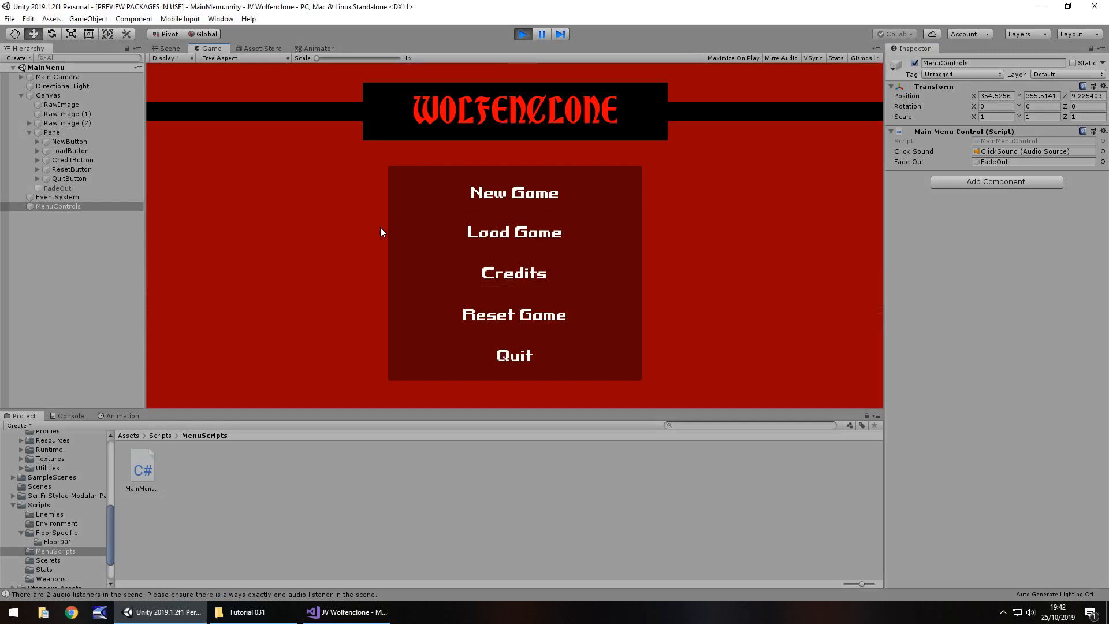
mouse_move(442, 277)
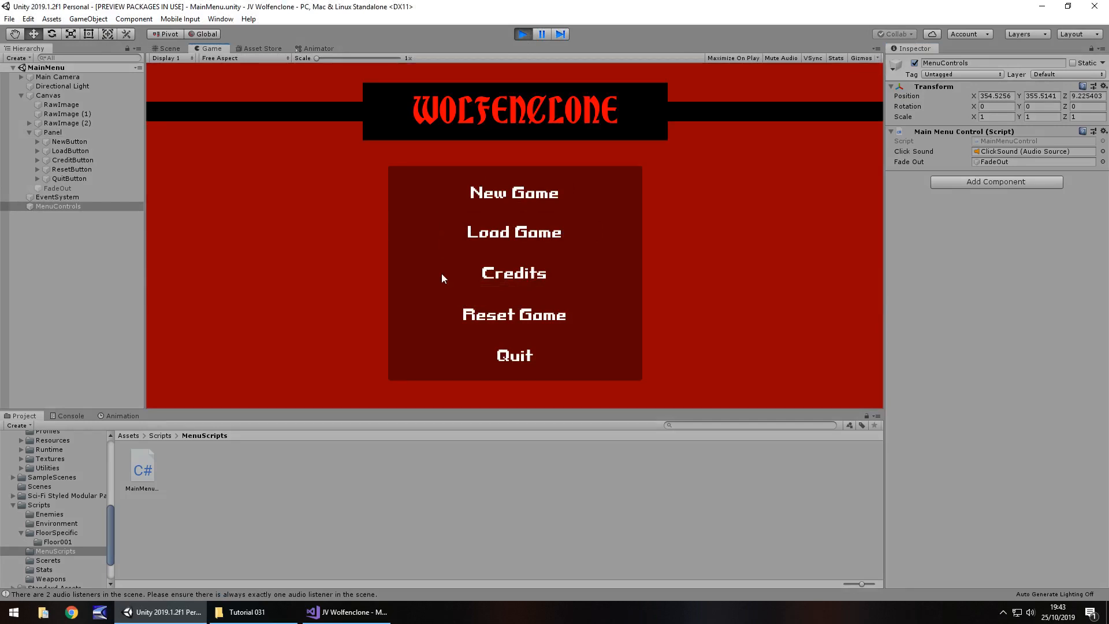
mouse_move(513, 314)
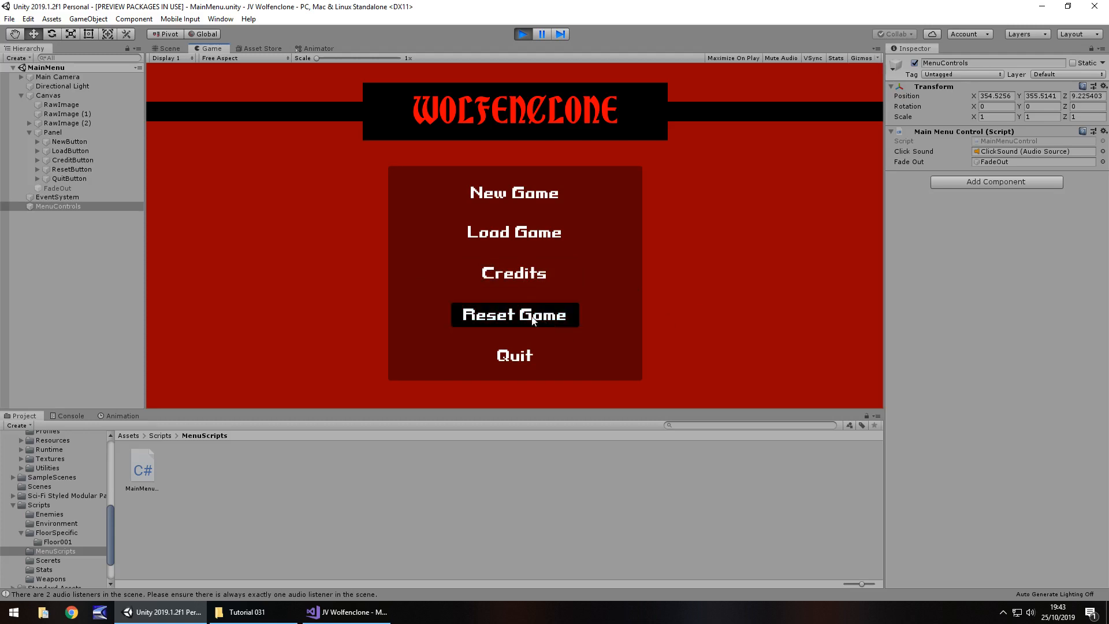
mouse_move(506, 320)
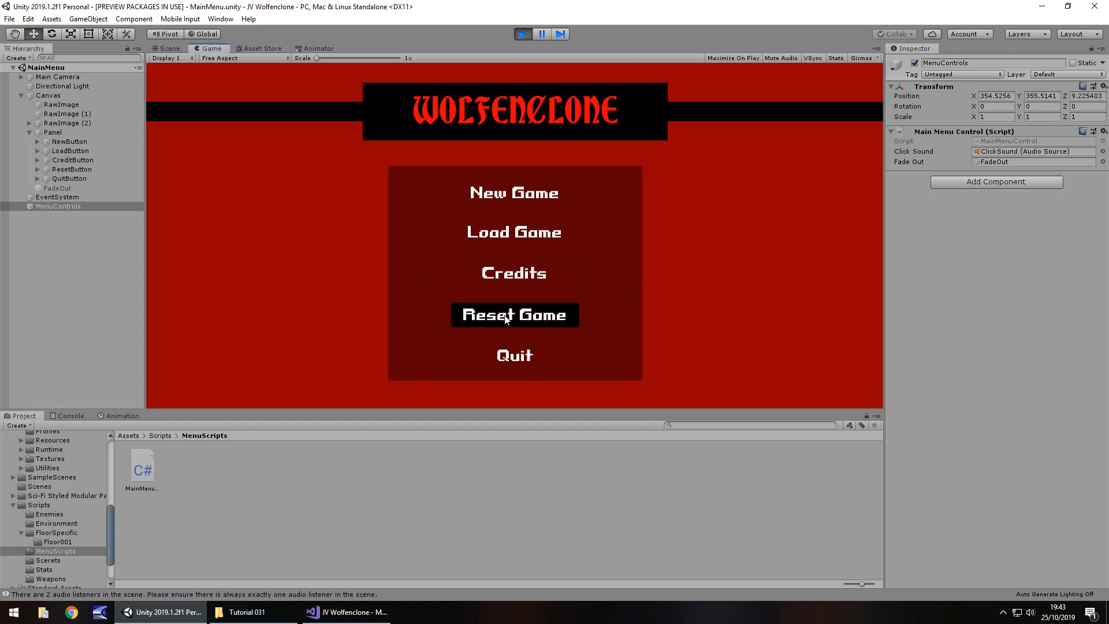
mouse_move(684, 344)
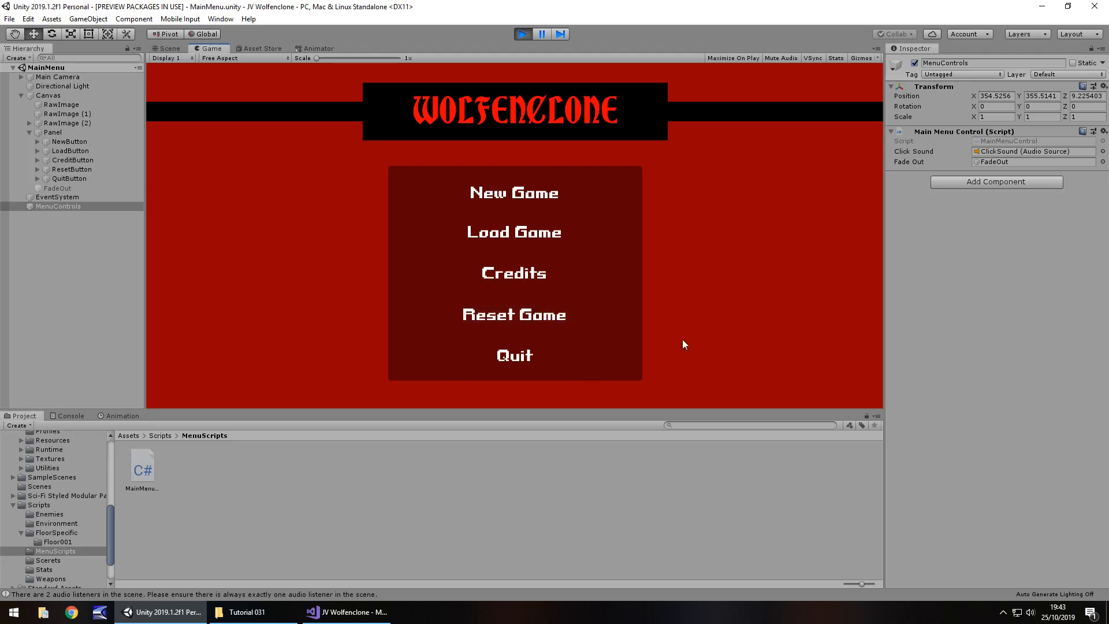
mouse_move(618, 338)
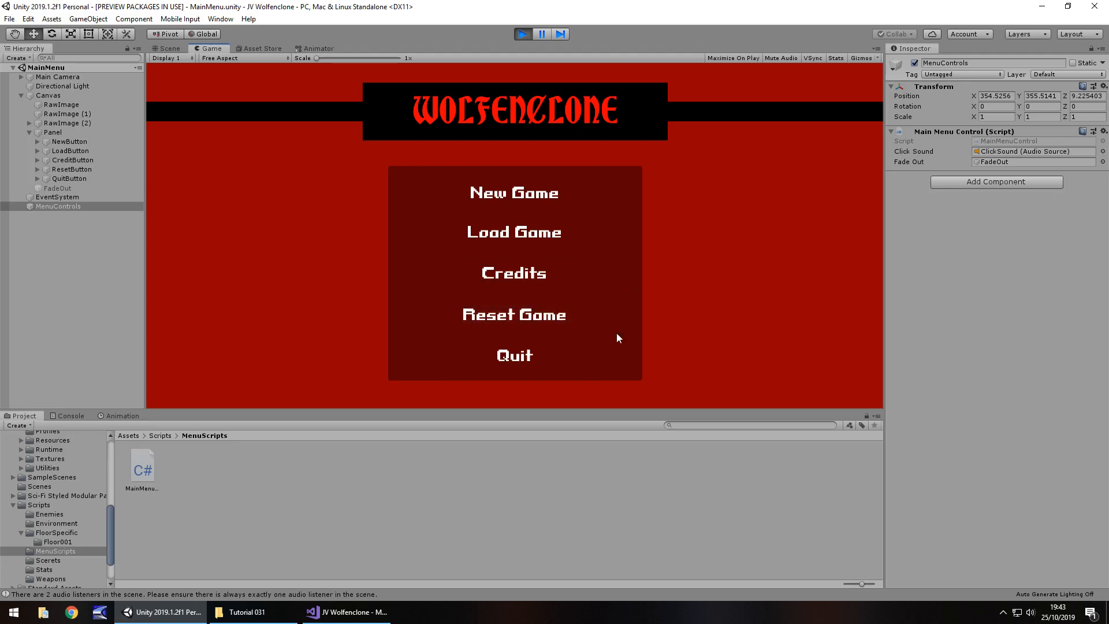
mouse_move(626, 289)
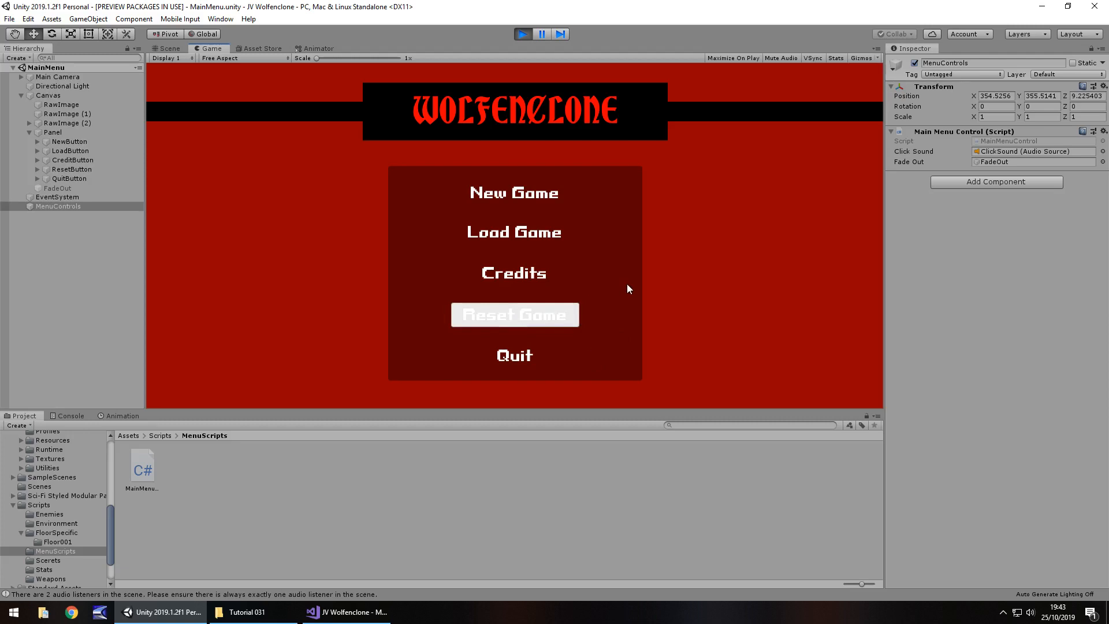
mouse_move(564, 308)
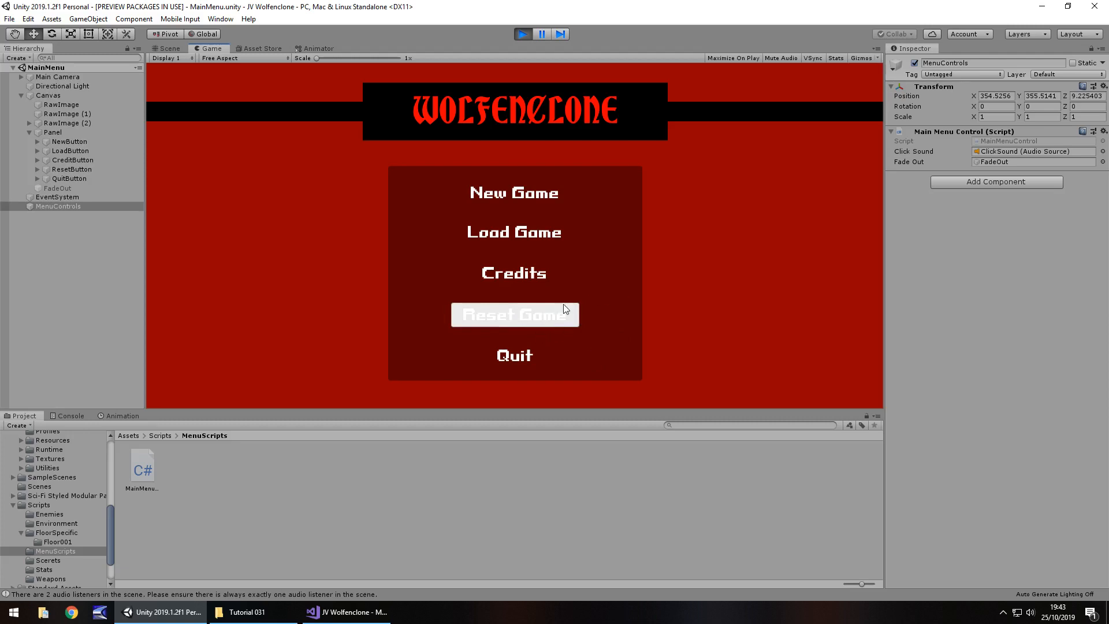
mouse_move(511, 342)
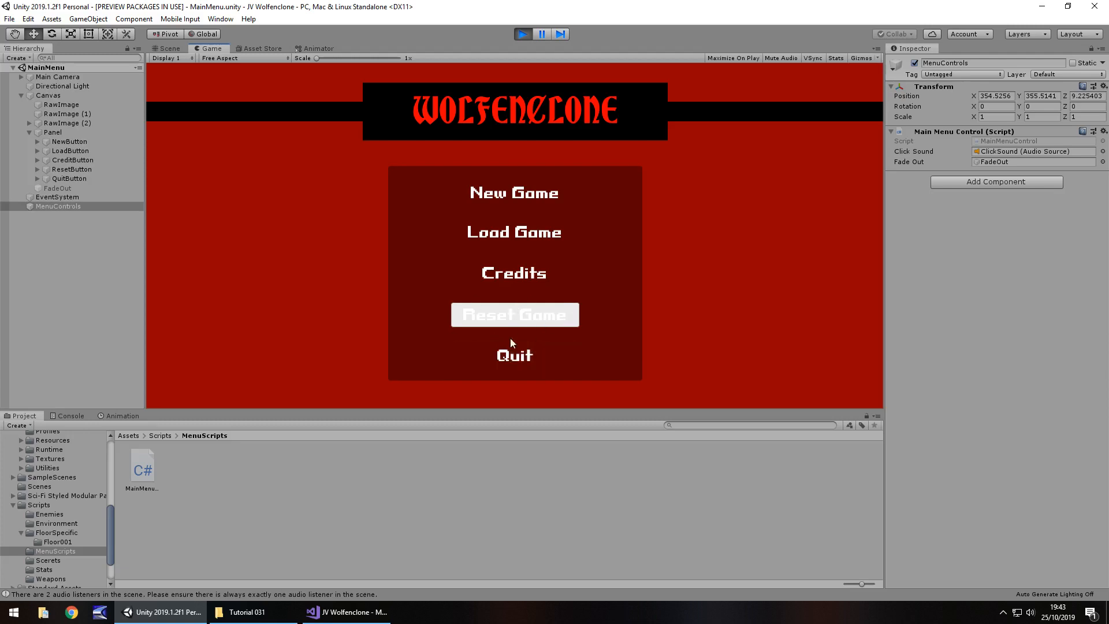
- Stop play mode after trying the MainMenu scene's Reset Game button
left_click(168, 48)
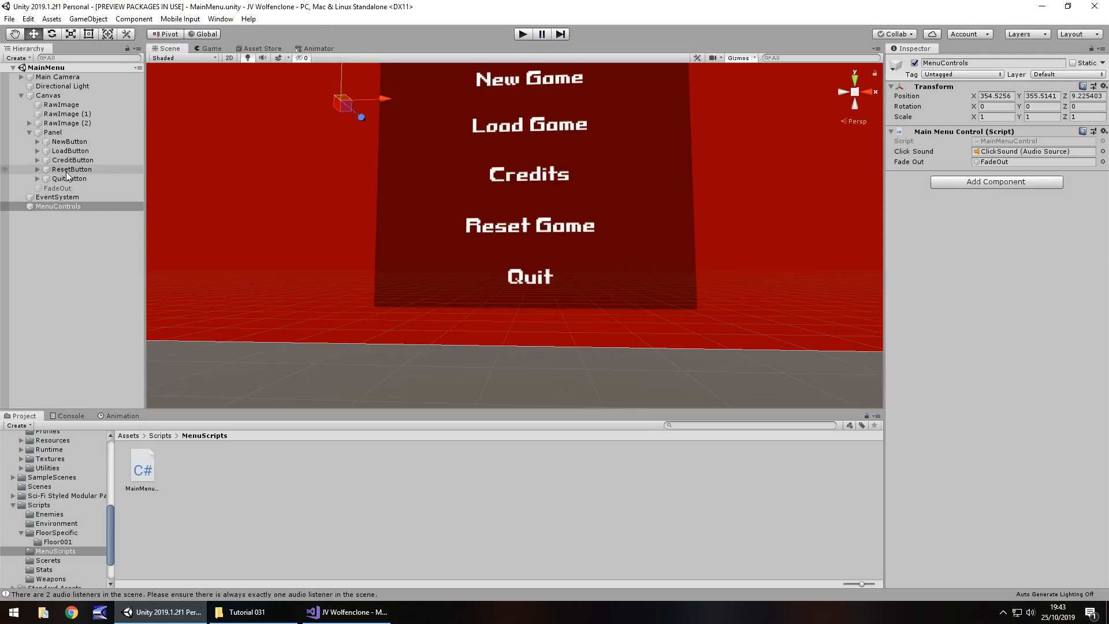
- Wire ResetButton's On Click to MainMenuControl.ResetGame on MenuControls, then run the MainMenu scene
left_click(71, 170)
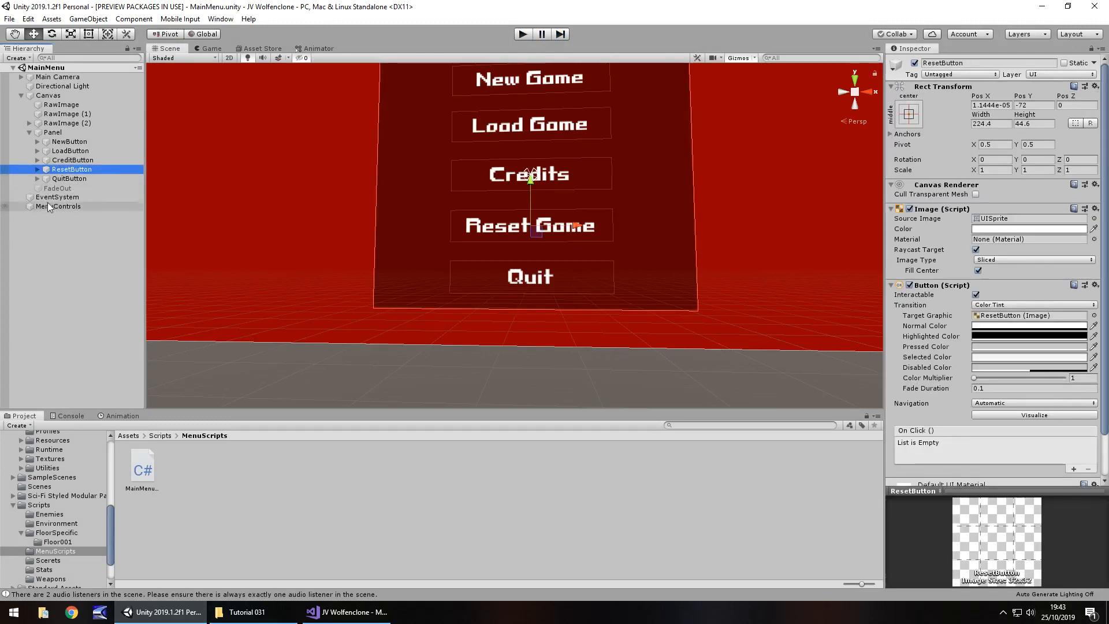
left_click(1074, 469)
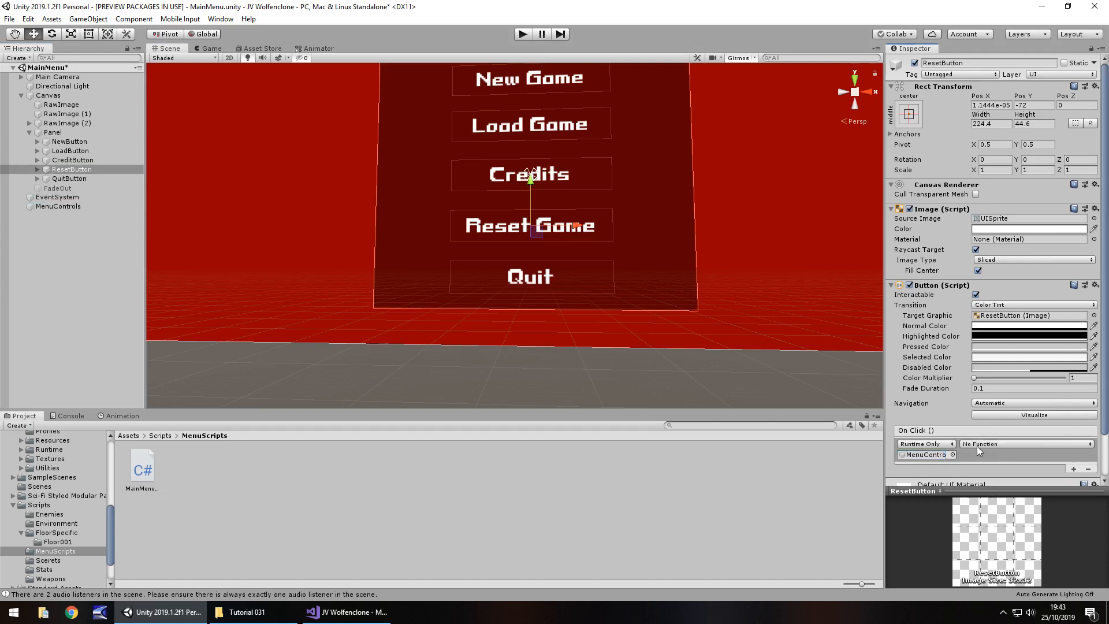
left_click(1024, 444)
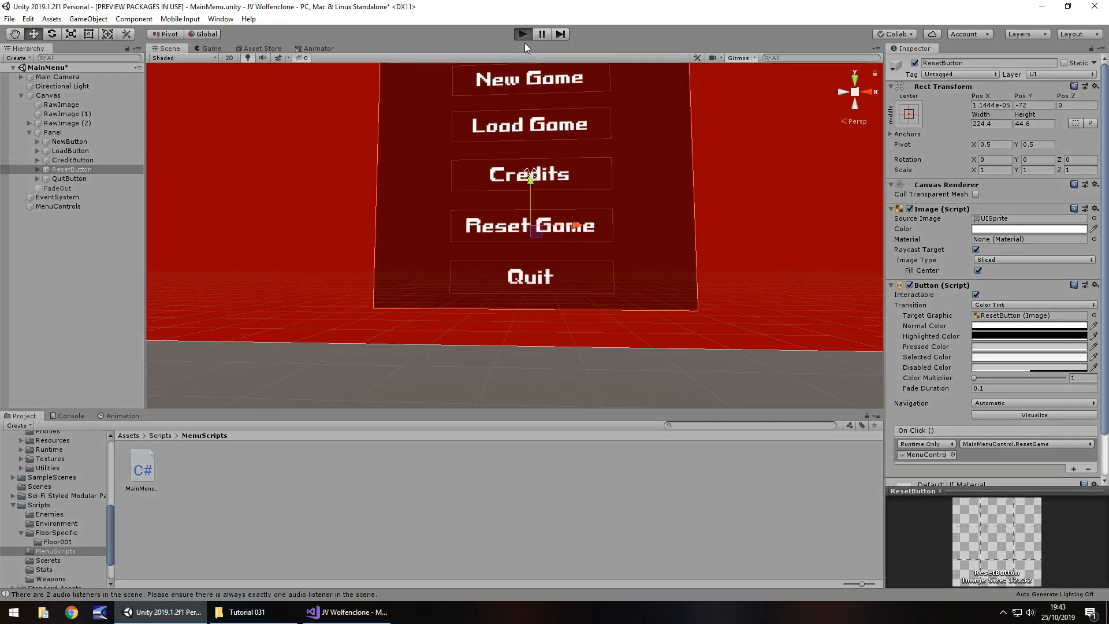
left_click(521, 33)
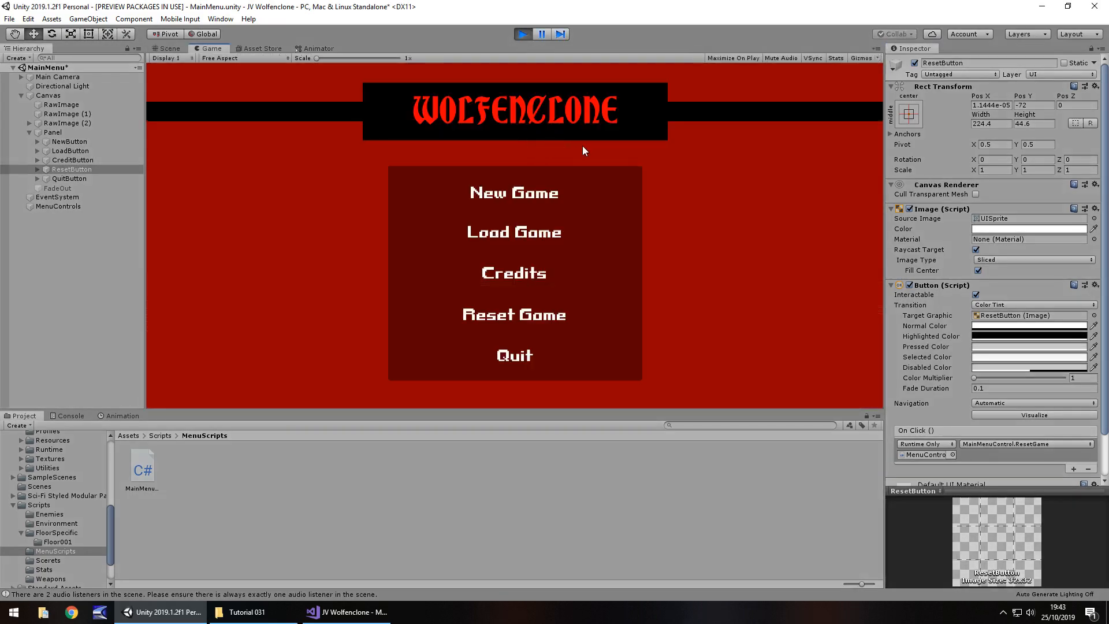
mouse_move(514, 314)
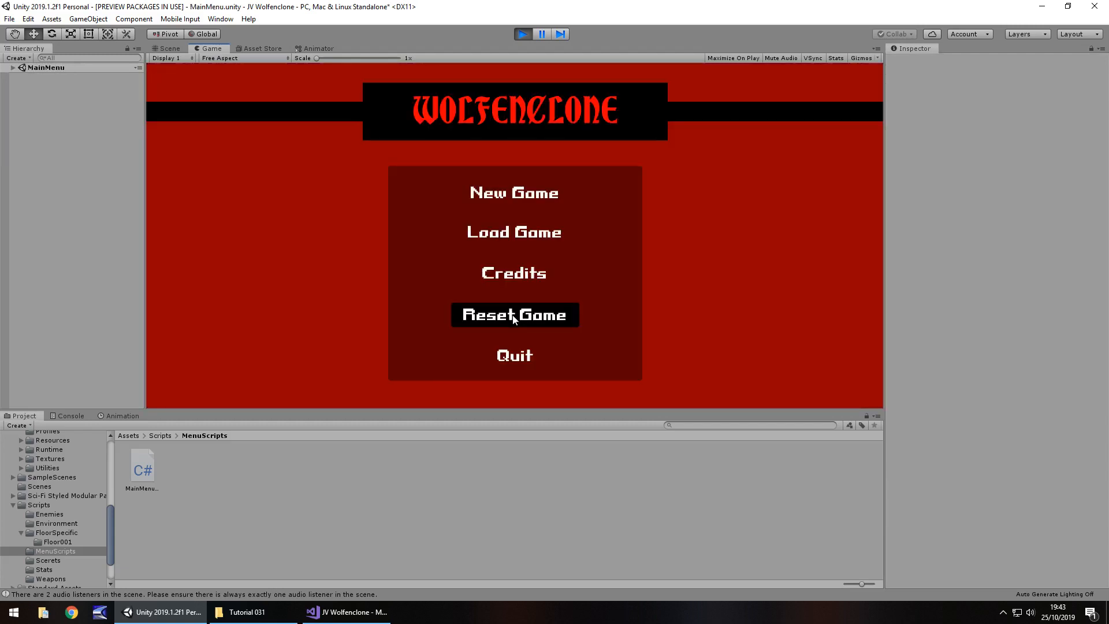
mouse_move(514, 232)
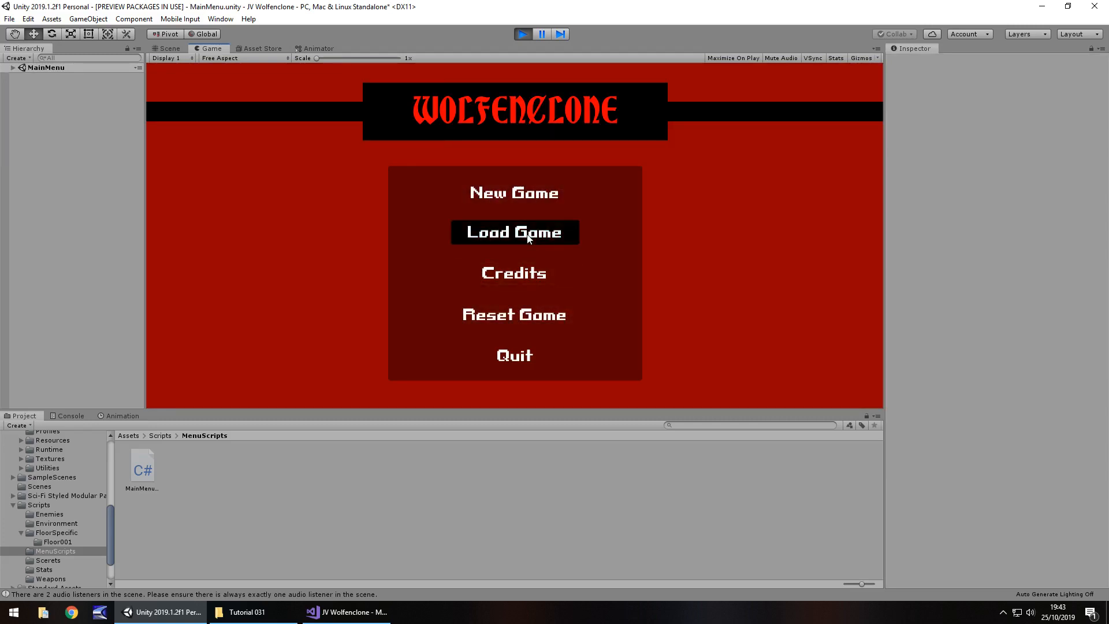
mouse_move(514, 192)
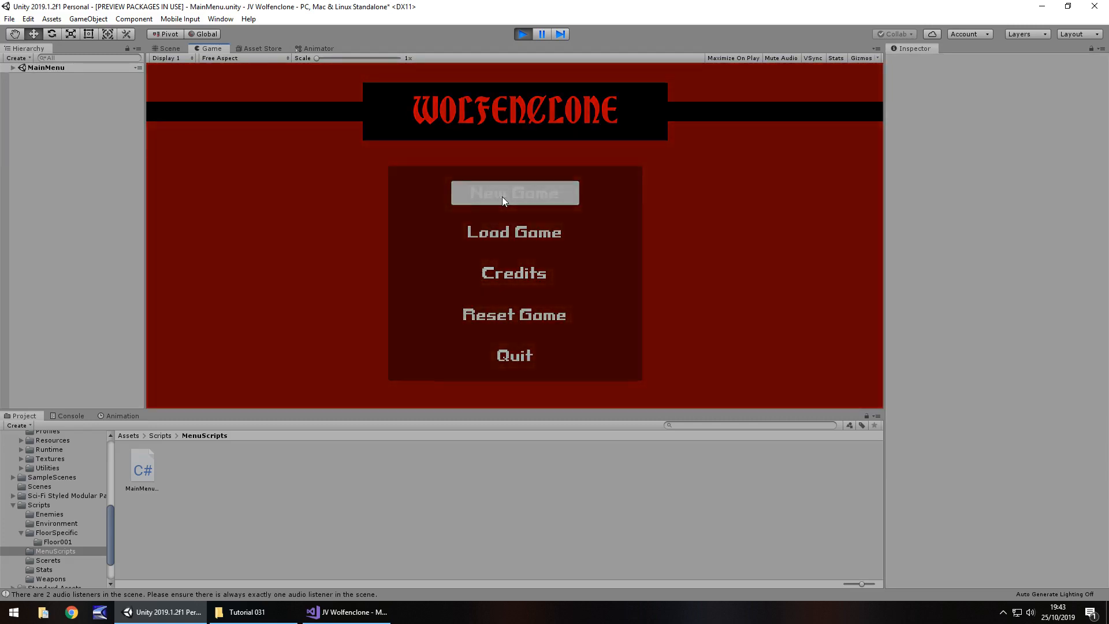
- Start New Game to load Level001 at floor 1, then stop play mode
left_click(514, 192)
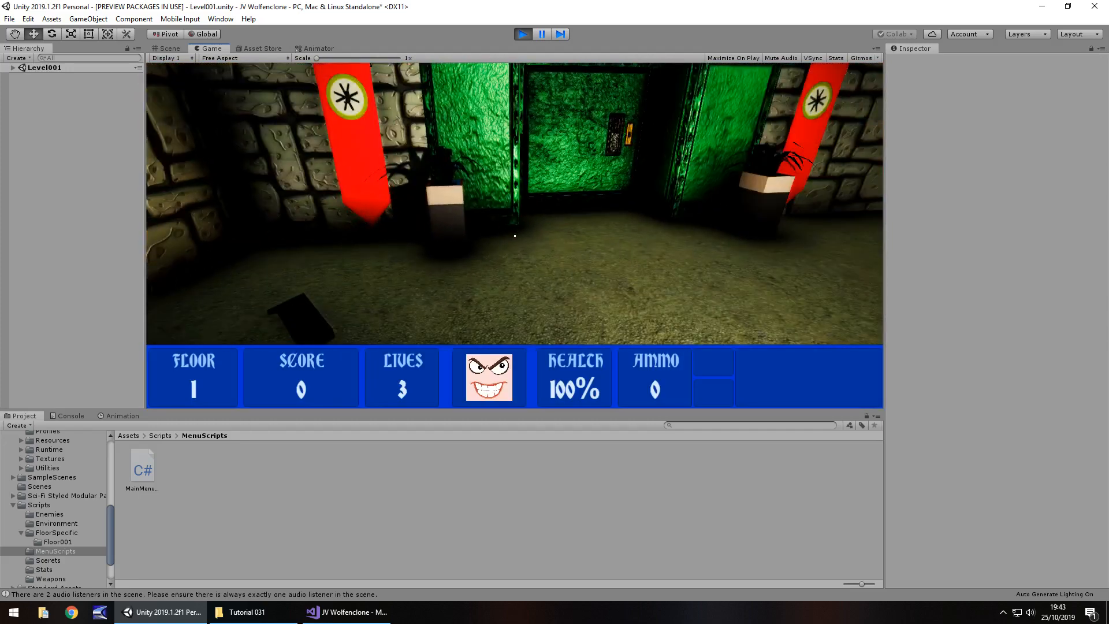
left_click(168, 48)
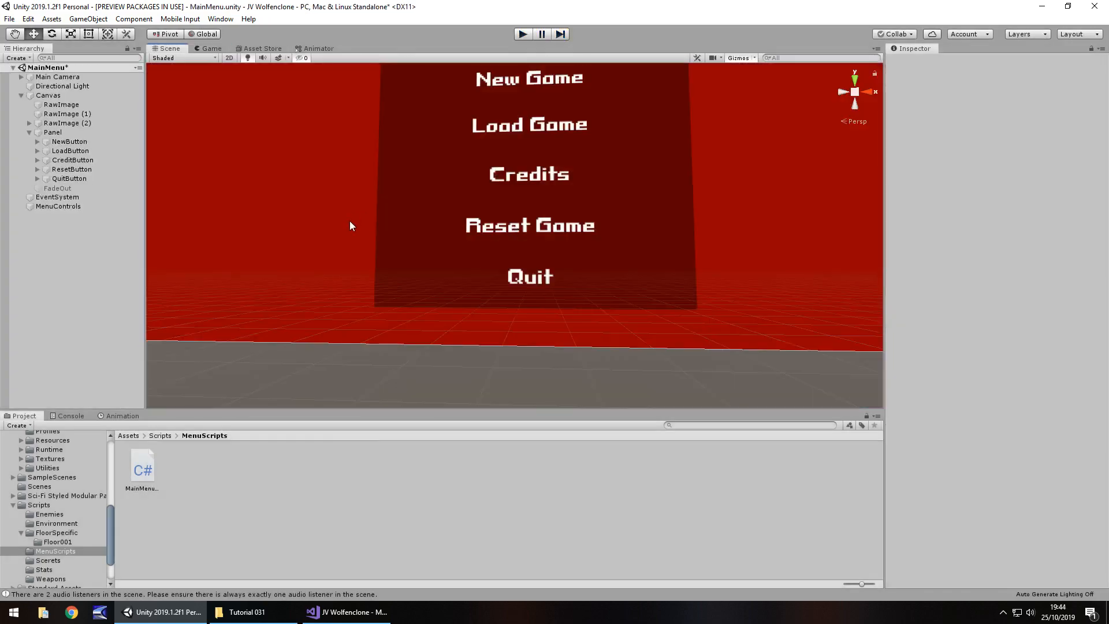
mouse_move(120, 147)
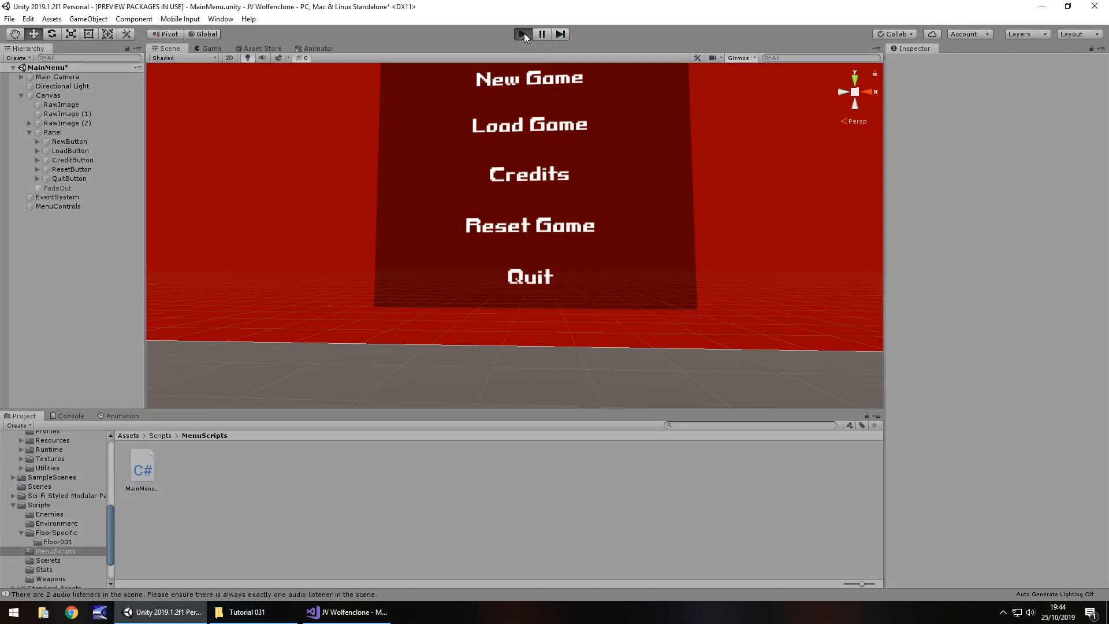
- Run the game, start New Game and play floor 1 through to Level002, then stop
left_click(522, 34)
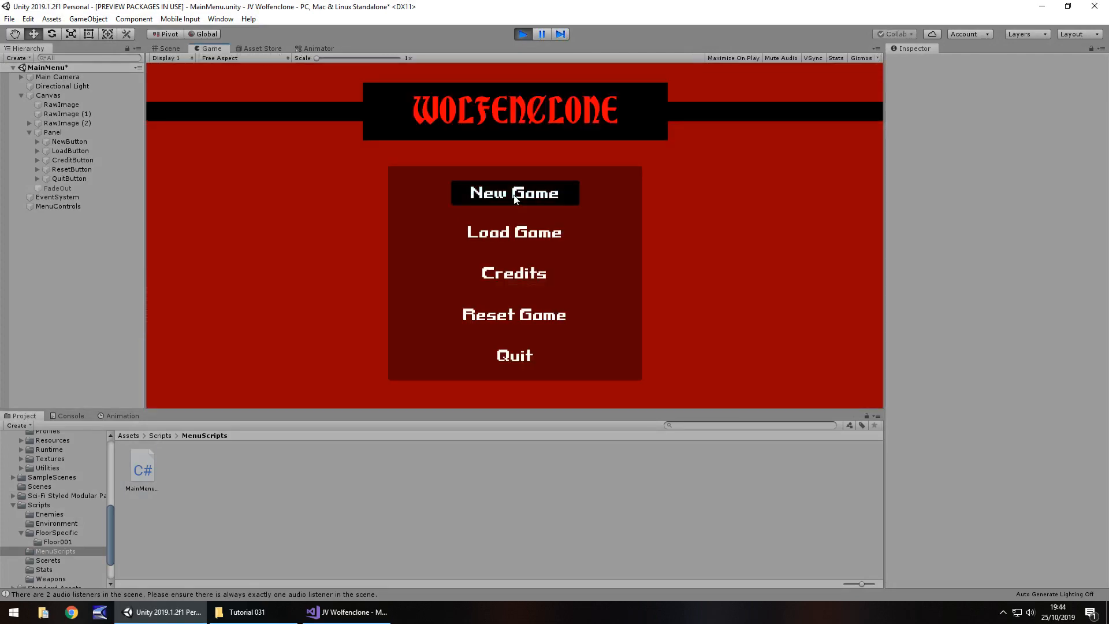
left_click(514, 193)
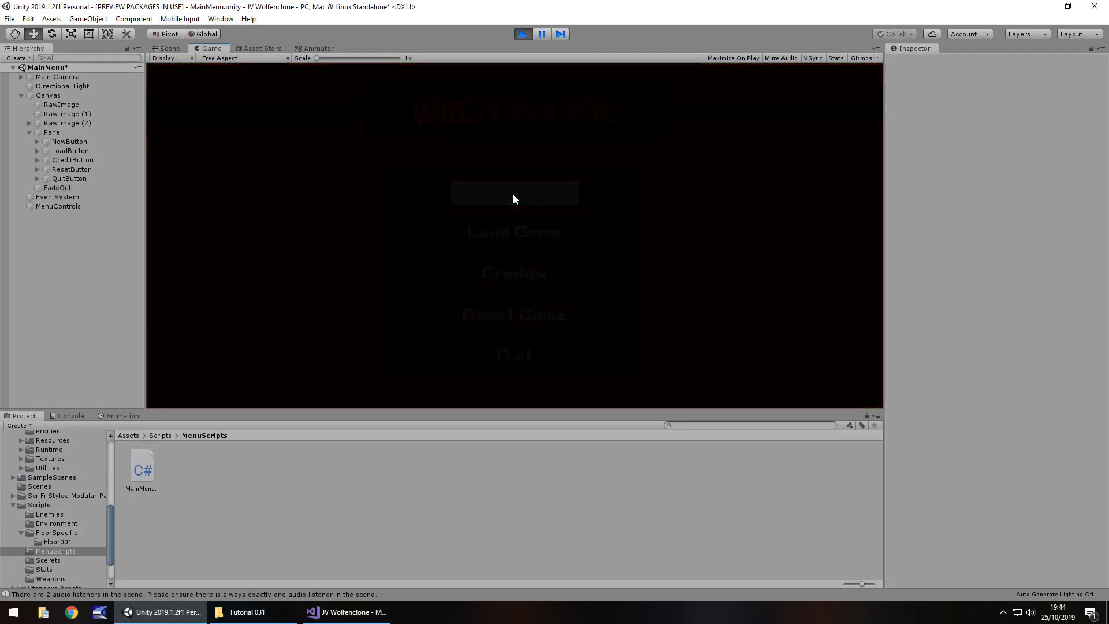
left_click(514, 192)
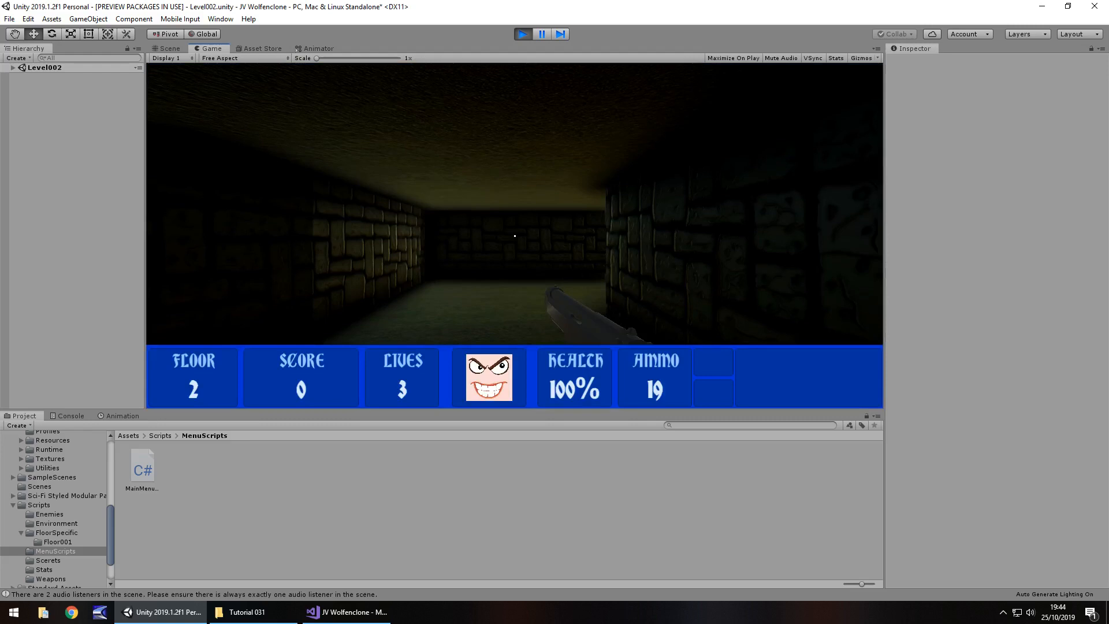
left_click(168, 48)
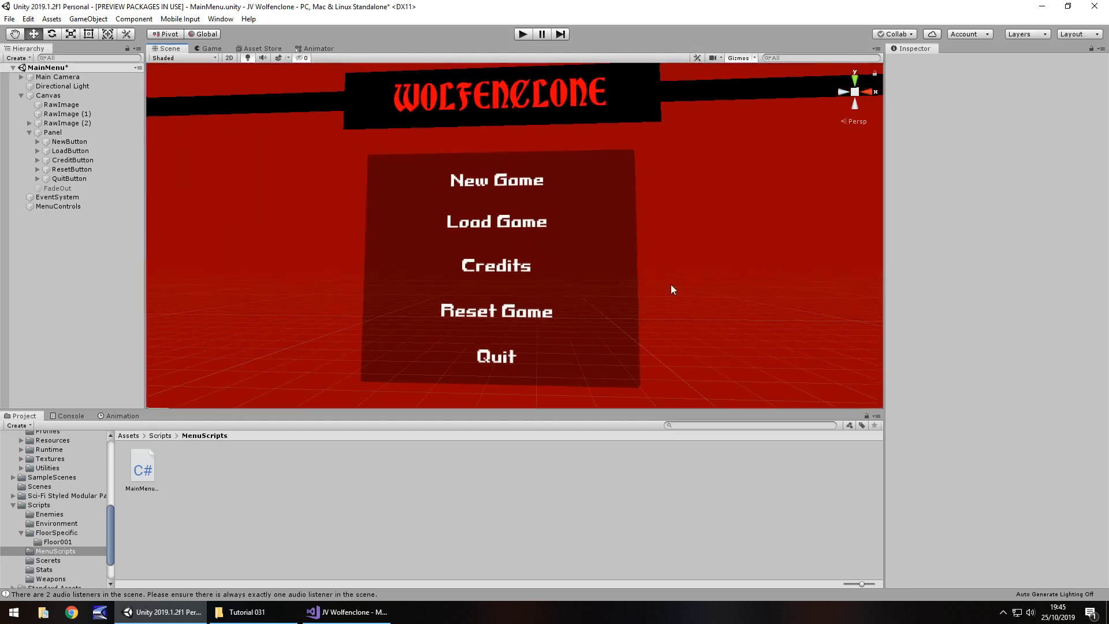
mouse_move(597, 266)
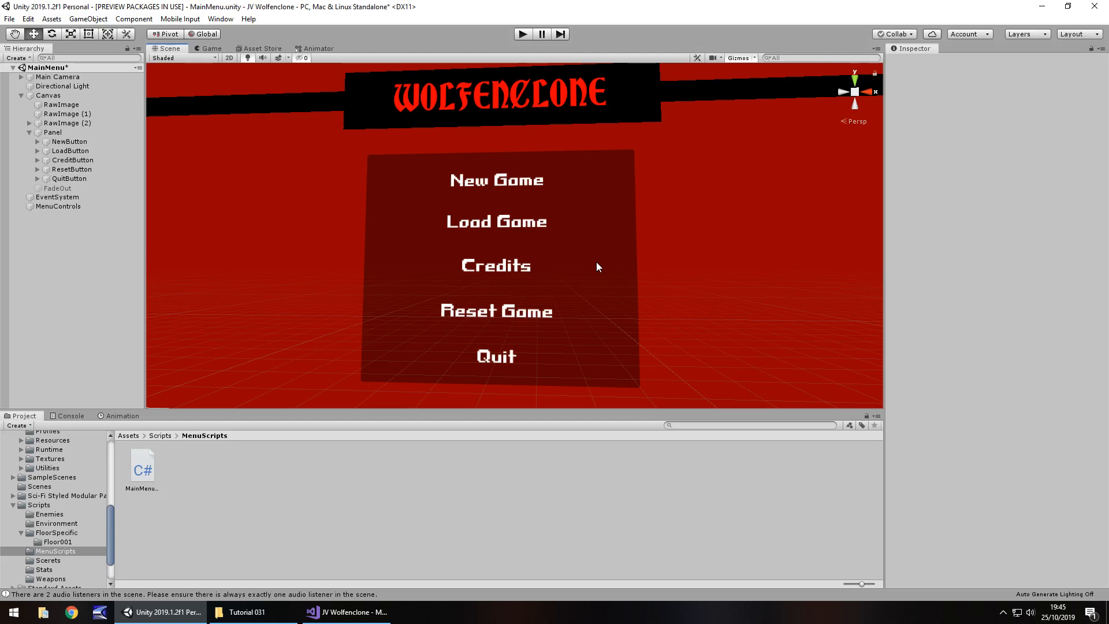
mouse_move(492, 225)
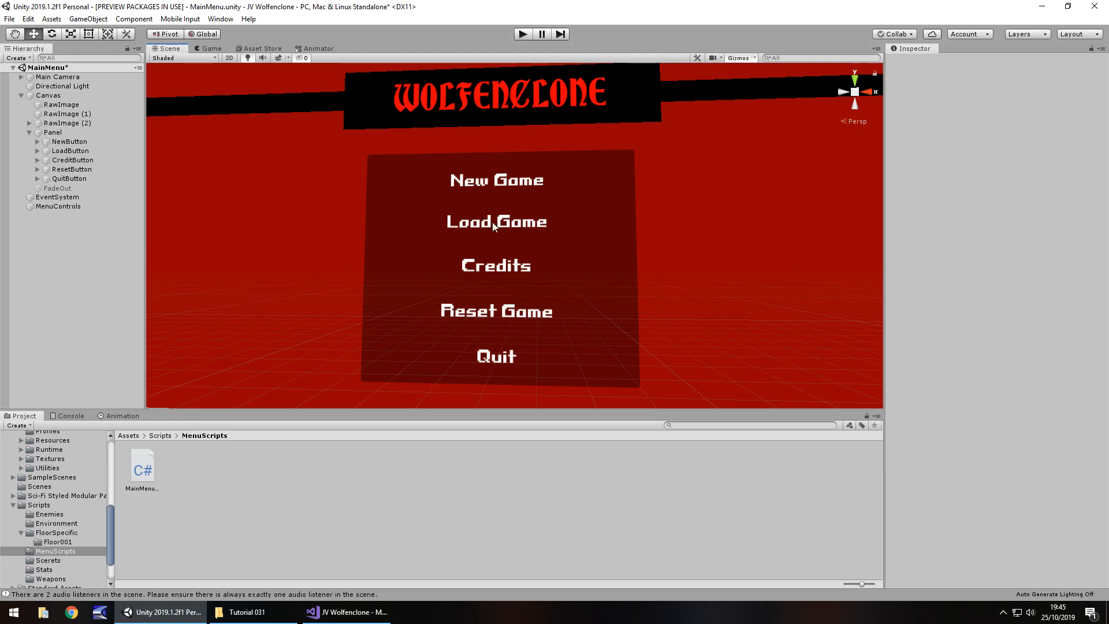
mouse_move(586, 234)
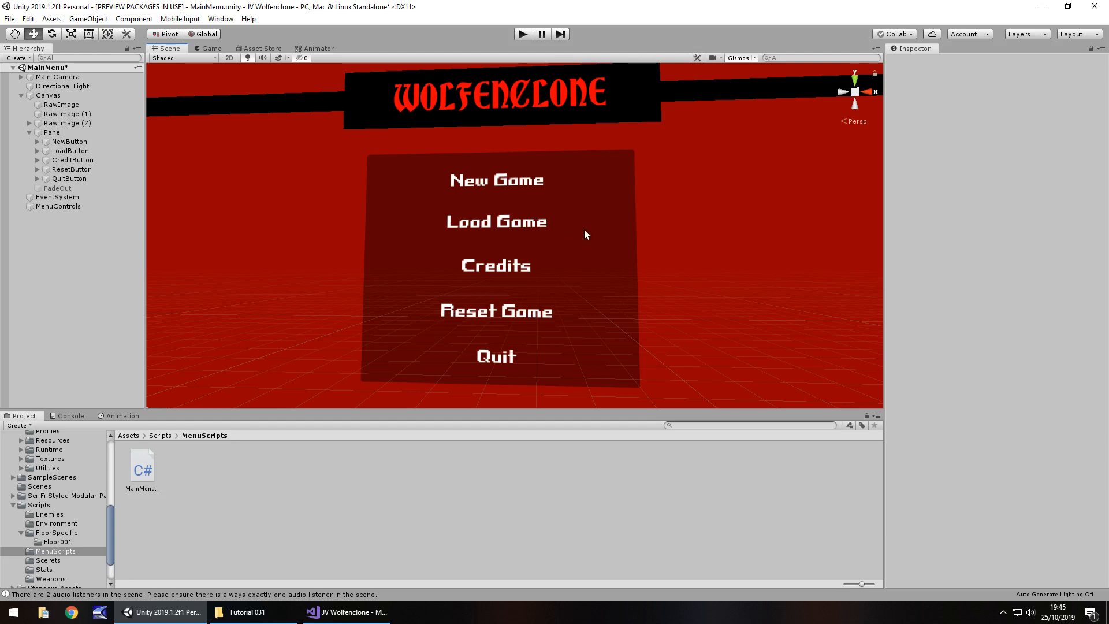
mouse_move(474, 278)
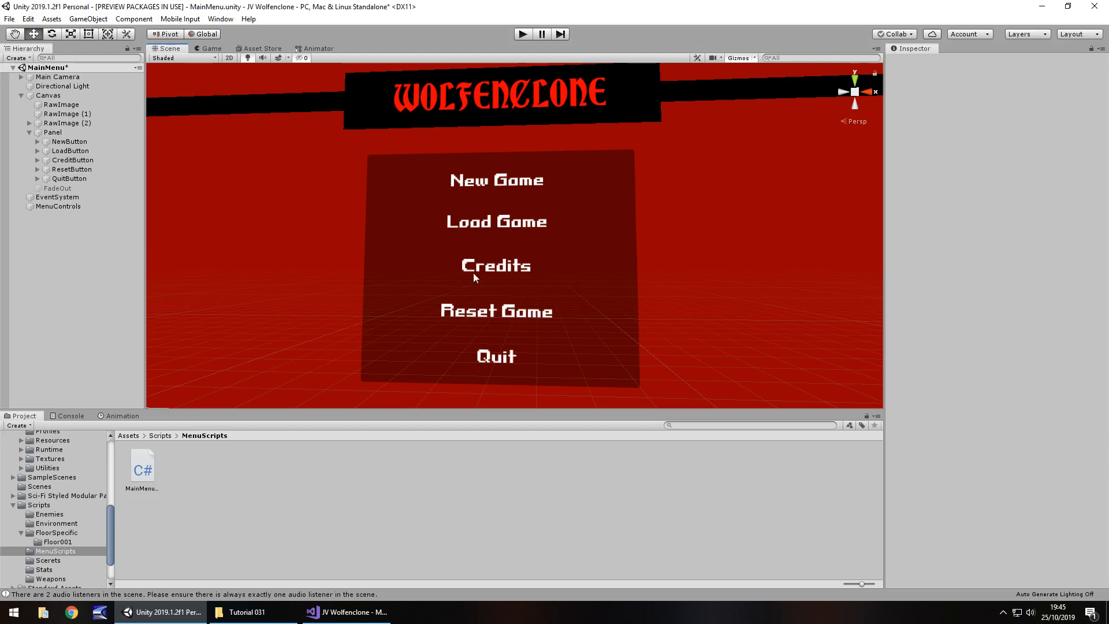
mouse_move(489, 281)
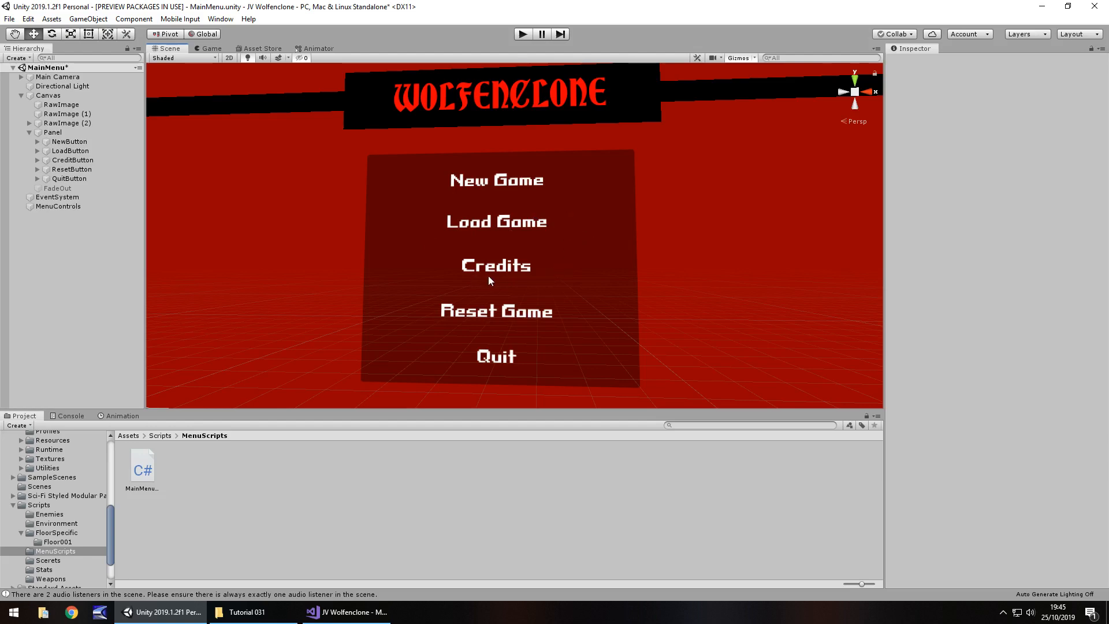